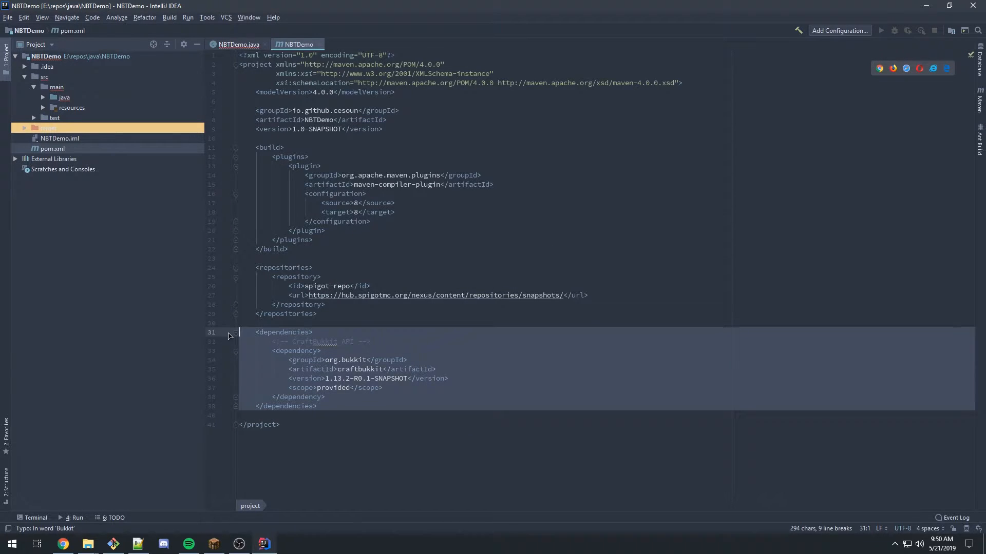
# Close pom.xml and put the cursor in NBTDemo's empty applyItemTags method, past the WOODEN_SWORD drop handler.
pyautogui.click(237, 45)
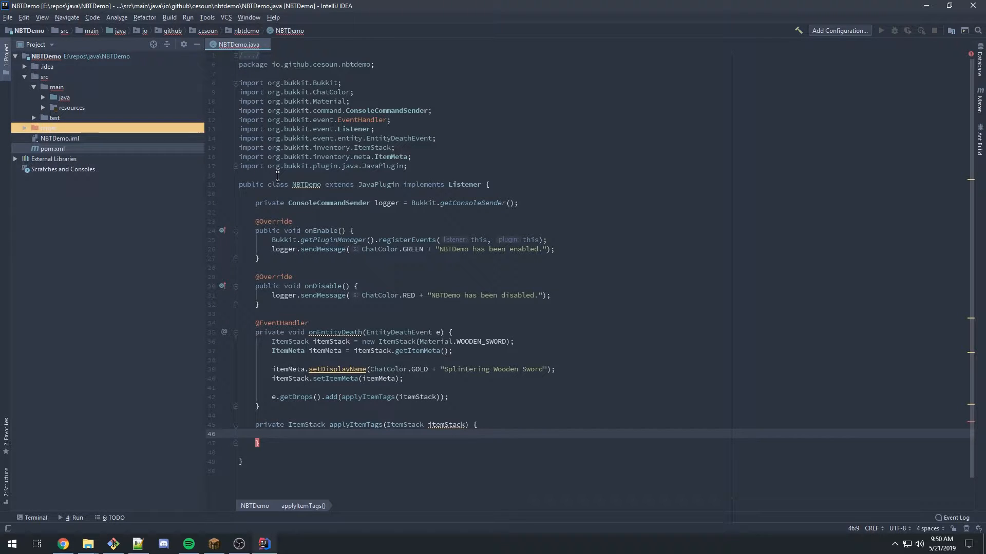
pyautogui.moveTo(285, 464)
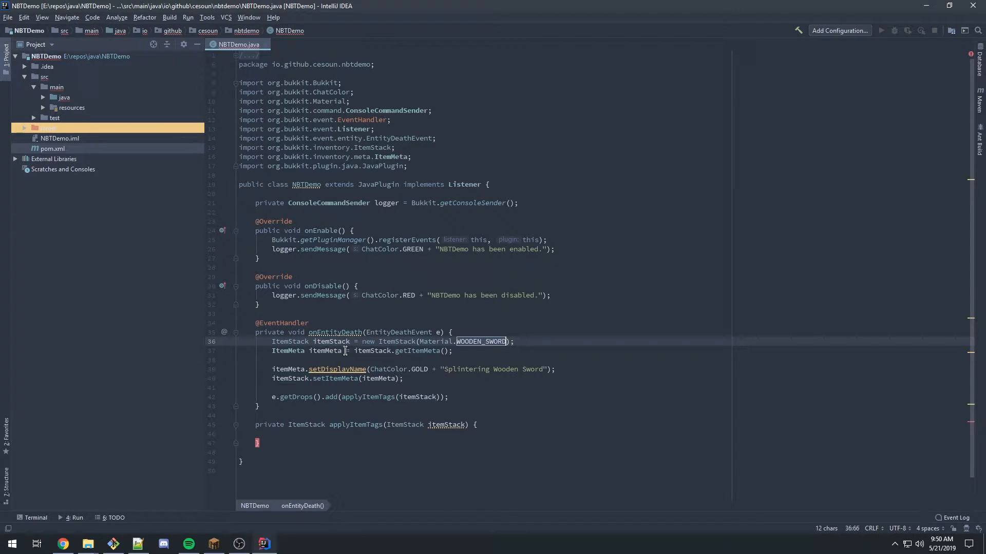
pyautogui.click(470, 369)
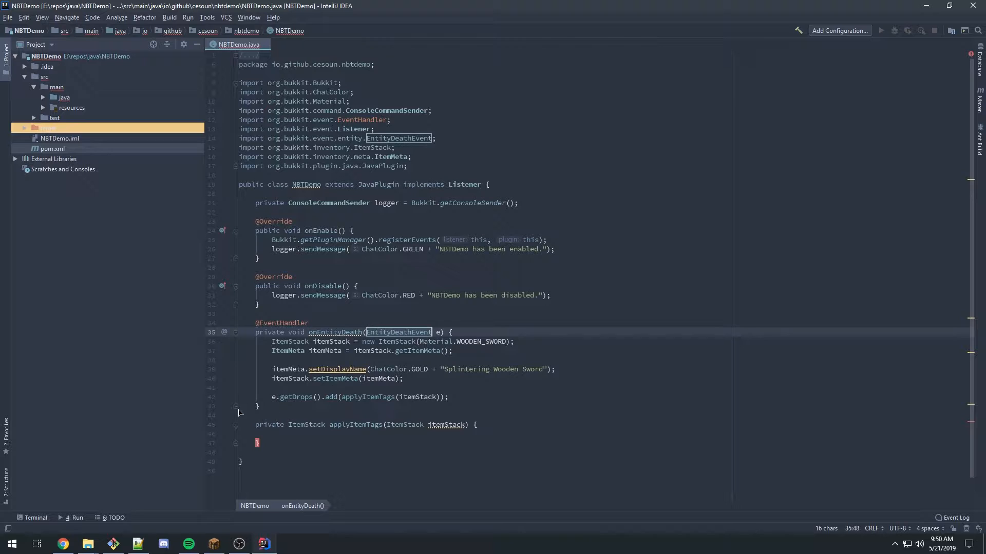
pyautogui.click(367, 397)
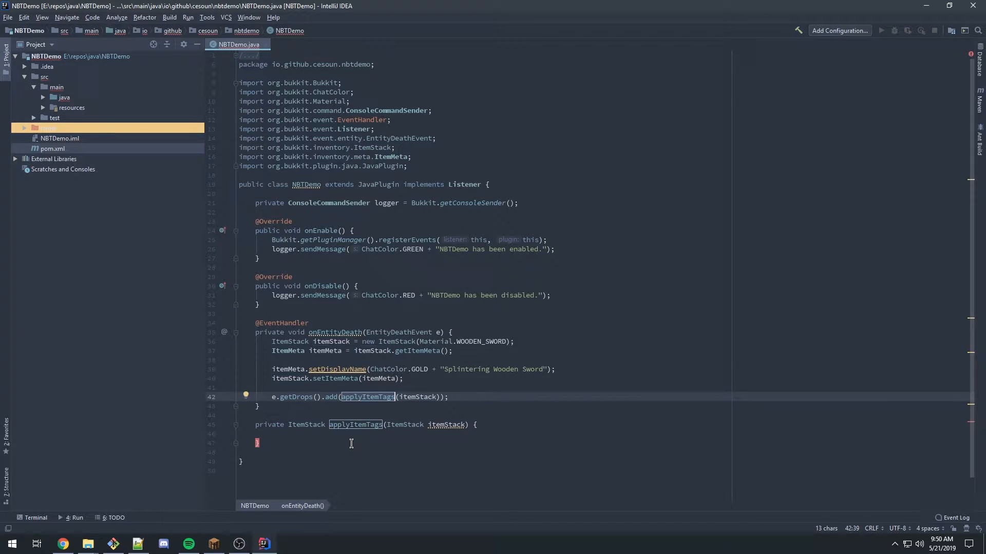
pyautogui.moveTo(484, 429)
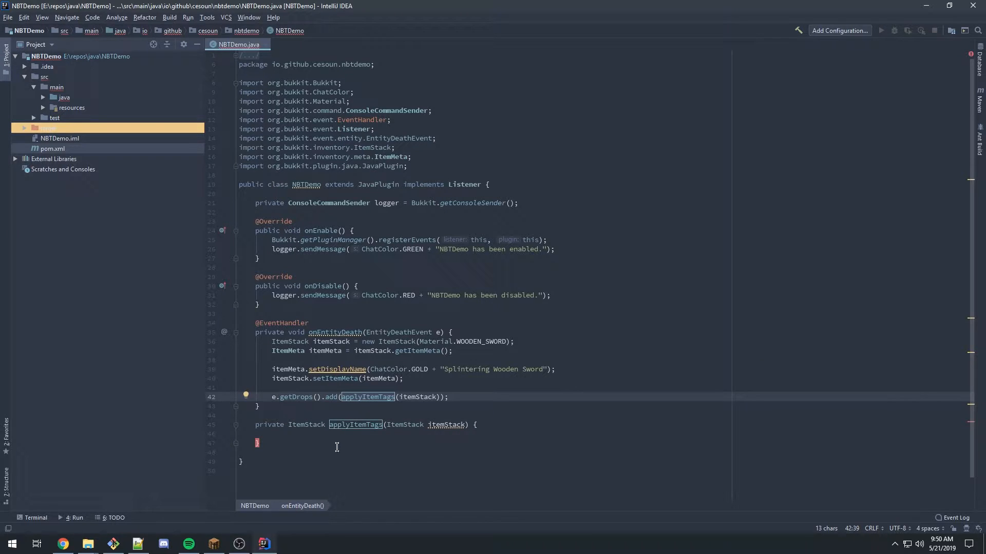
pyautogui.click(467, 434)
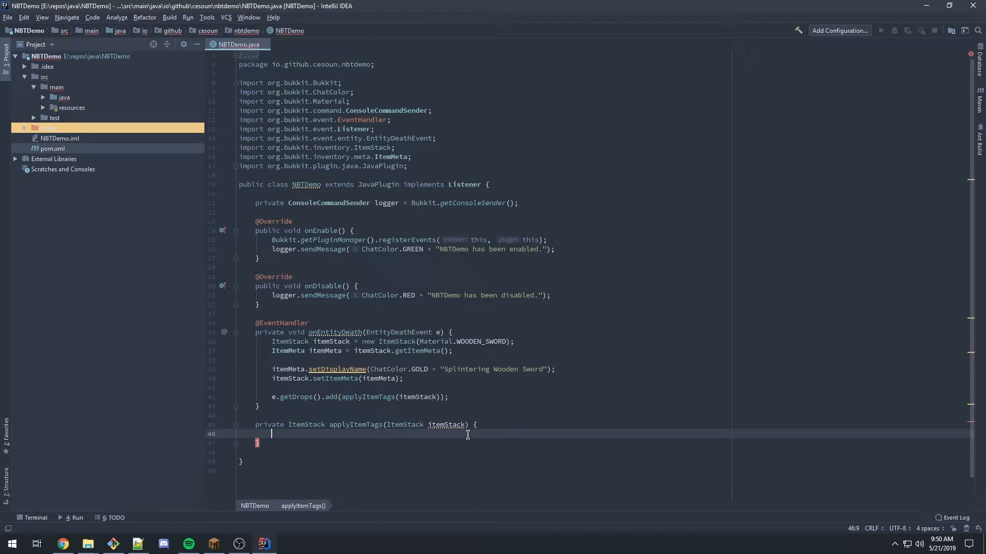
pyautogui.moveTo(184, 481)
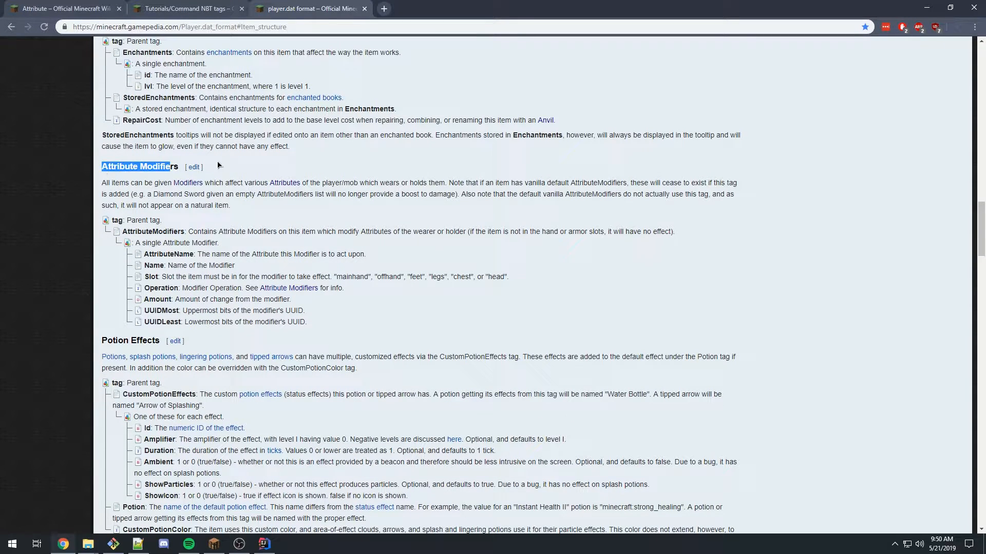
# Read the wiki's AttributeName, Name, Slot, Operation, Amount and UUID fields, then return to IntelliJ.
pyautogui.click(261, 162)
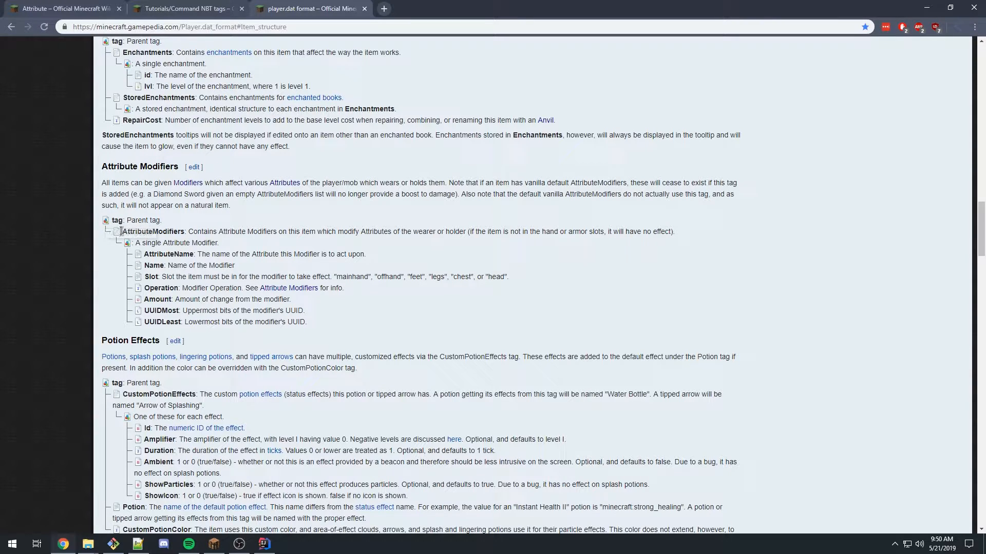
pyautogui.moveTo(119, 232)
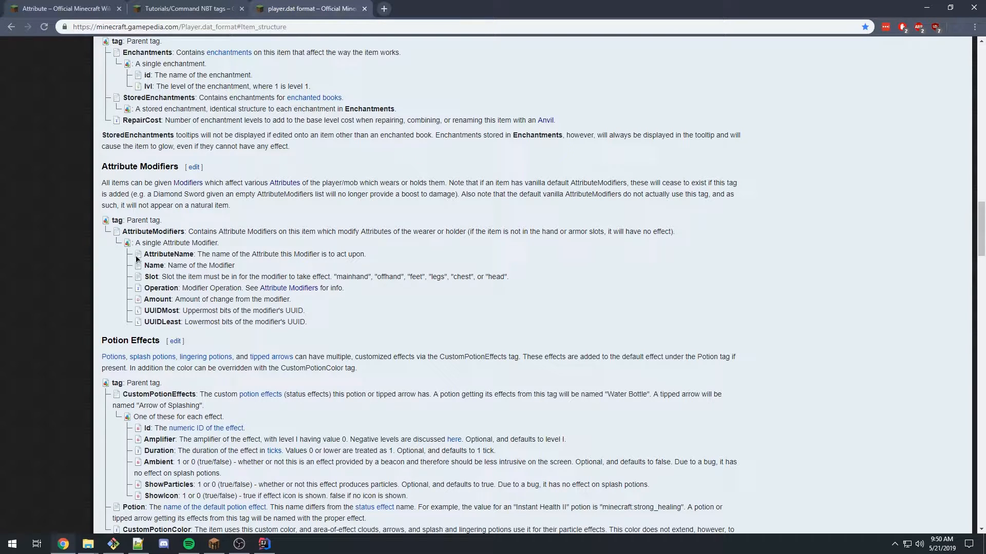
pyautogui.moveTo(137, 276)
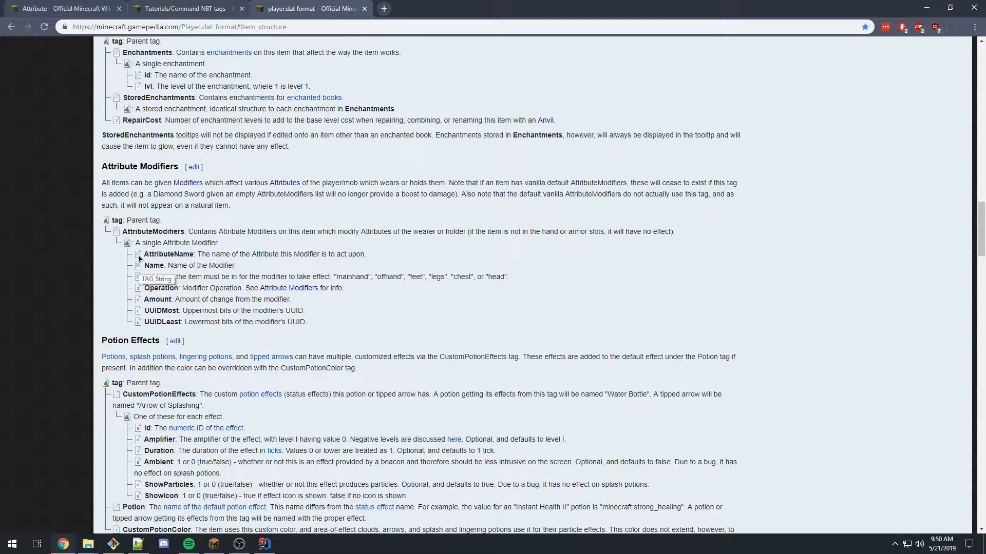
pyautogui.moveTo(313, 168)
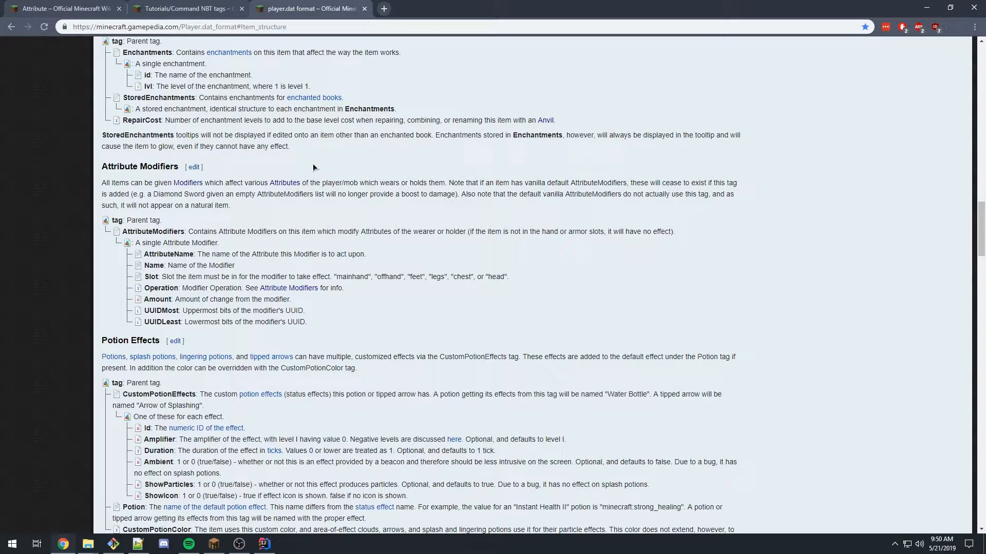
pyautogui.moveTo(148, 186)
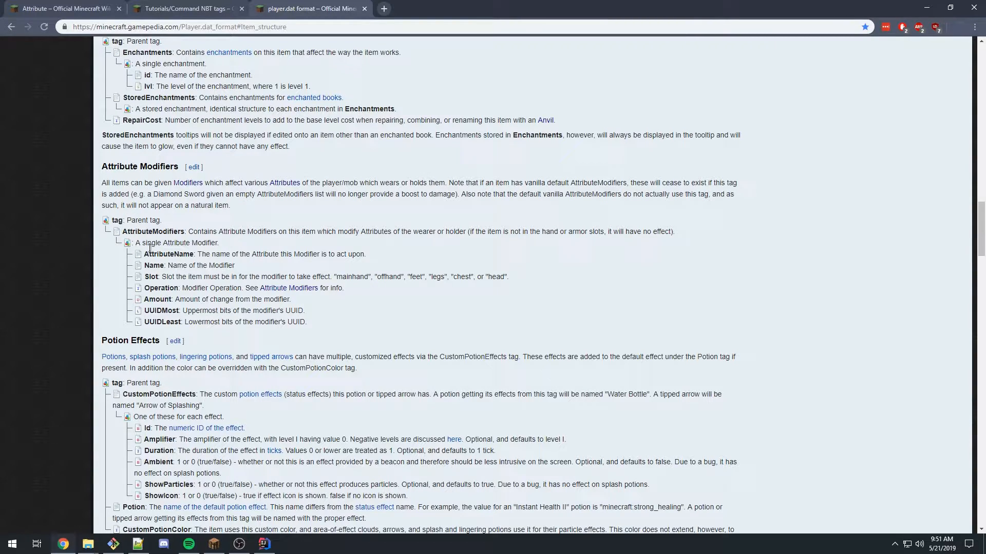
pyautogui.moveTo(254, 484)
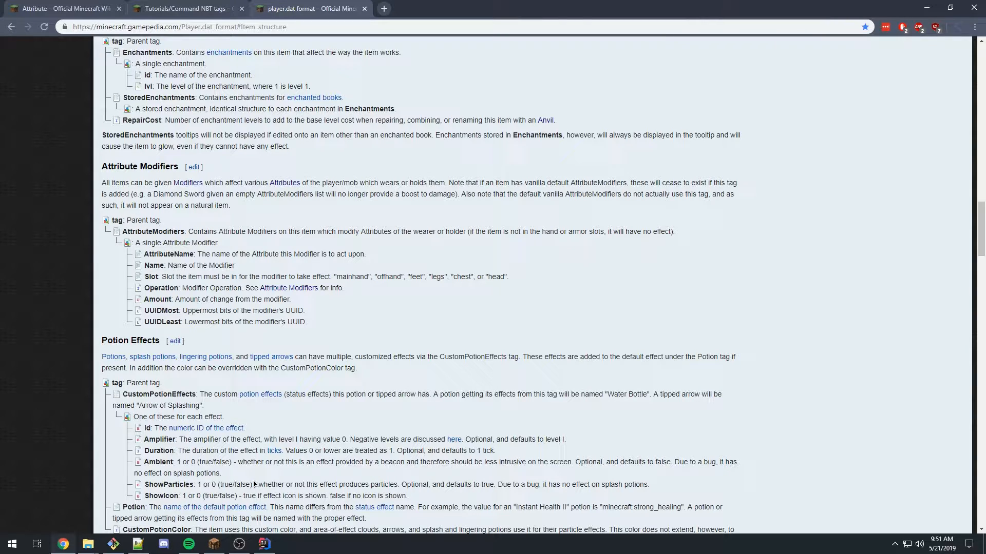
pyautogui.click(263, 544)
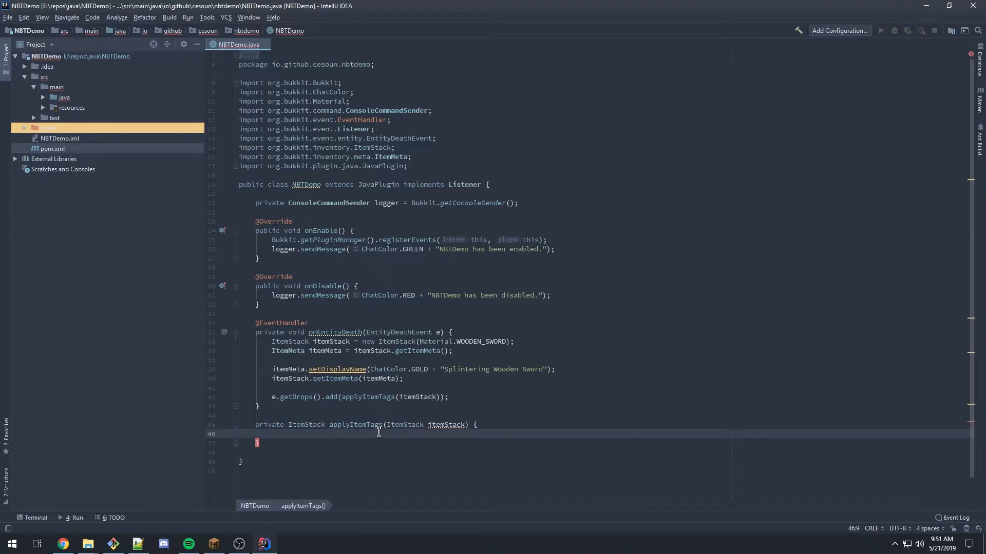
# Add Random rand and an nmsStack copy via CraftItemStack.asNMSCopy(itemStack) to applyItemTags.
pyautogui.write('r')
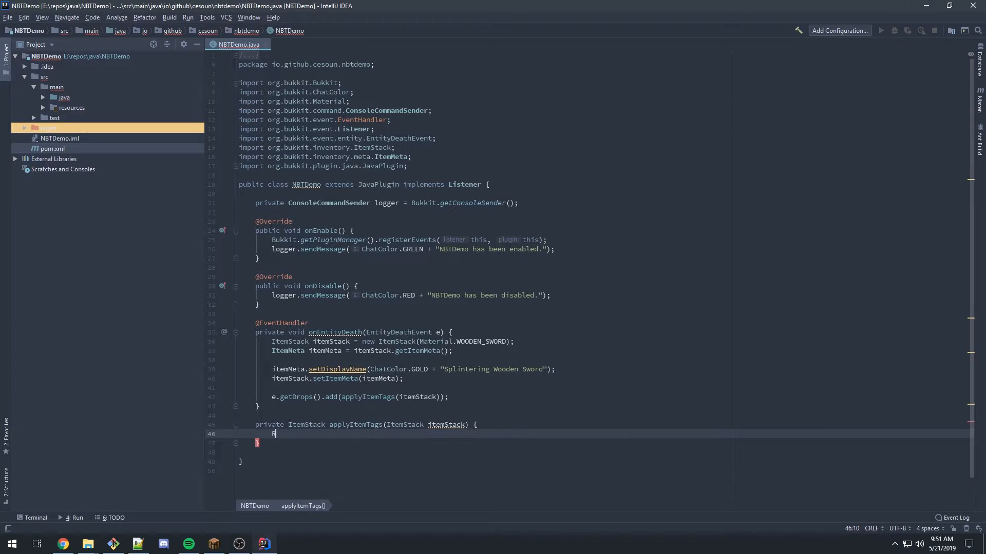
pyautogui.write('Random rand = new Random();')
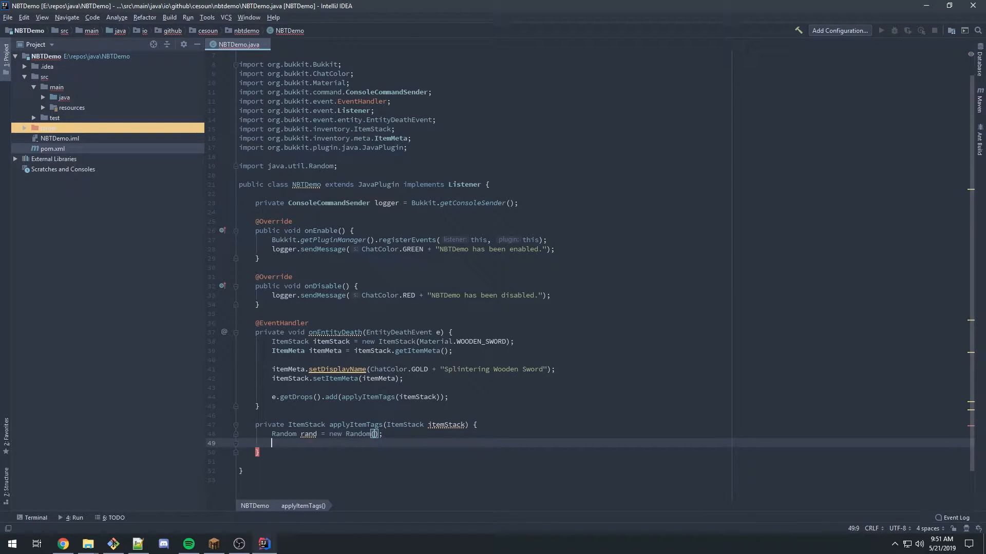
pyautogui.write('ItemStack')
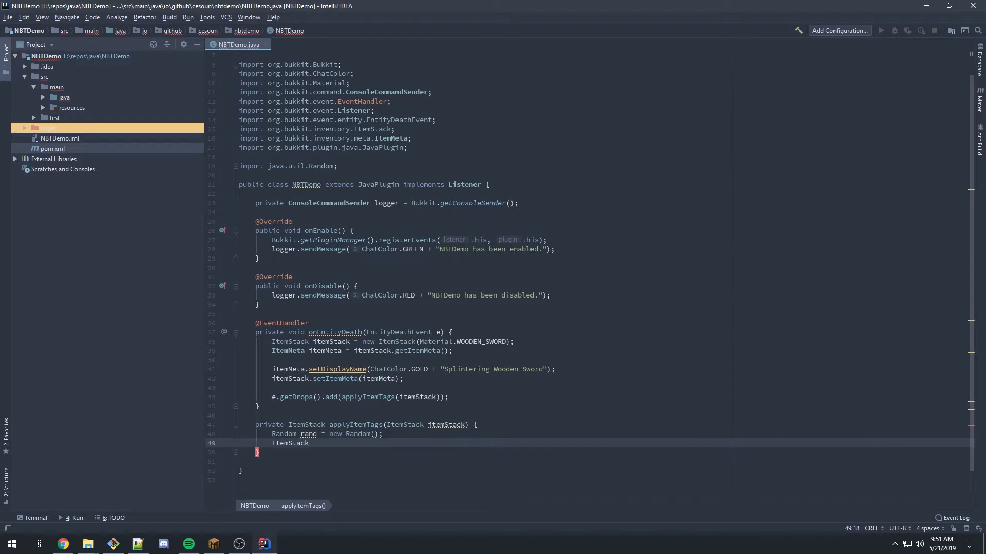
pyautogui.write('net.minecraft.server.v1_13_R2.ItemStack nmsStack =')
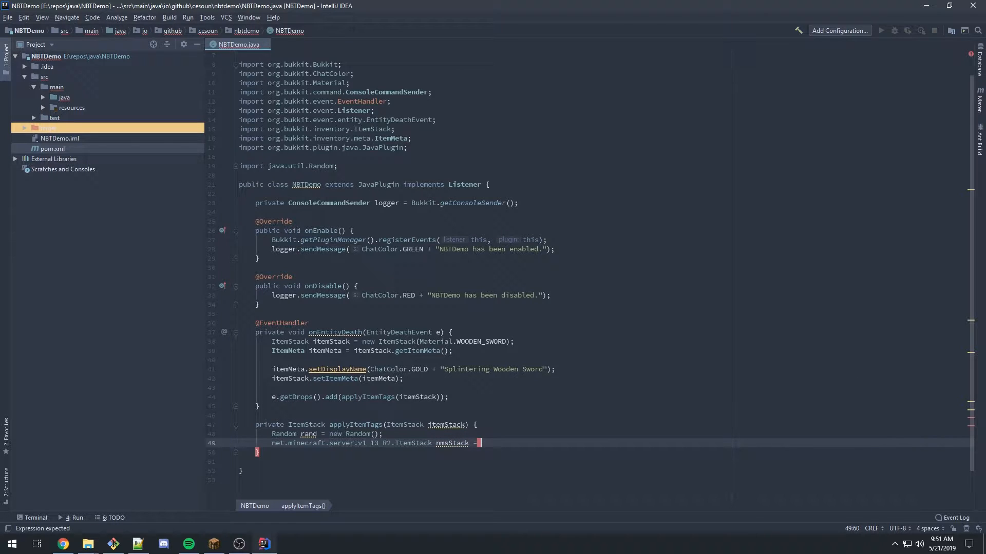
pyautogui.write('CraftItem.')
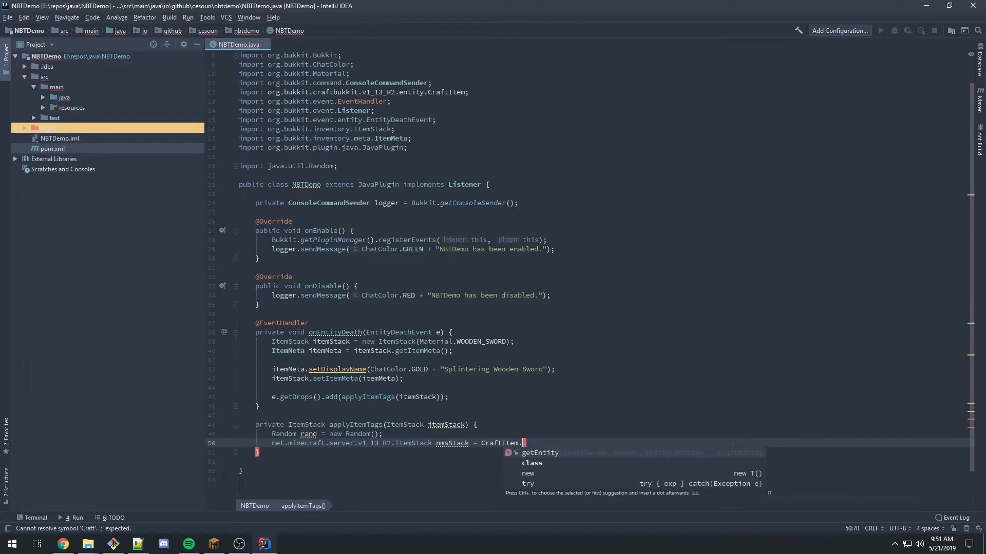
pyautogui.write('Stack')
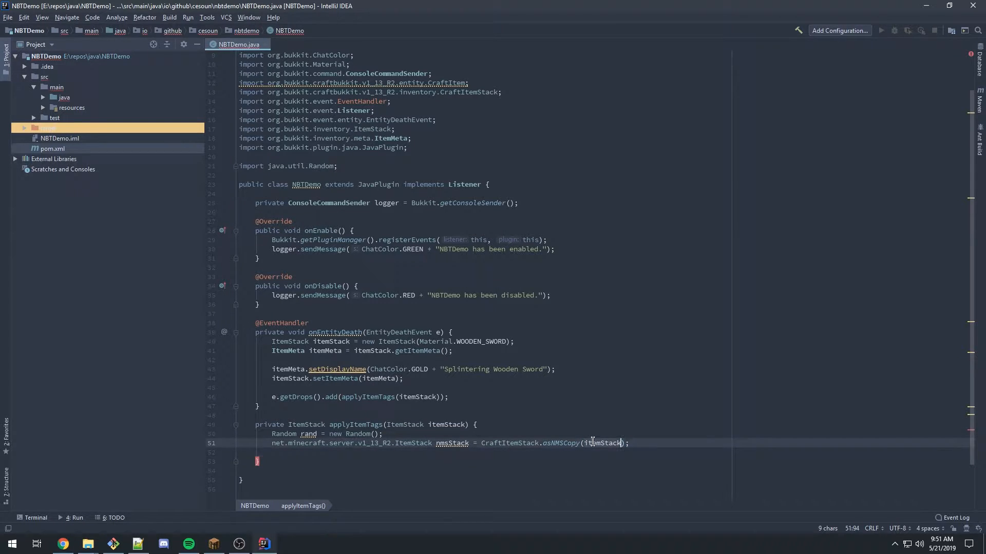
pyautogui.press('enter')
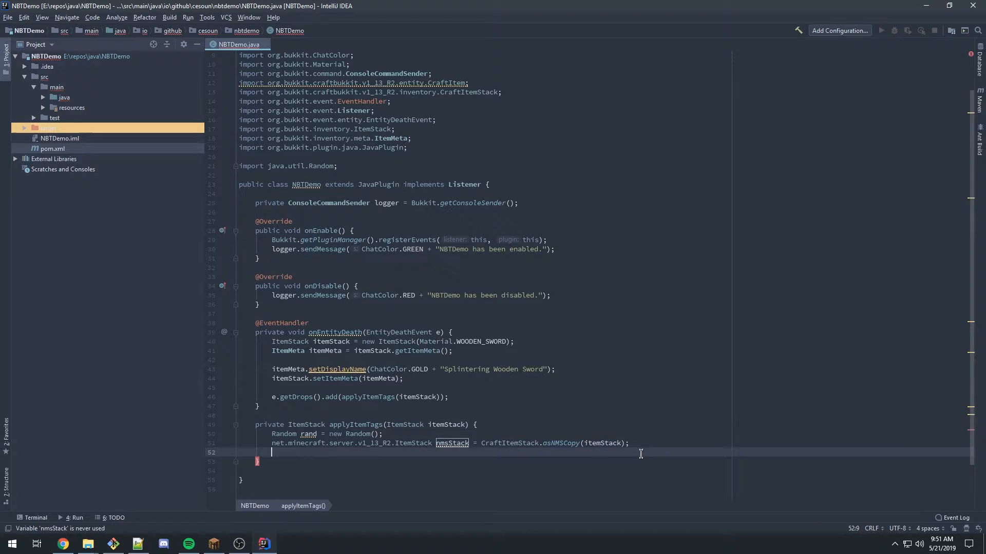
pyautogui.click(62, 544)
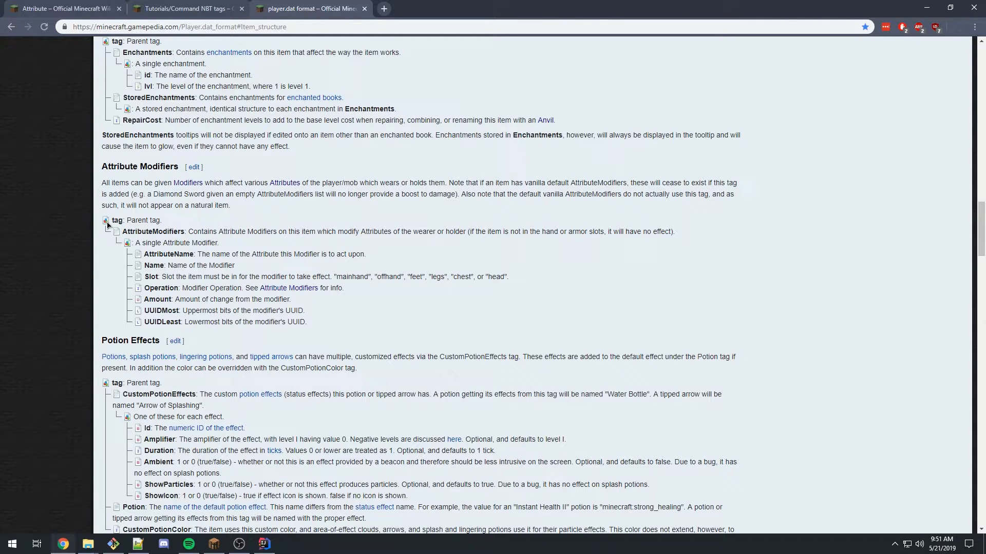
# Add the line NBTTagCompound tag = nmsStack.getOrCreateTag(); and start a new line.
pyautogui.click(263, 544)
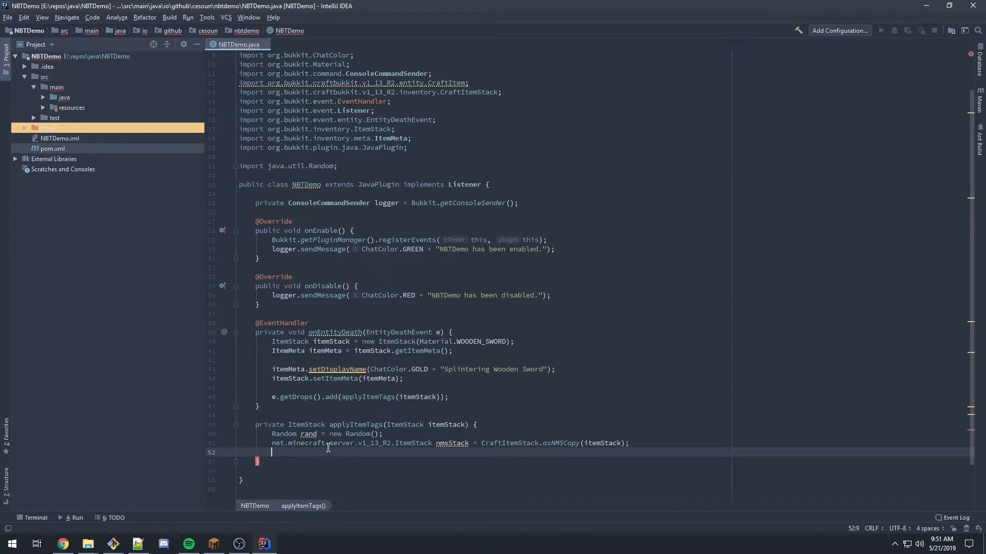
pyautogui.write('NBTTagCompound tag =')
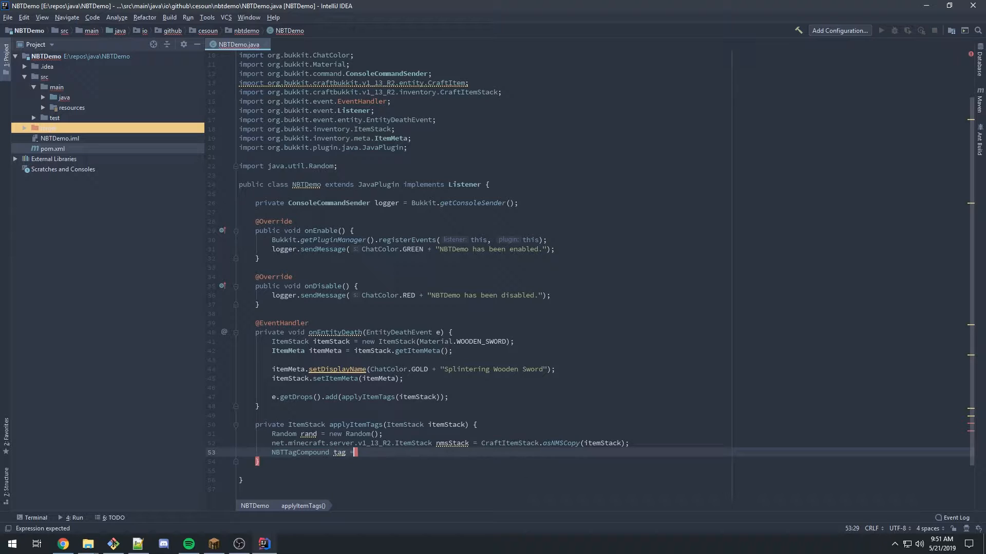
pyautogui.write('nmsStack.getOrCreateTag();')
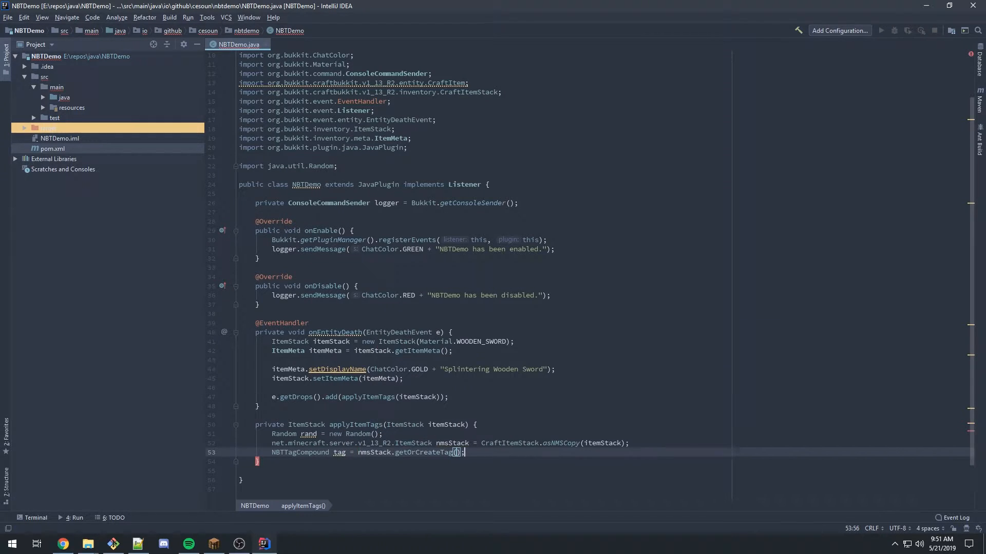
pyautogui.doubleClick(425, 452)
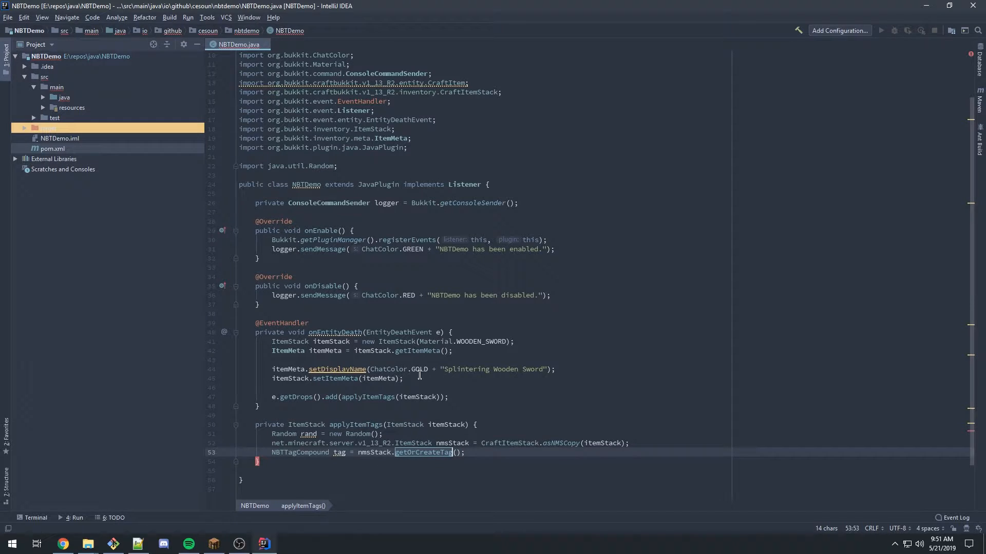
pyautogui.click(416, 388)
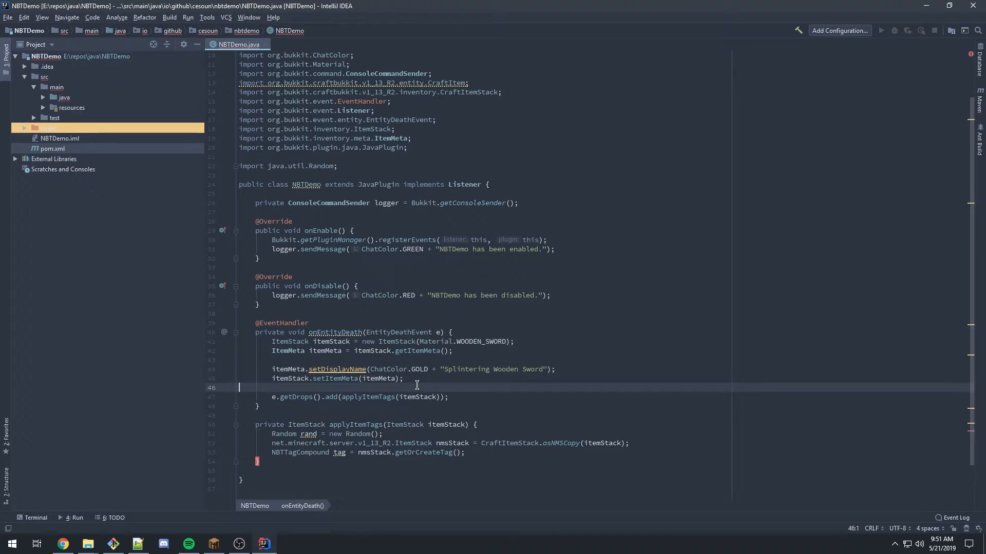
pyautogui.click(513, 452)
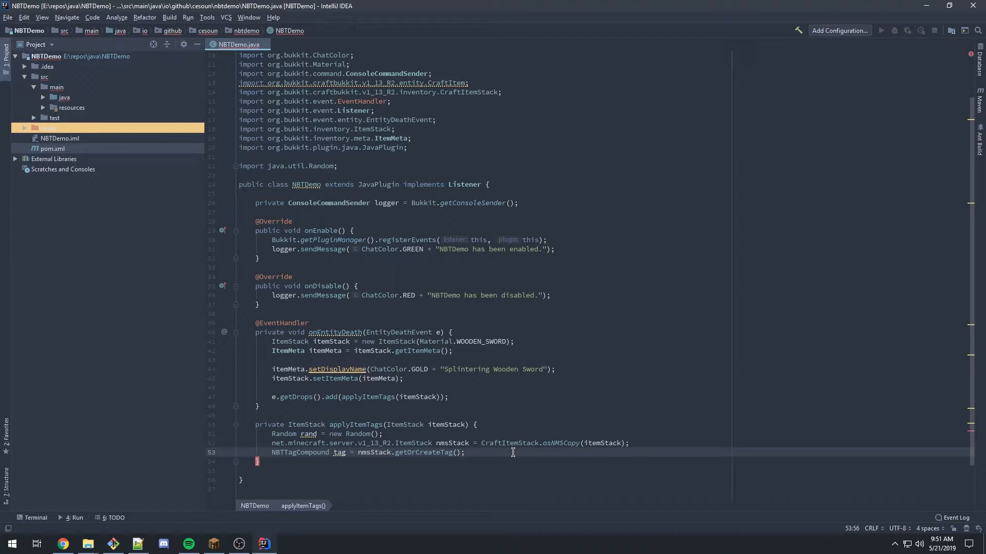
pyautogui.press('enter')
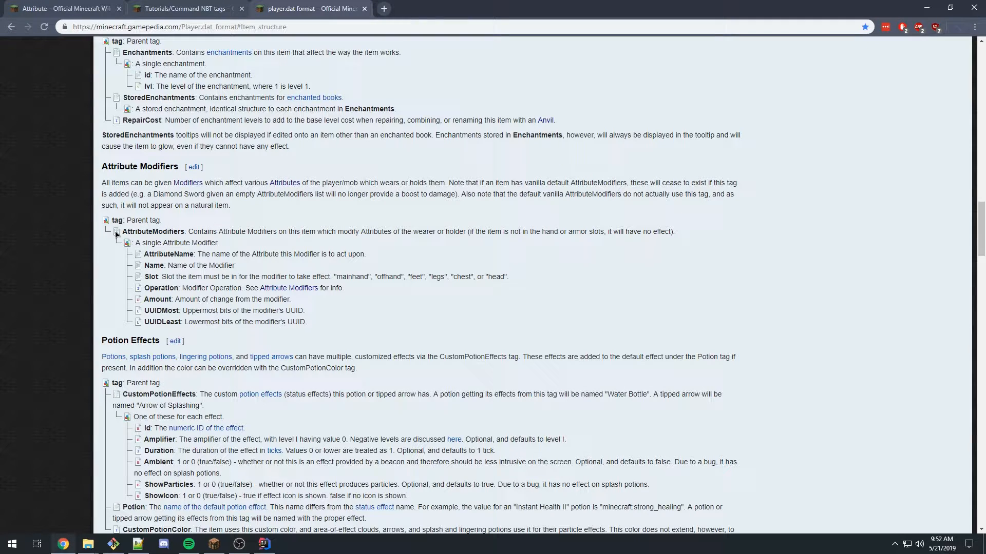
# Declare NBTTagList atrModifiers = new NBTTagList(); after checking the wiki's modifier entry.
pyautogui.click(264, 544)
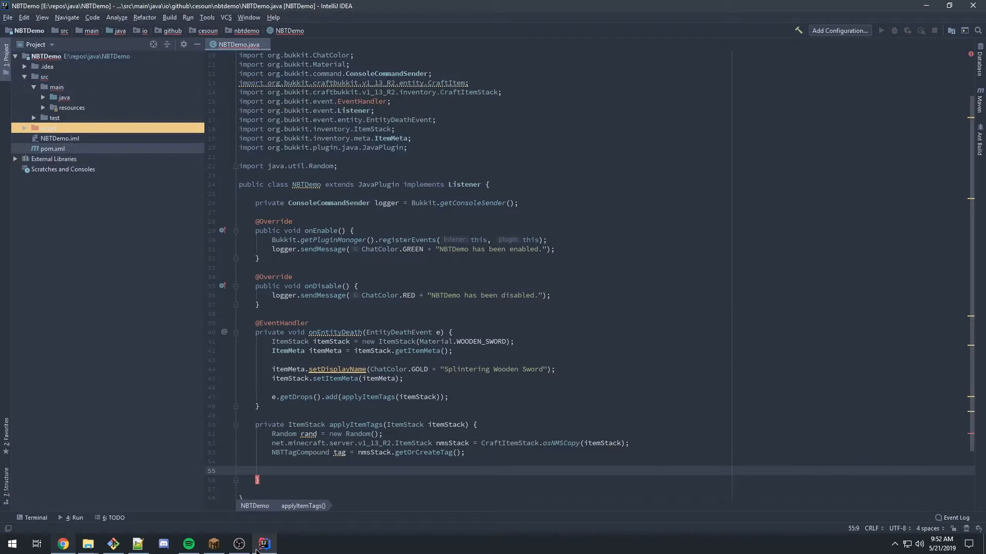
pyautogui.write('NB')
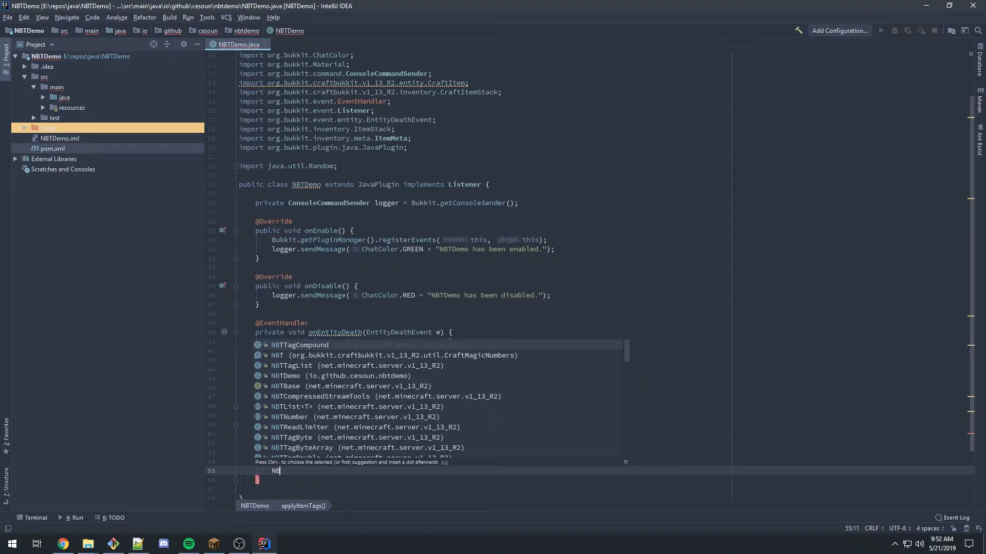
pyautogui.write('TagList atr')
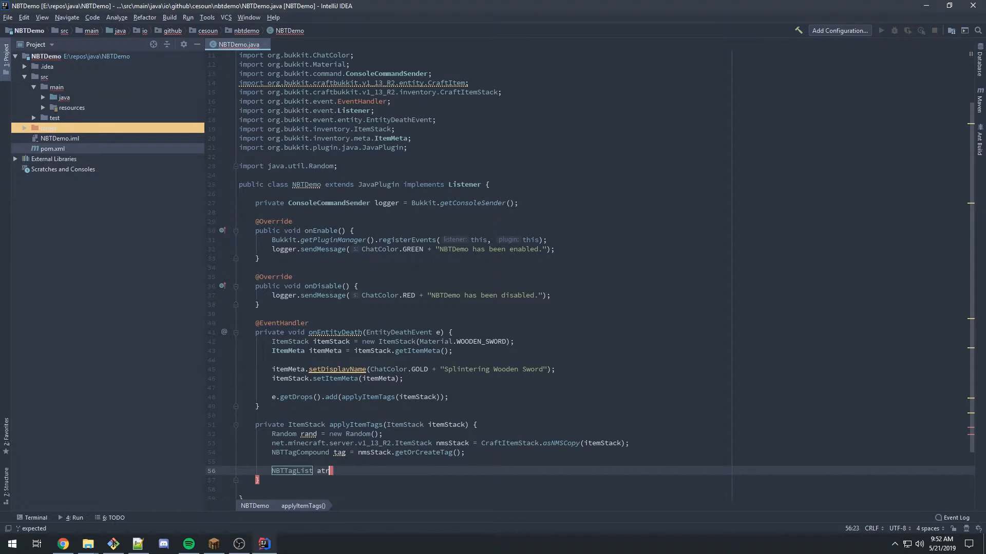
pyautogui.write('Mod')
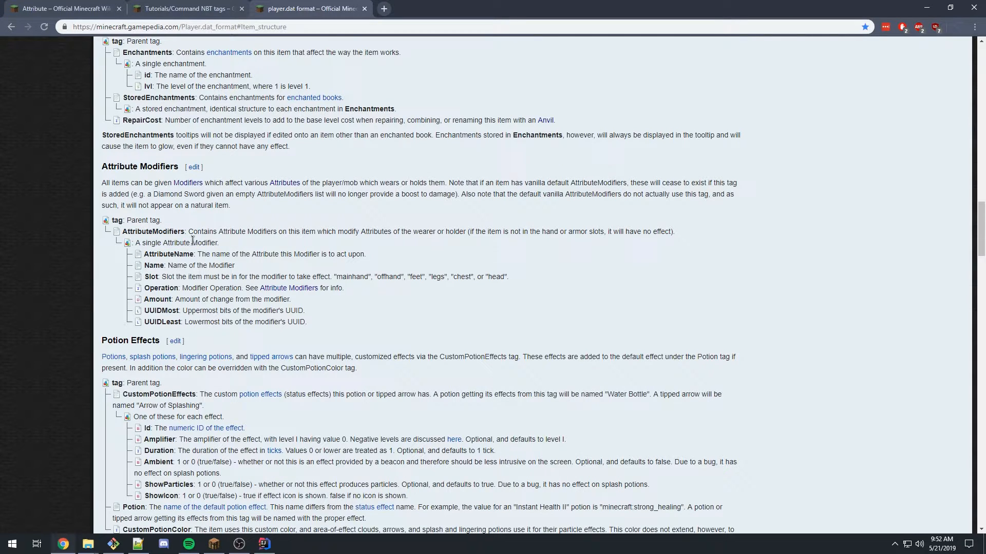
pyautogui.moveTo(125, 243)
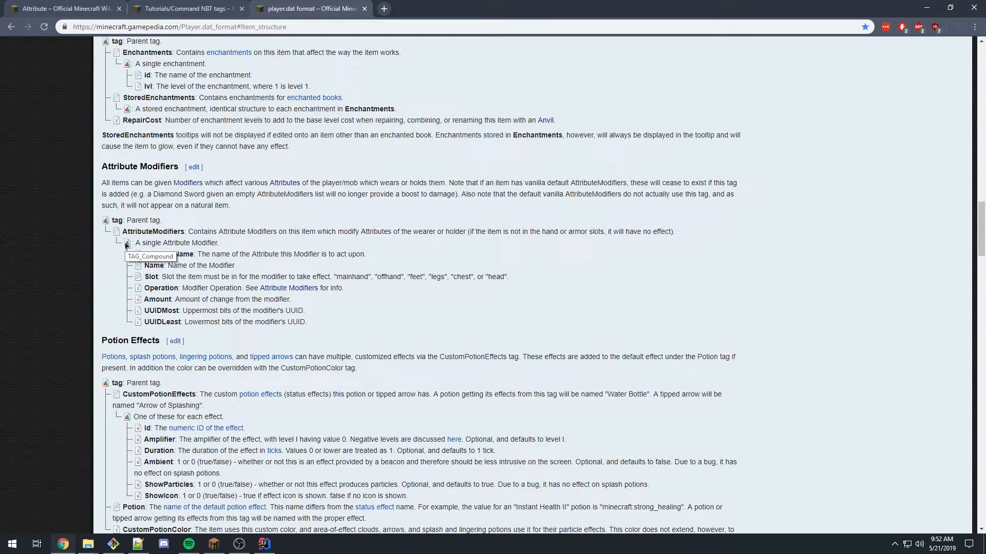
pyautogui.doubleClick(176, 243)
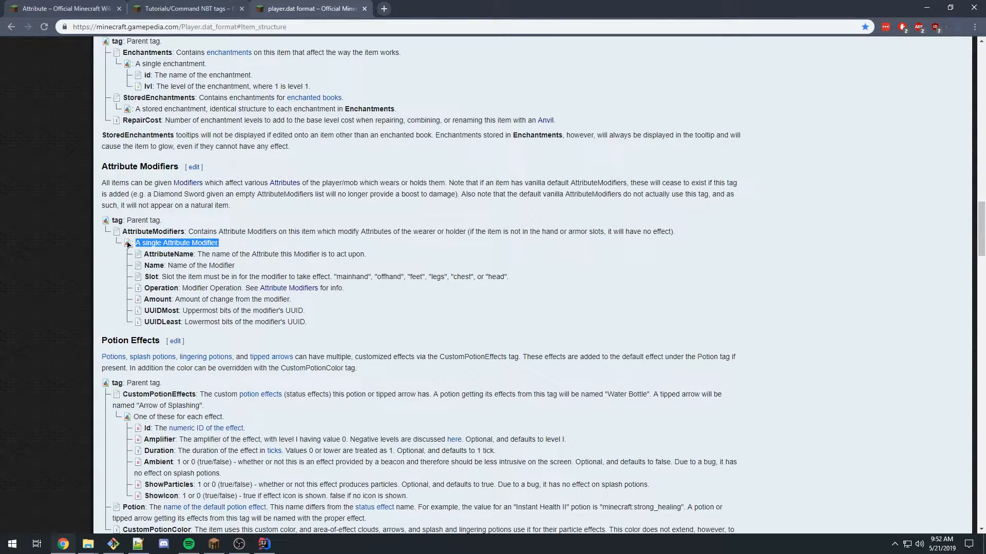
pyautogui.click(263, 544)
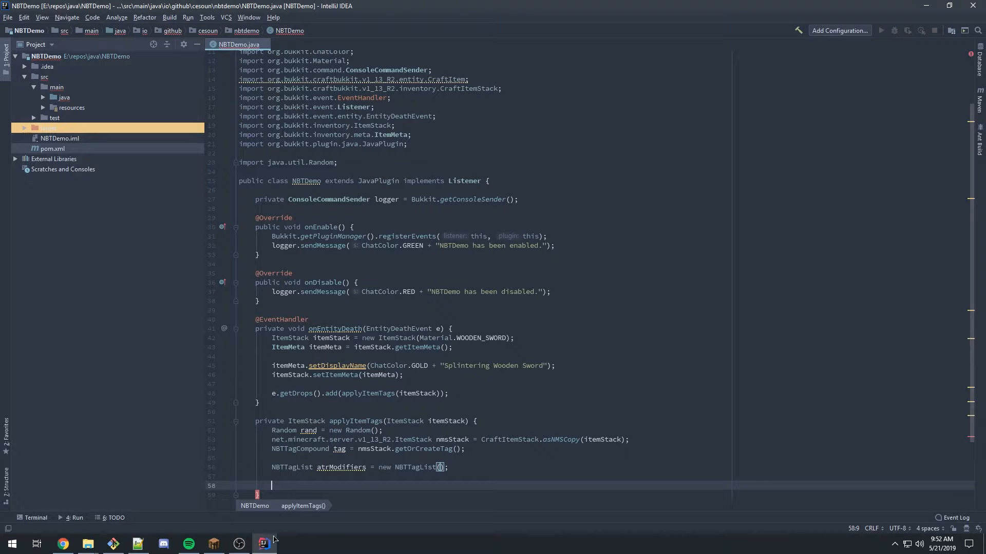
pyautogui.write('NBTTagCompound damage = new')
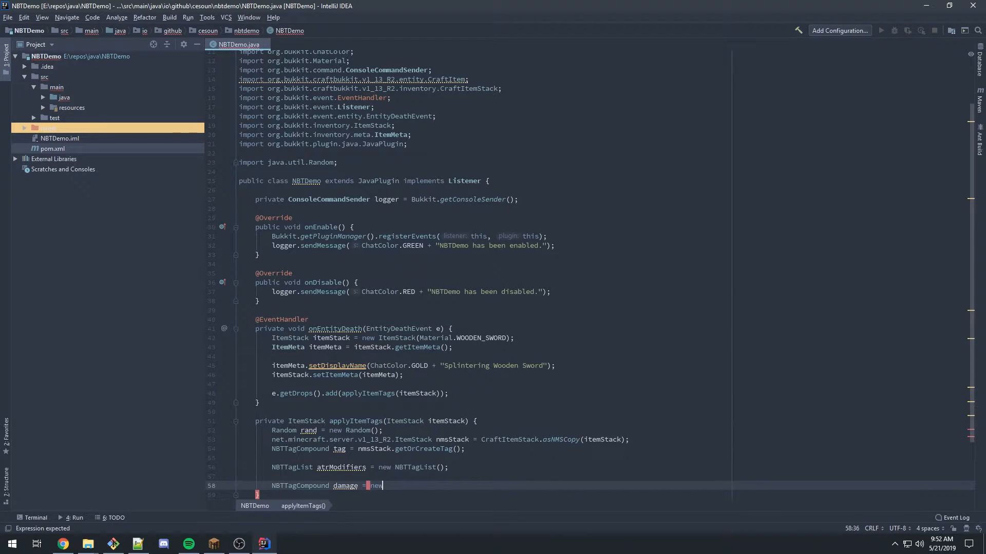
# Declare NBTTagCompound damage and atkSpeed, then begin a damage. call below them.
pyautogui.write('NBTTagCompound();')
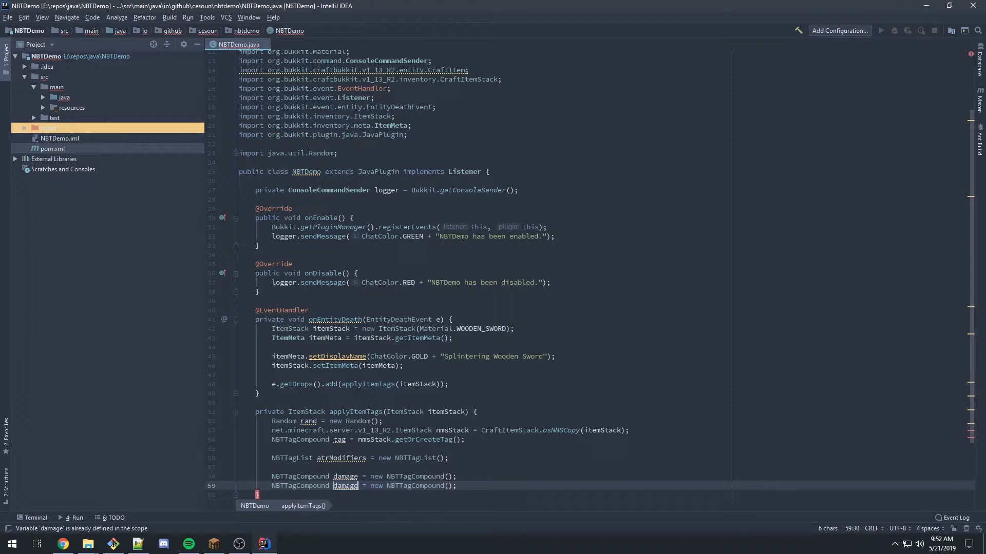
pyautogui.write('atkSpeed')
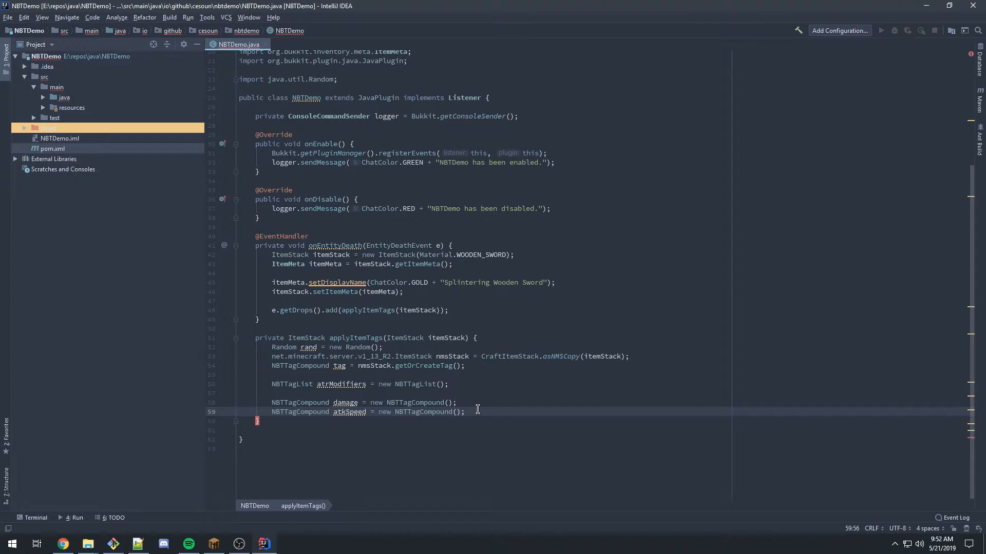
pyautogui.moveTo(324, 379)
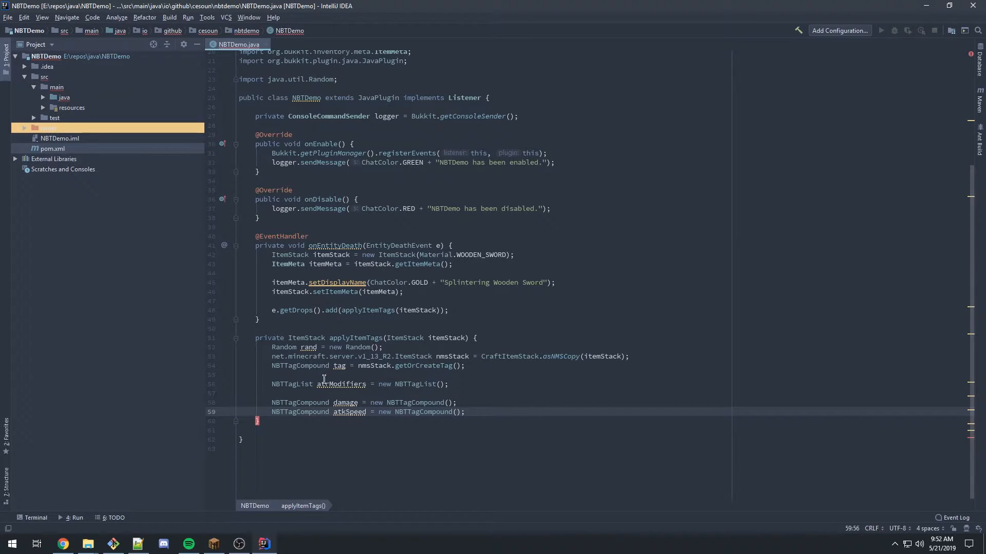
pyautogui.moveTo(288, 412)
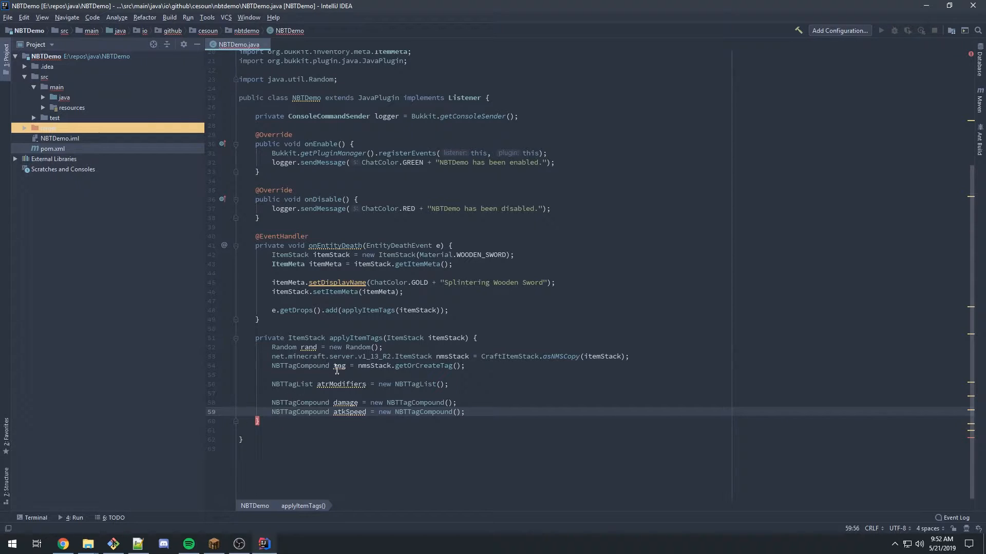
pyautogui.doubleClick(376, 365)
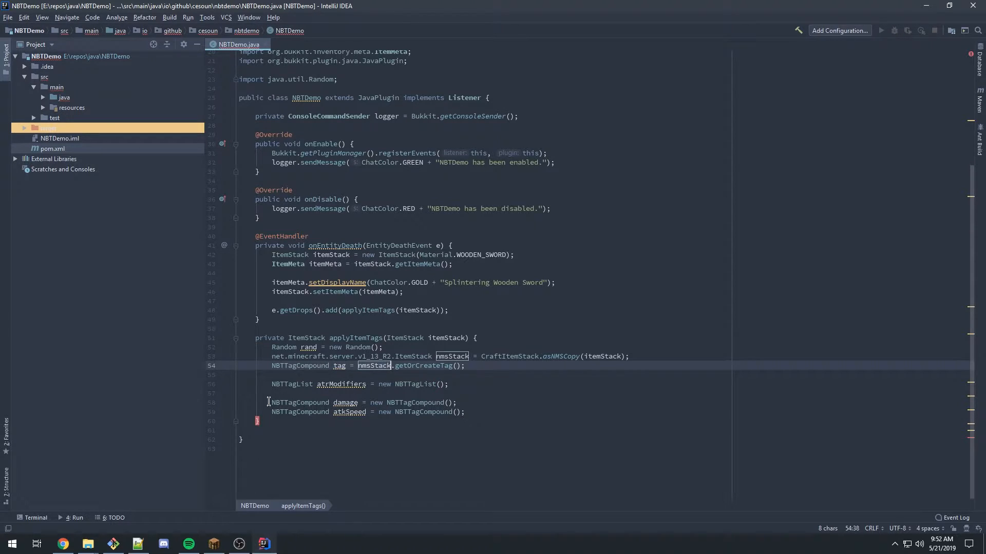
pyautogui.click(339, 365)
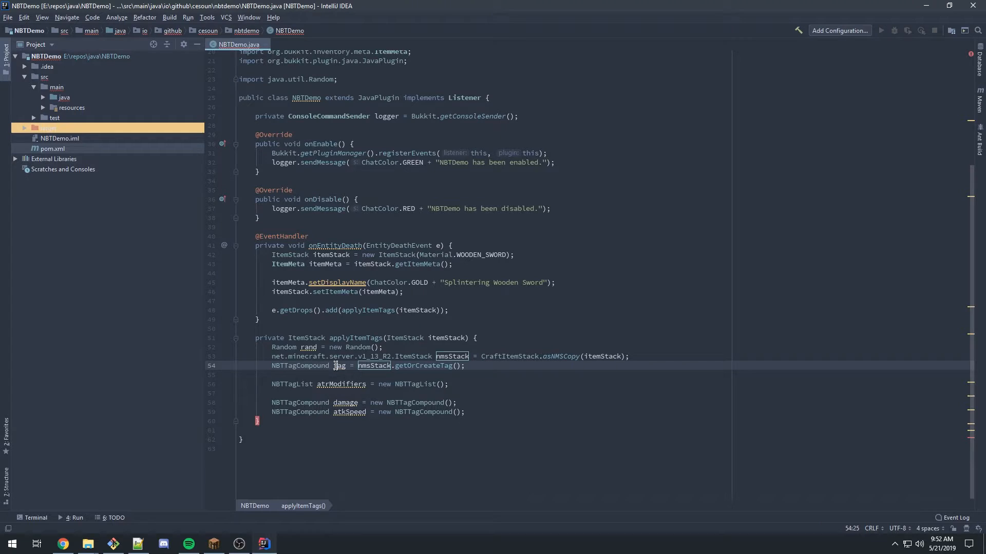
pyautogui.doubleClick(345, 403)
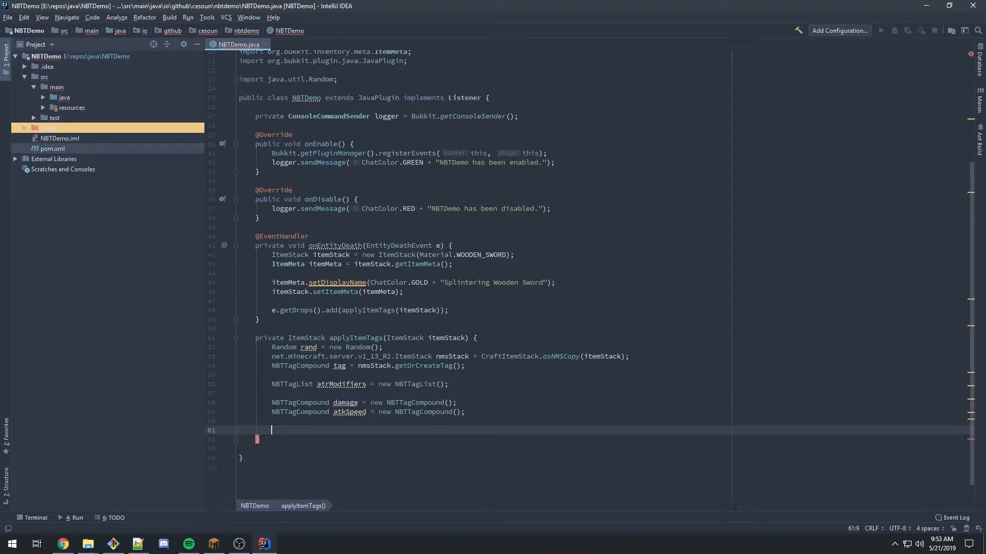
pyautogui.write('damage.')
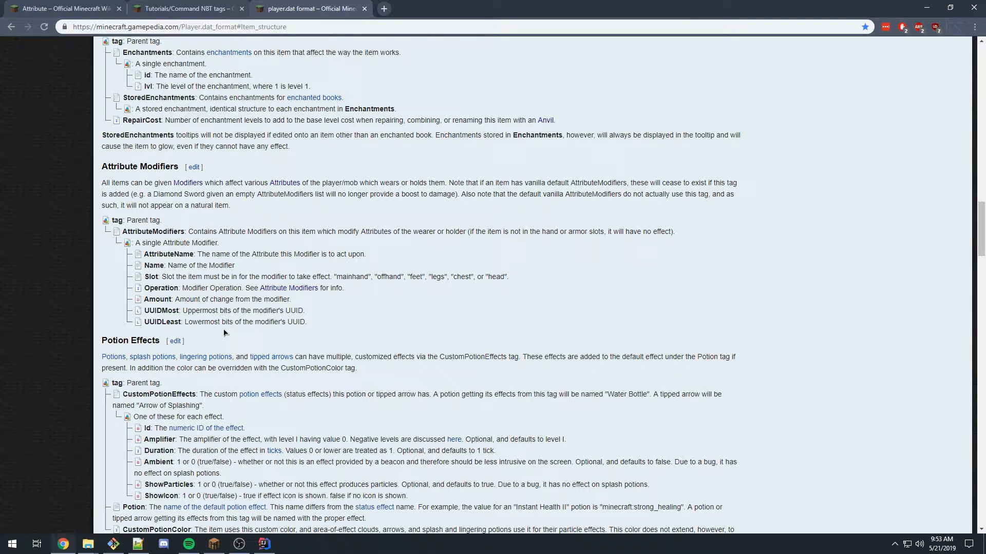
pyautogui.moveTo(123, 242)
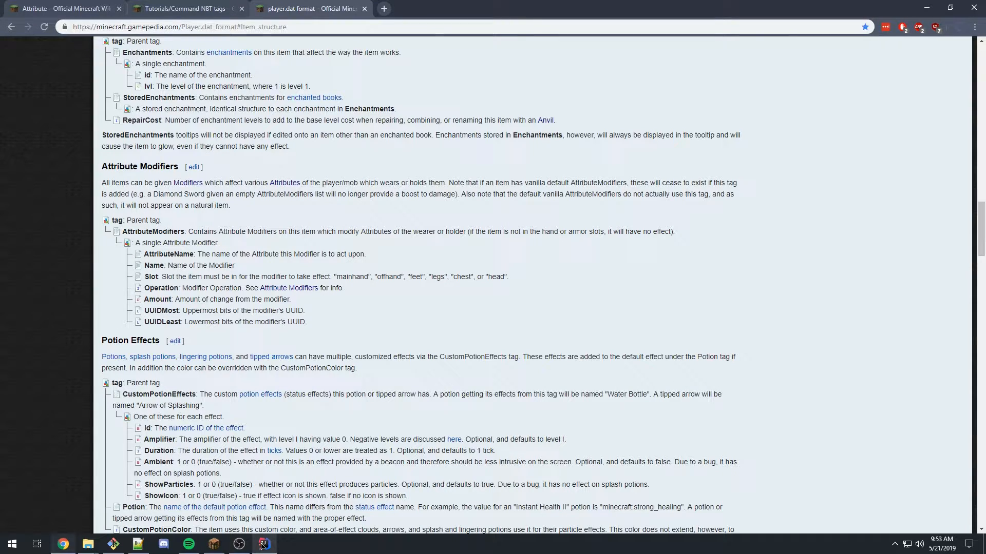
# Write the damage compound's "AttributeName" key, checking field names on the wiki.
pyautogui.doubleClick(167, 254)
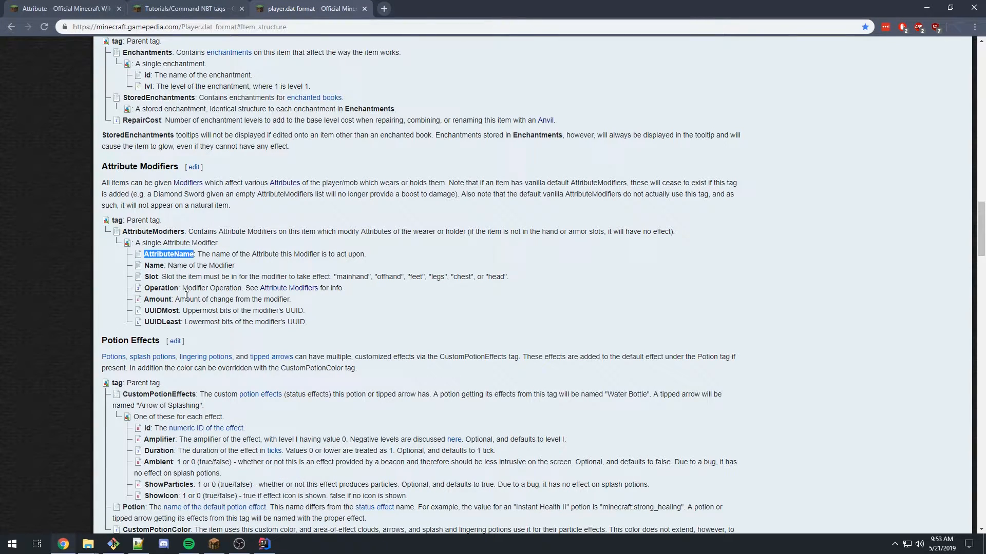
pyautogui.click(263, 543)
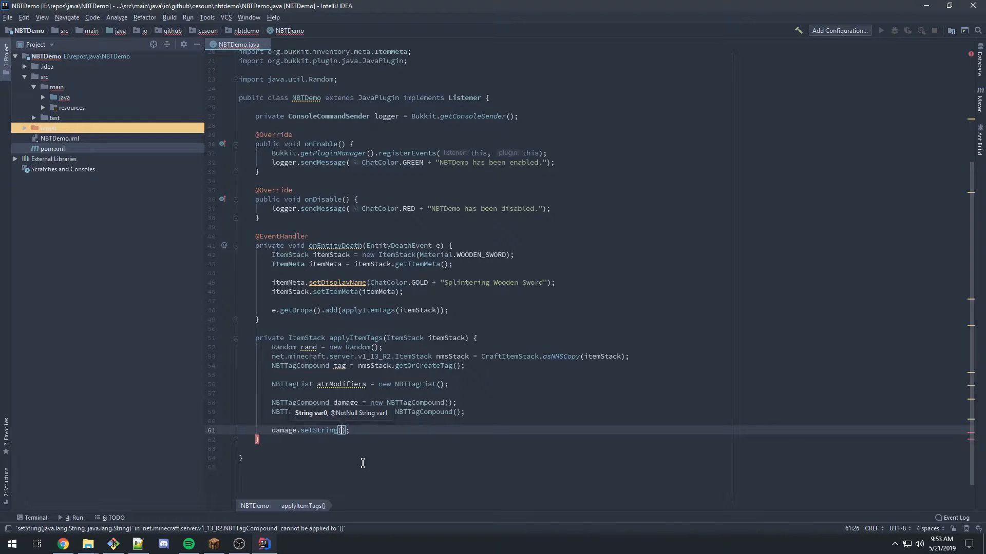
pyautogui.write('"AttributeName"')
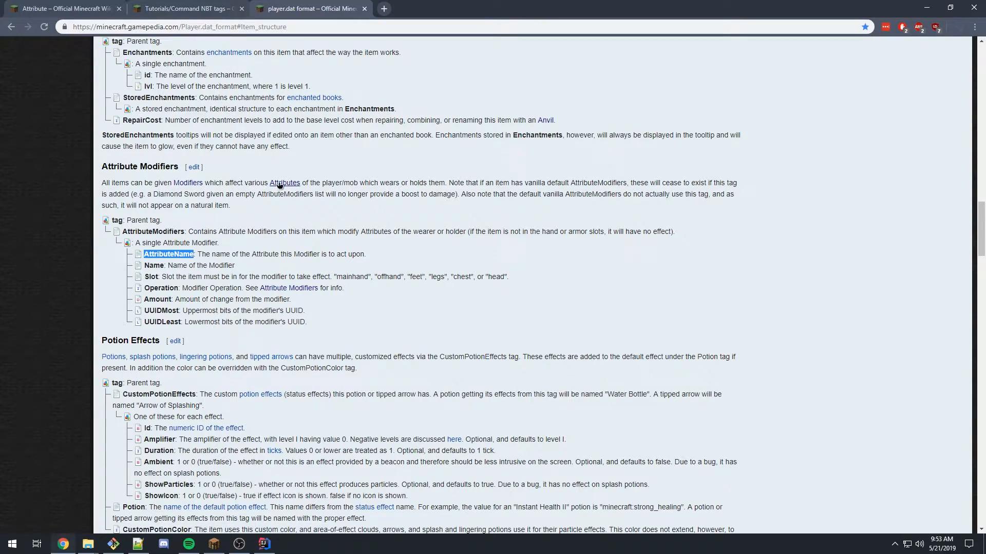
pyautogui.click(283, 183)
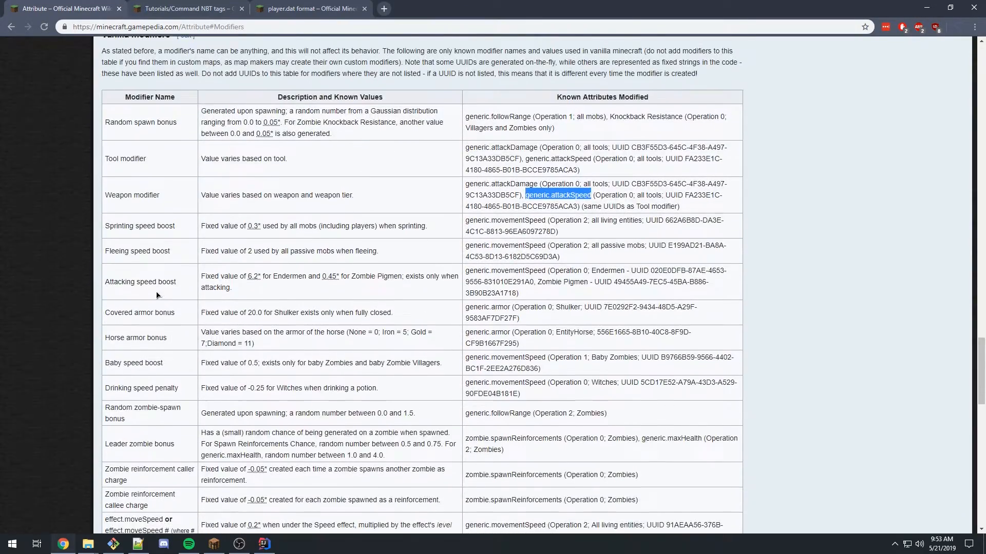
pyautogui.scroll(3)
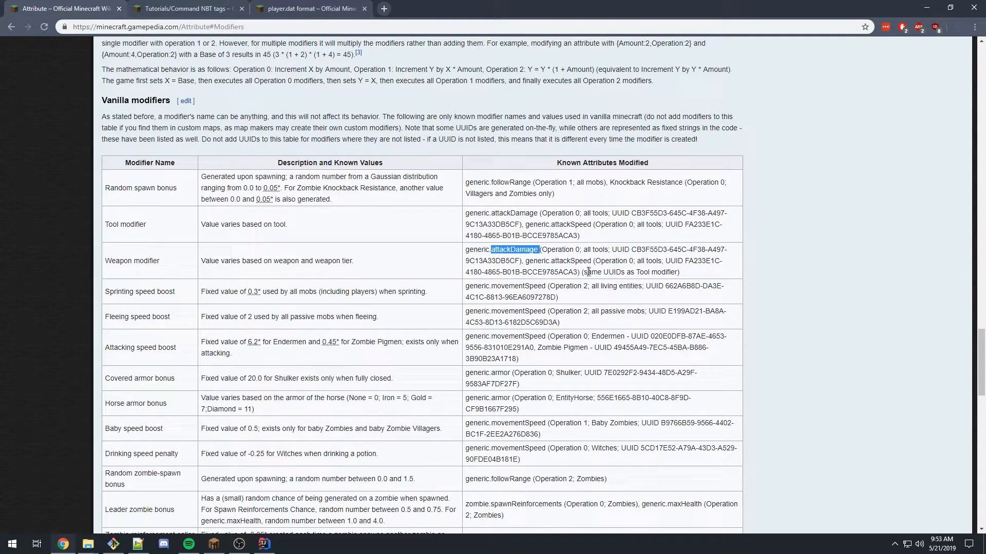
pyautogui.click(264, 544)
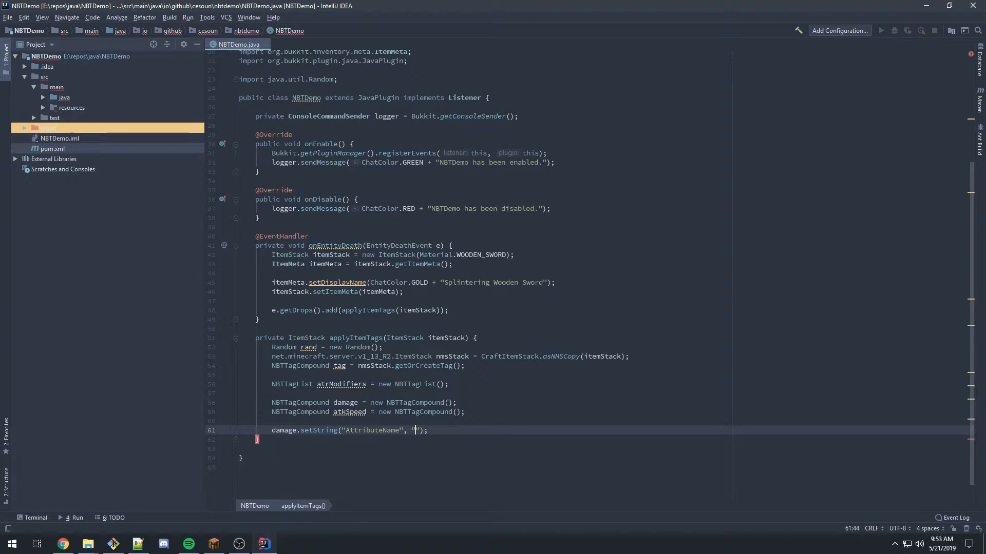
# Set damage's AttributeName and Name to generic.attackSpeed and begin the mainhand Slot line.
pyautogui.write('generi')
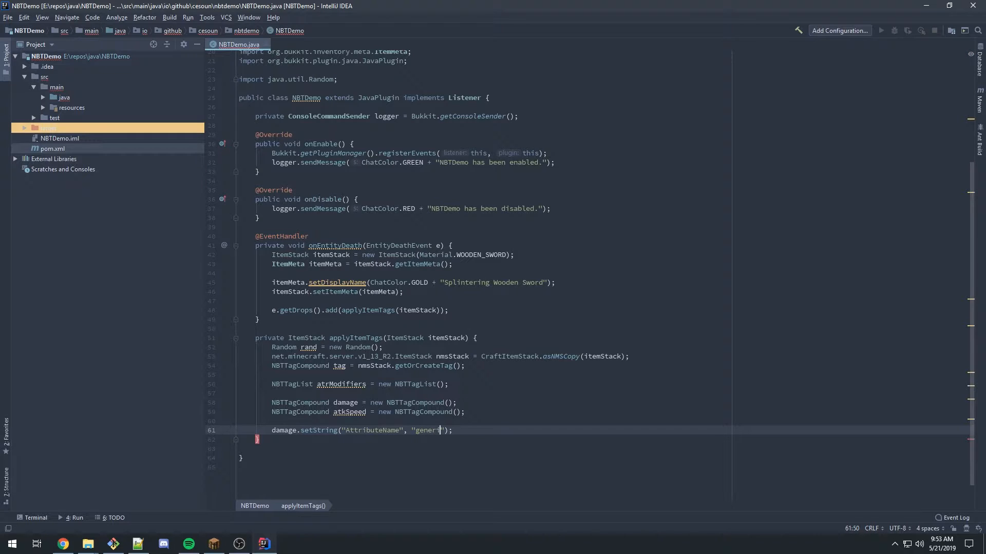
pyautogui.write('c.attackSpeed')
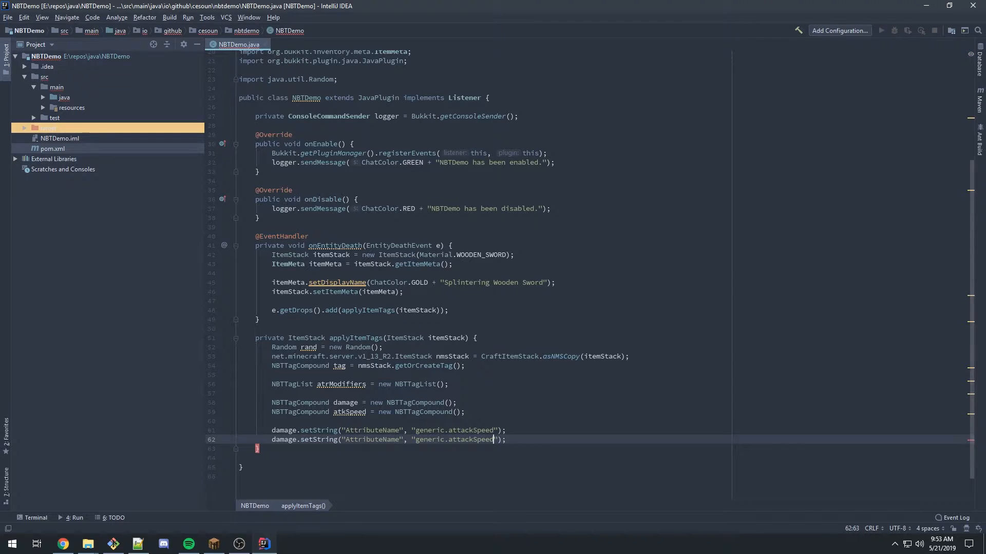
pyautogui.write('Name')
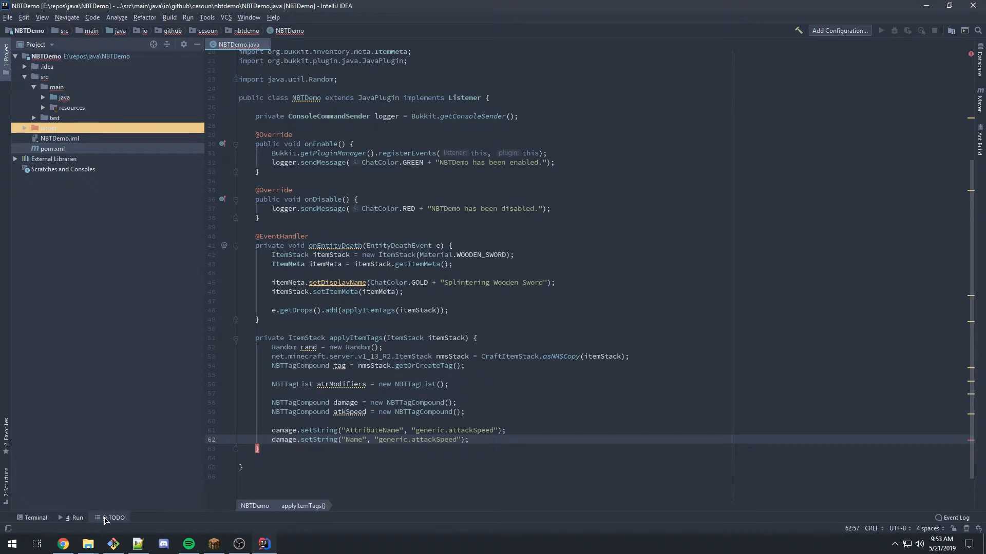
pyautogui.write('damage.sets')
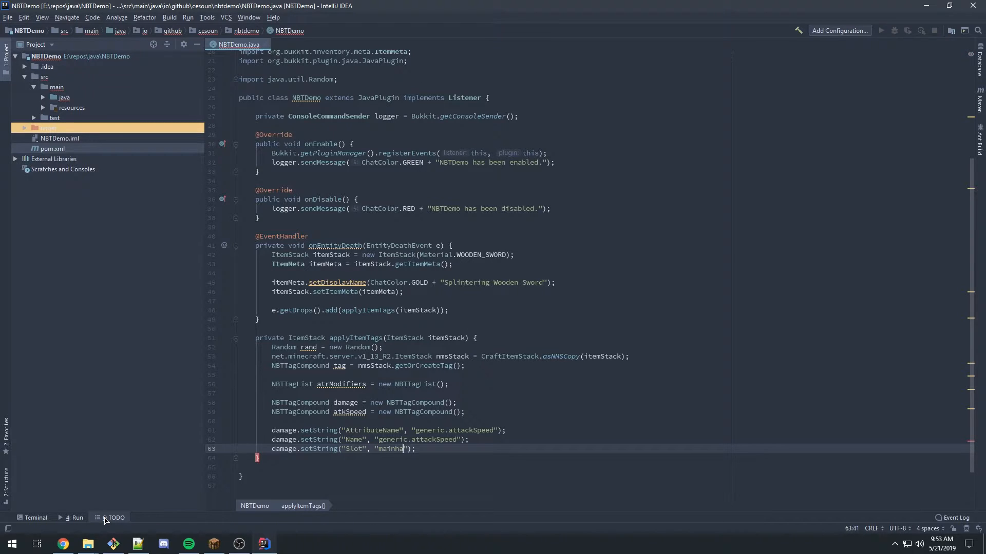
pyautogui.write('nd')
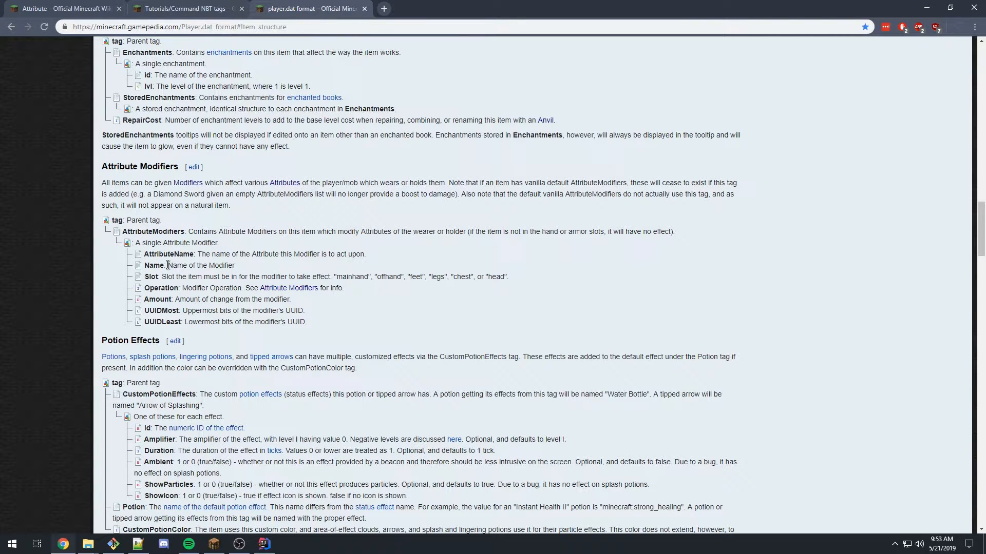
pyautogui.moveTo(391, 275)
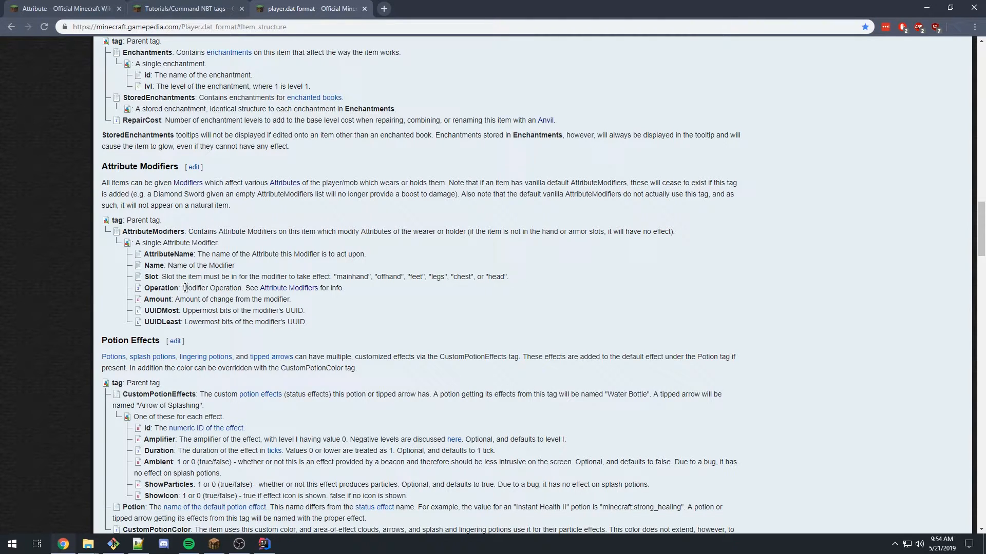
# Set damage's Operation to 0 after checking the wiki's Additive and Multiplicative operations.
pyautogui.click(264, 543)
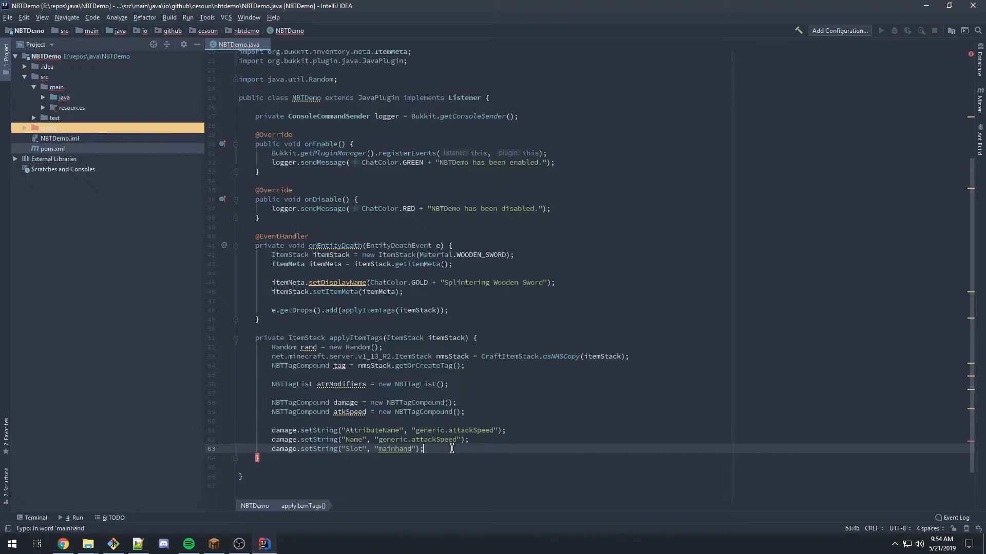
pyautogui.write('damage.setInt("Operation");')
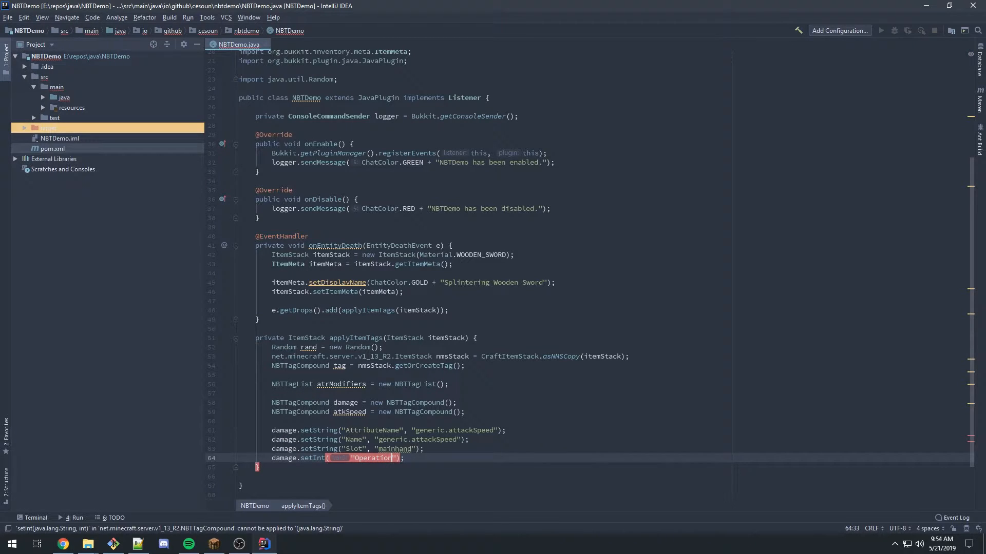
pyautogui.click(62, 544)
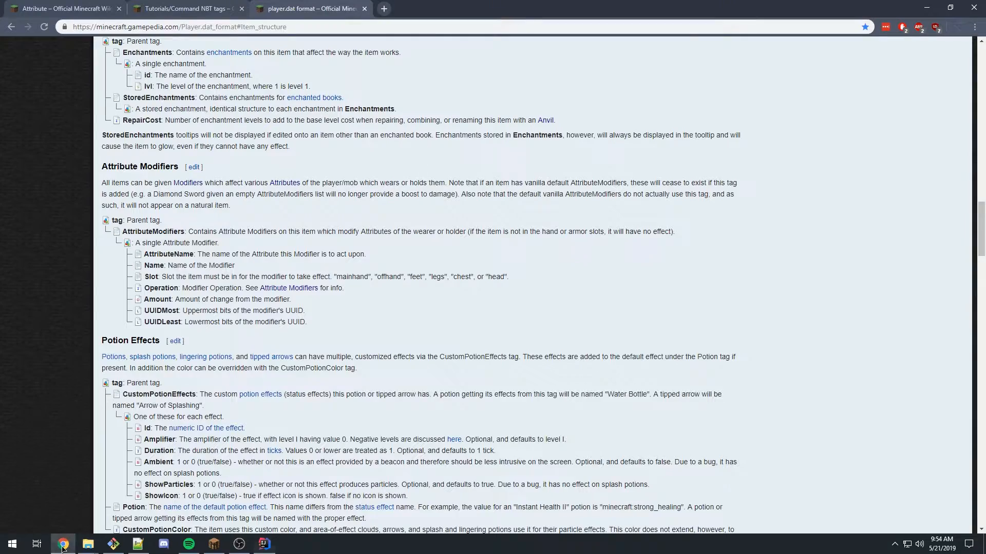
pyautogui.click(287, 288)
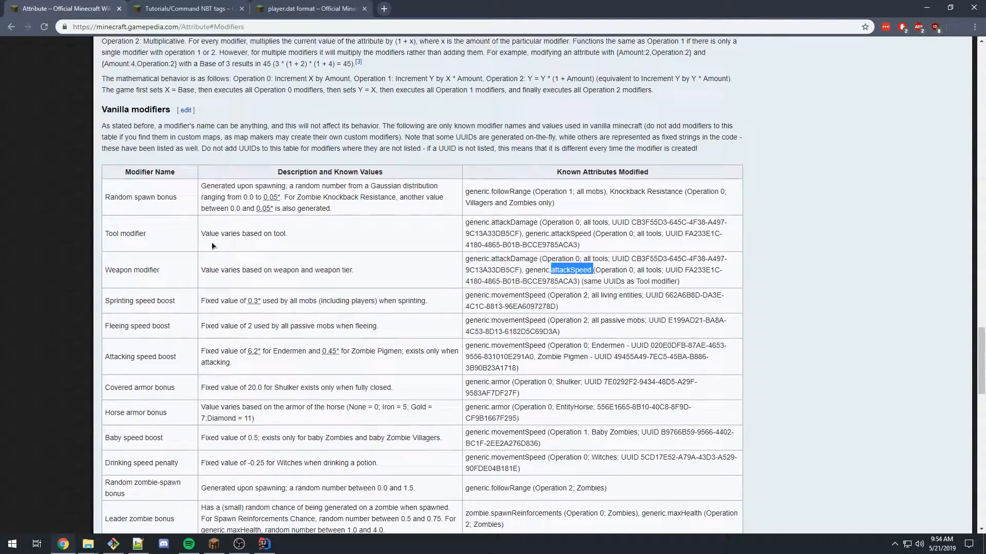
pyautogui.scroll(3)
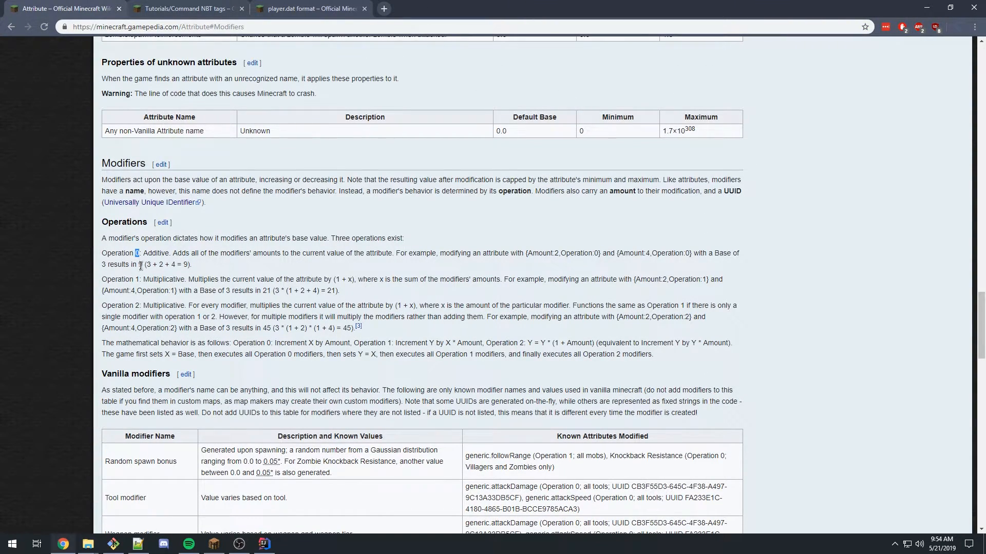
pyautogui.doubleClick(155, 252)
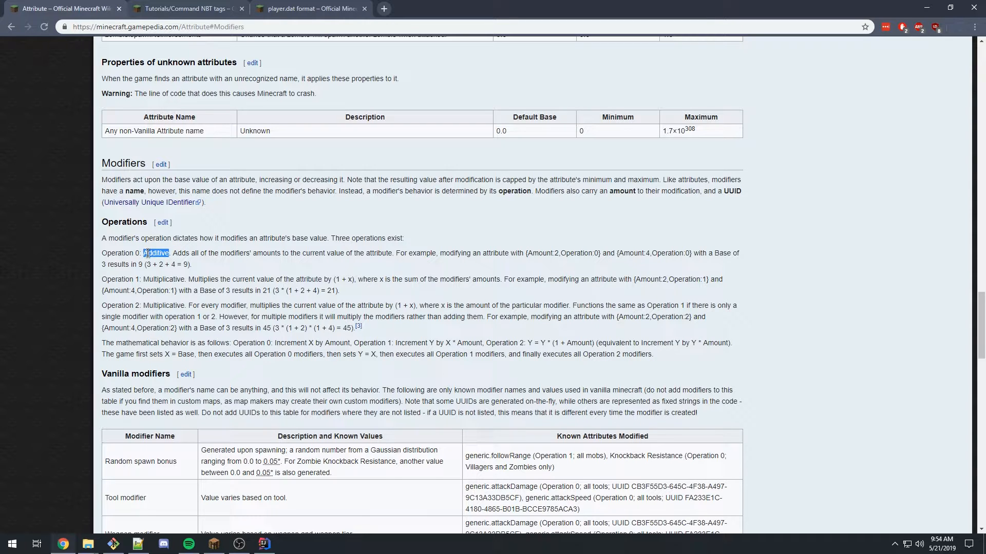
pyautogui.doubleClick(163, 305)
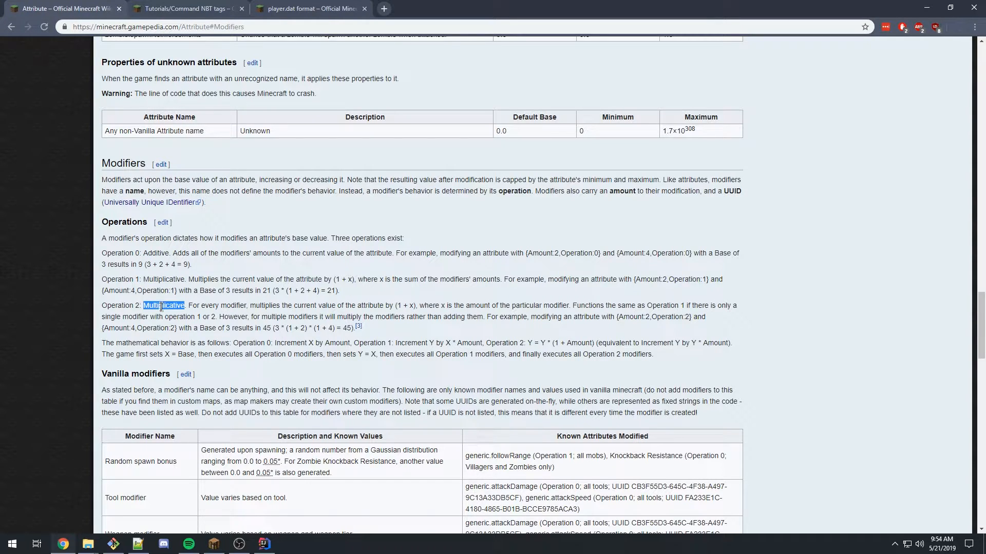
pyautogui.click(263, 543)
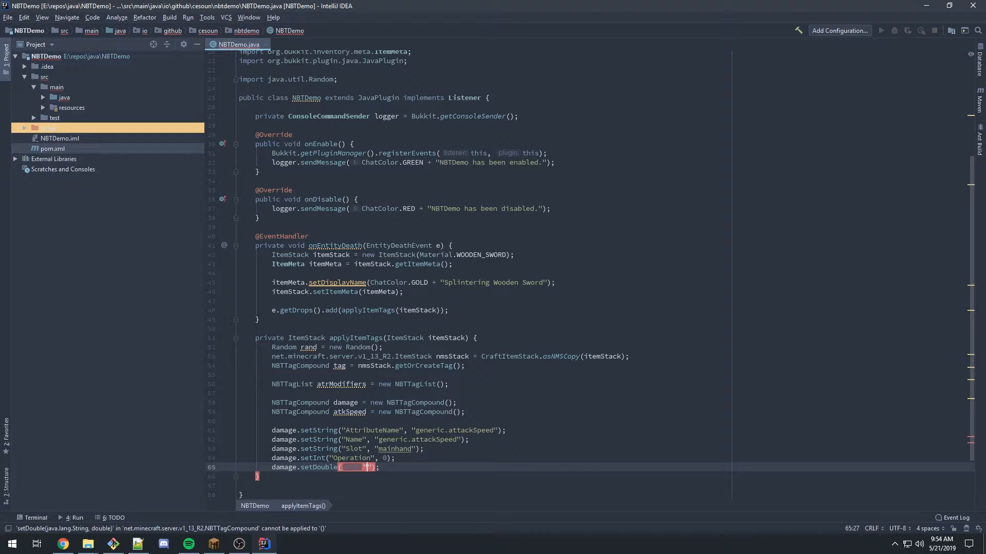
# Set damage's Amount to rand.nextDouble() scaled by 10.
pyautogui.write('"Amount"')
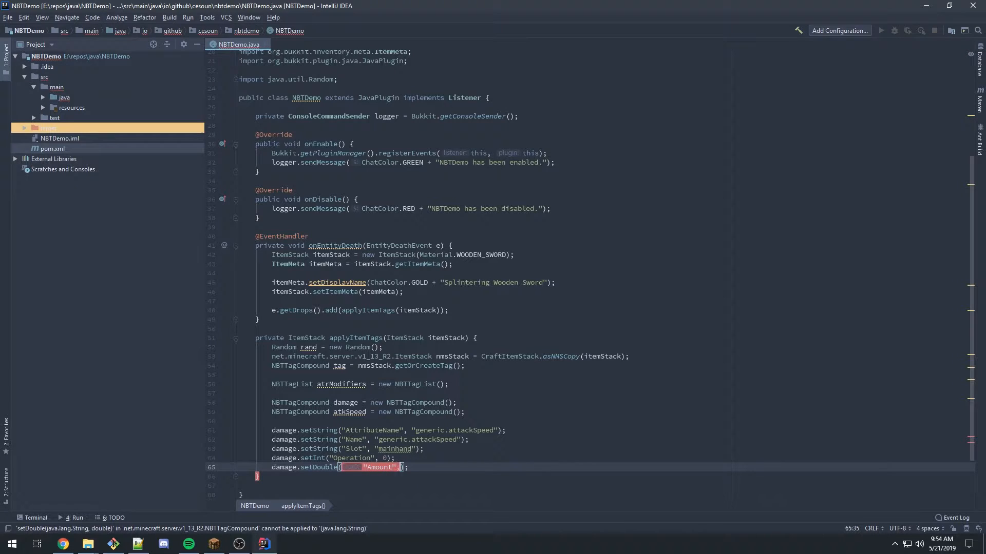
pyautogui.write('rand.nextDouble(')
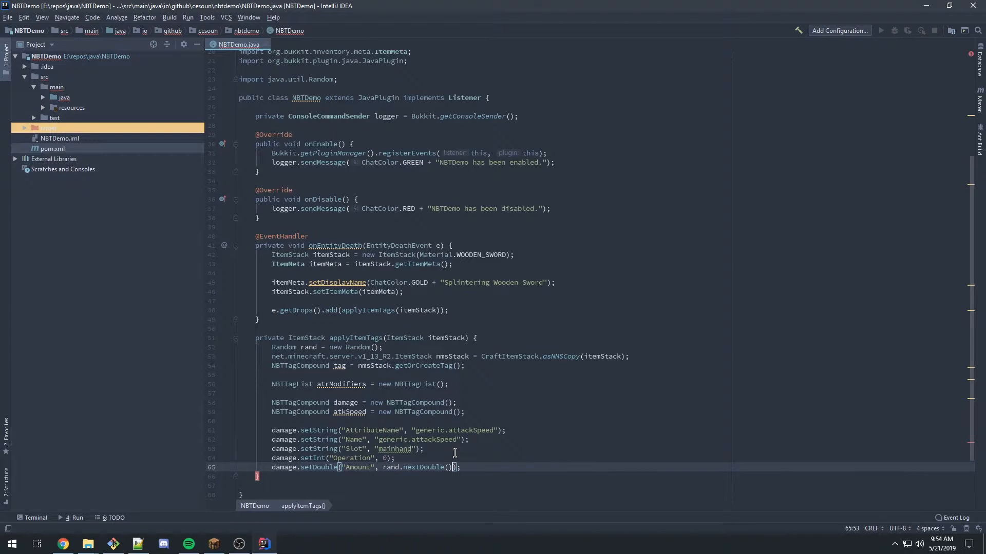
pyautogui.write('+ 10')
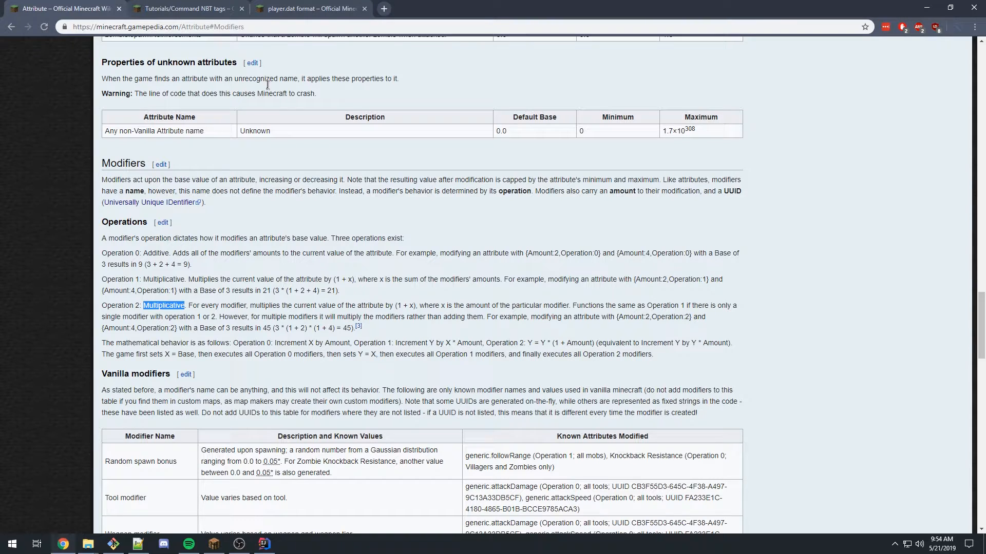
# Add damage UUID int lines using rand.nextInt(32000) + 1 and rand.nextInt(64000).
pyautogui.click(263, 544)
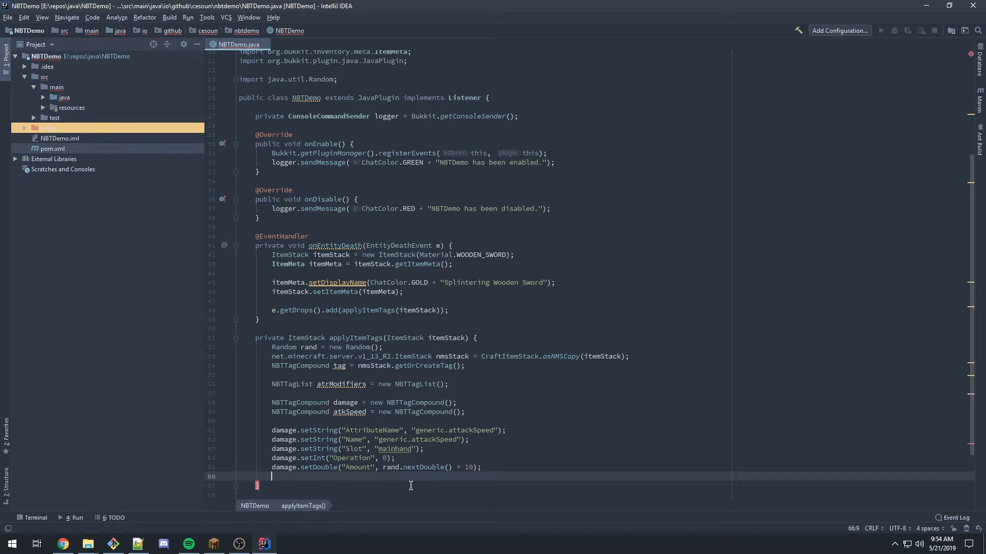
pyautogui.write('damage.setInt("UUIDMost", );')
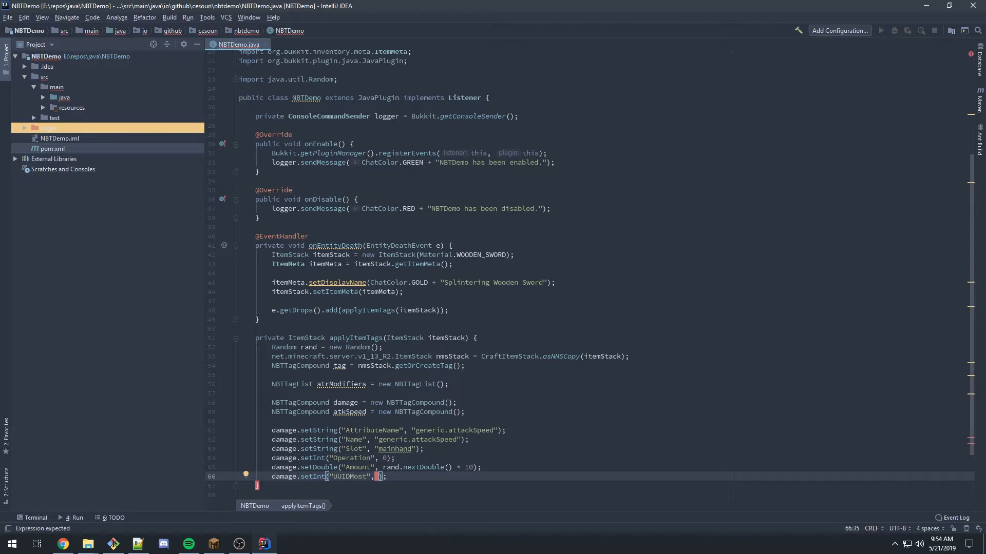
pyautogui.write('rand.')
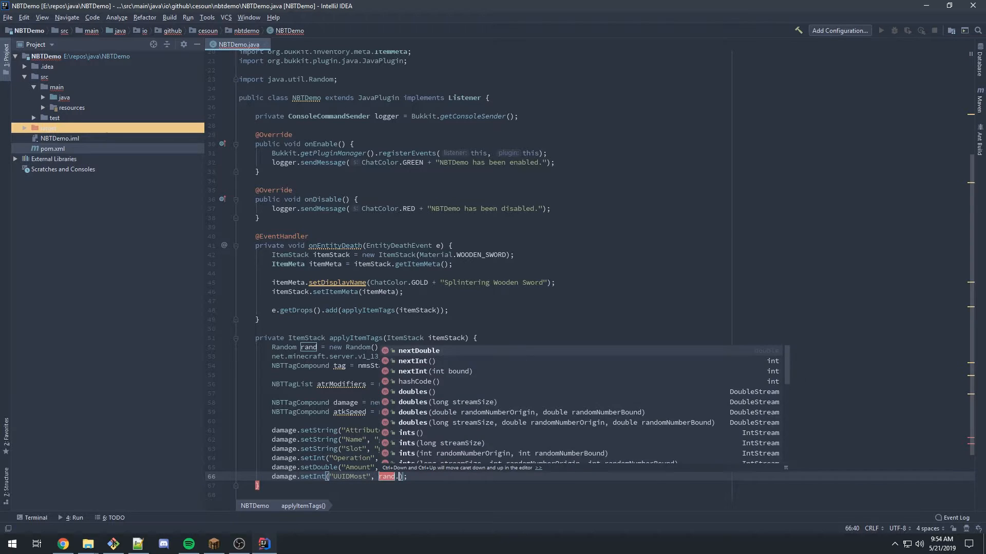
pyautogui.write('nextInt() + 1')
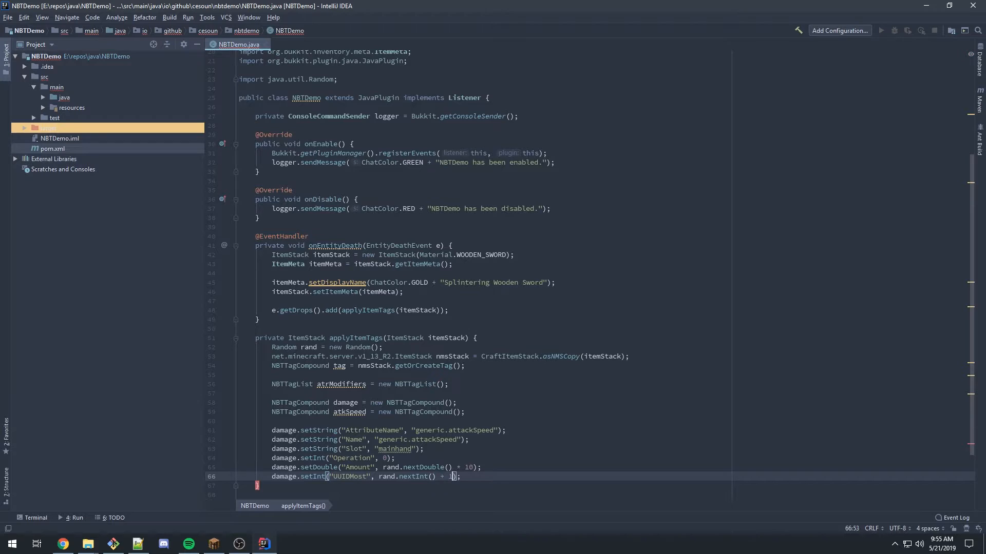
pyautogui.write('328')
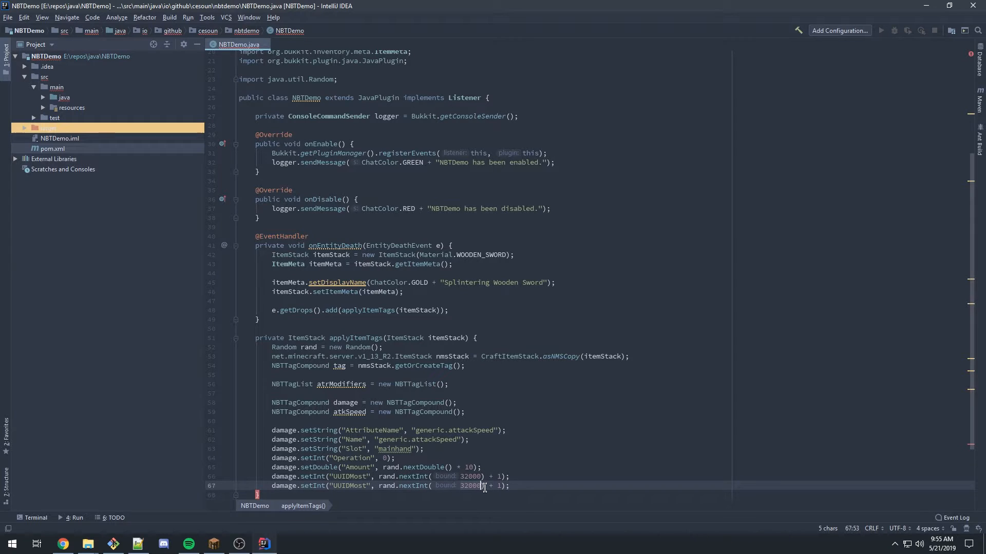
pyautogui.write('64000')
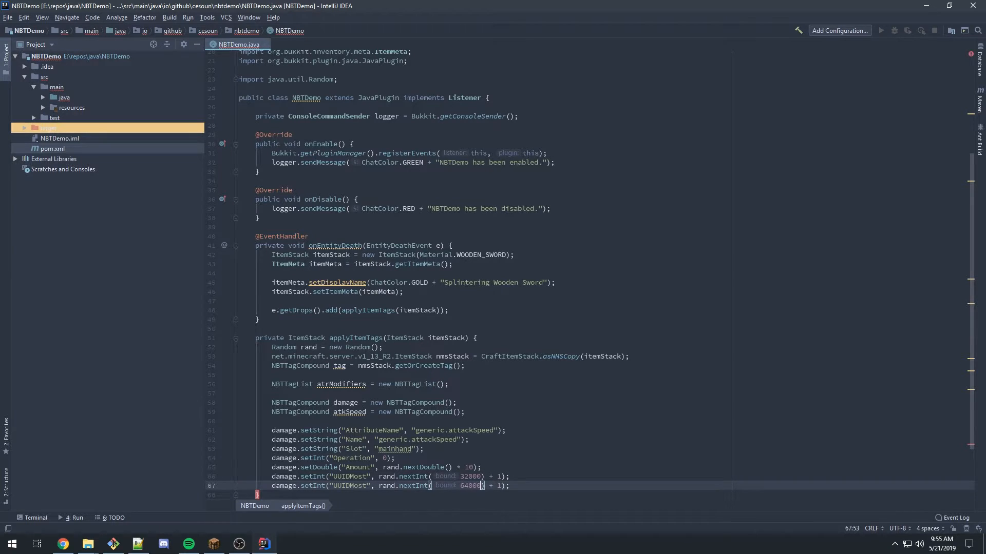
pyautogui.write('3200')
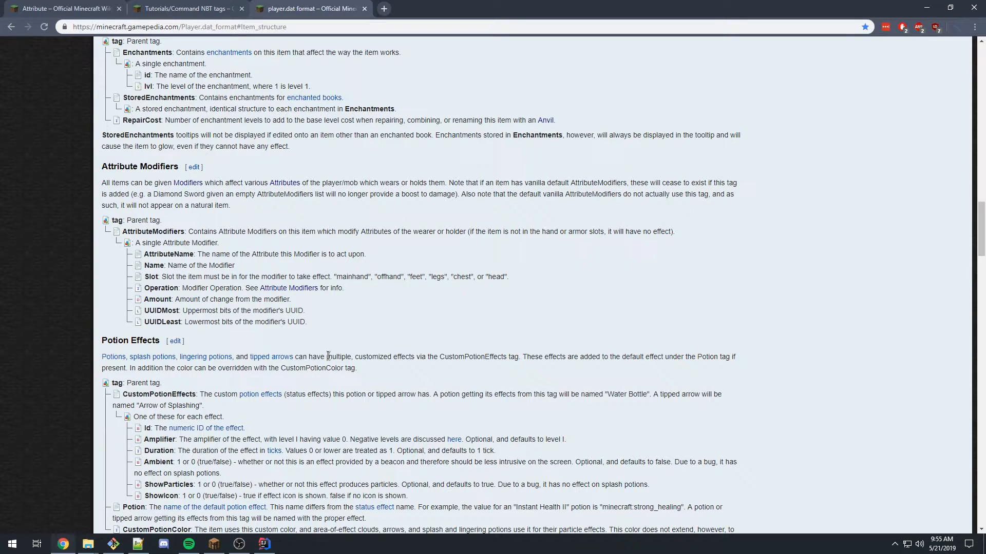
# Compare the player.dat, Command NBT tags and Attribute wiki tabs, scrolling to Vanilla modifiers.
pyautogui.doubleClick(168, 254)
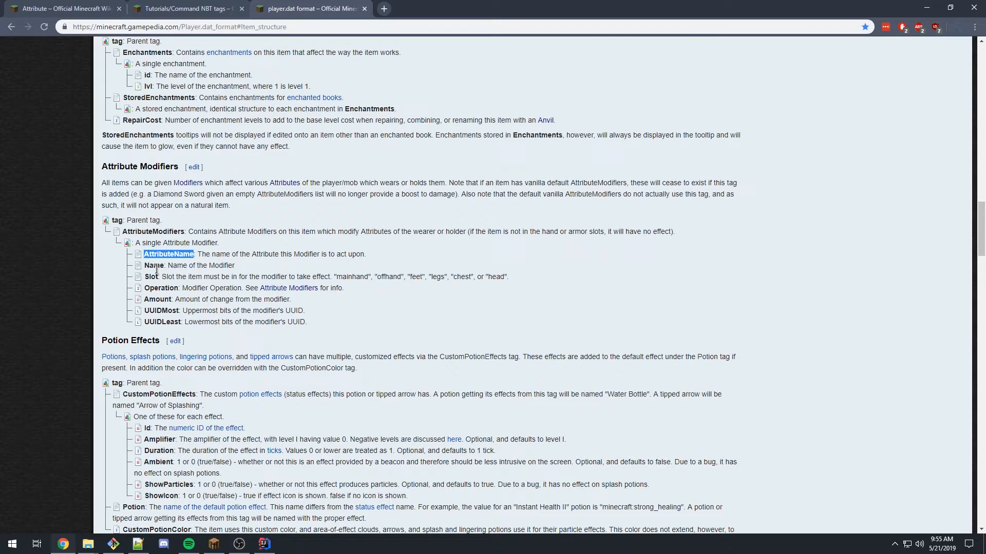
pyautogui.doubleClick(130, 339)
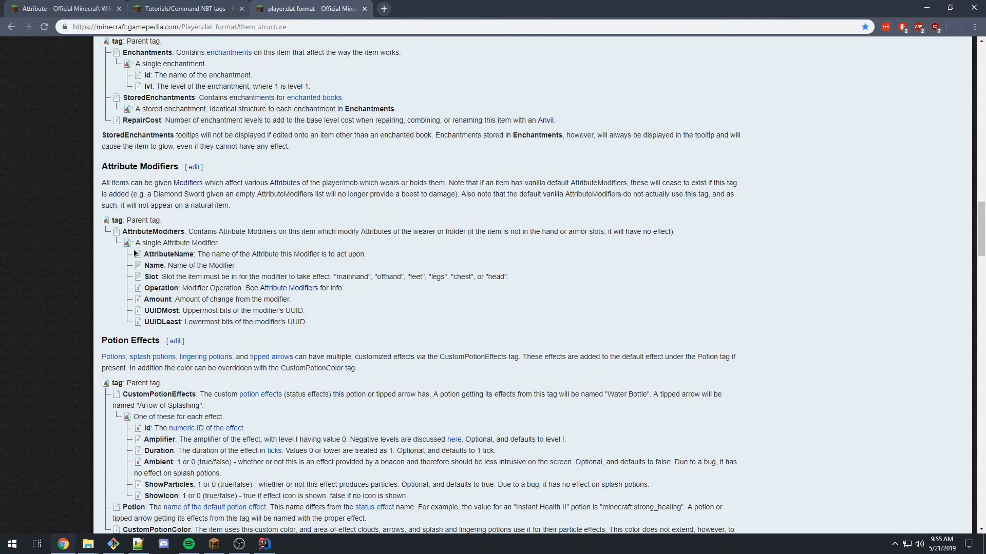
pyautogui.click(185, 8)
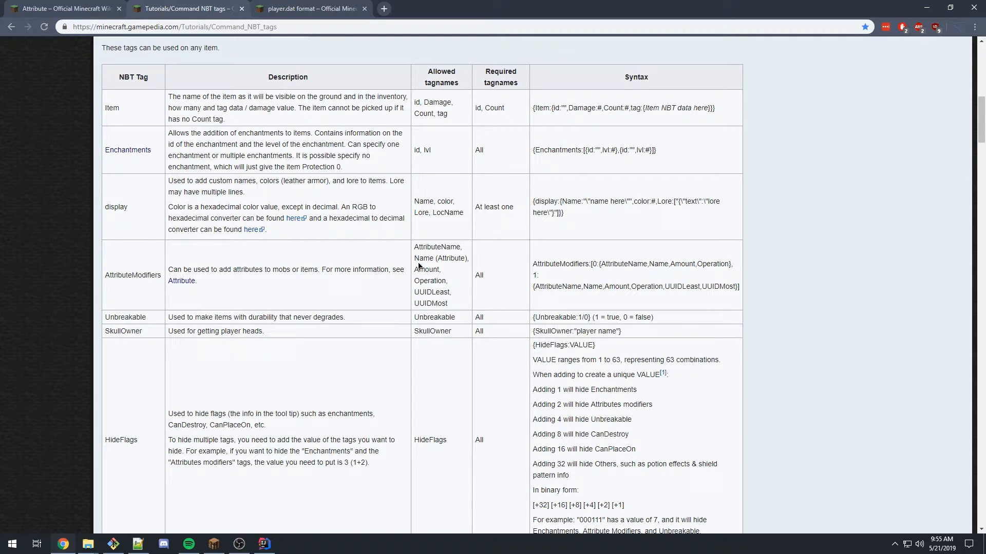
pyautogui.moveTo(413, 101)
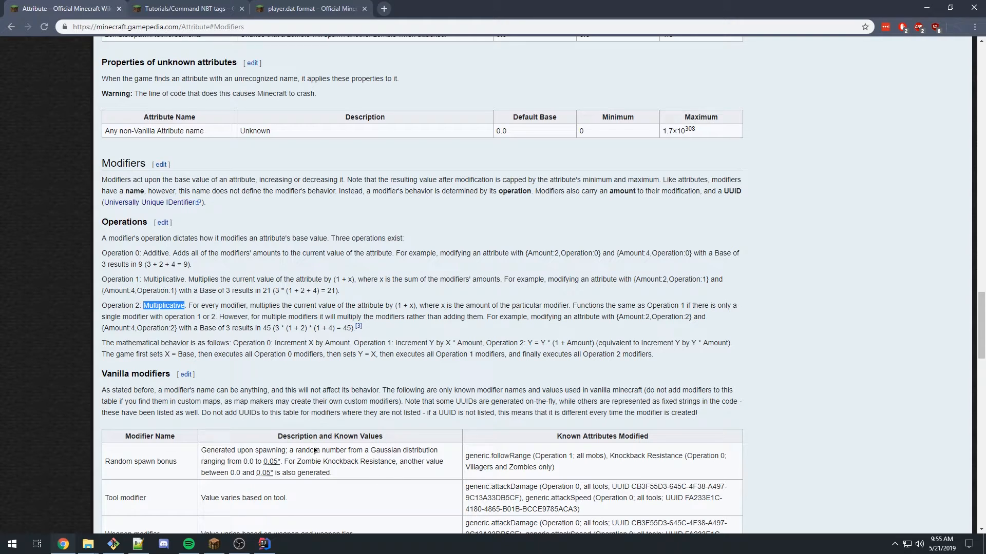
pyautogui.click(308, 8)
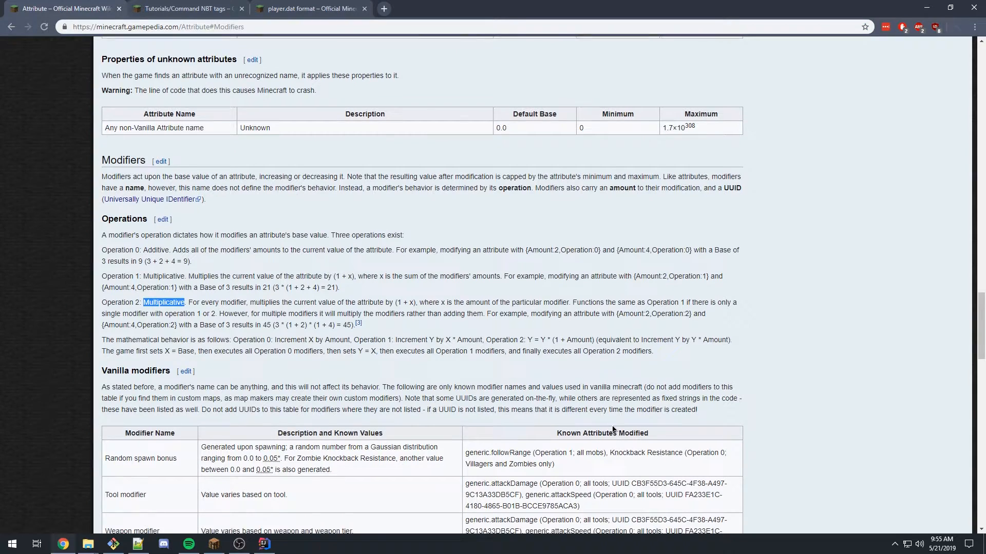
pyautogui.scroll(-3)
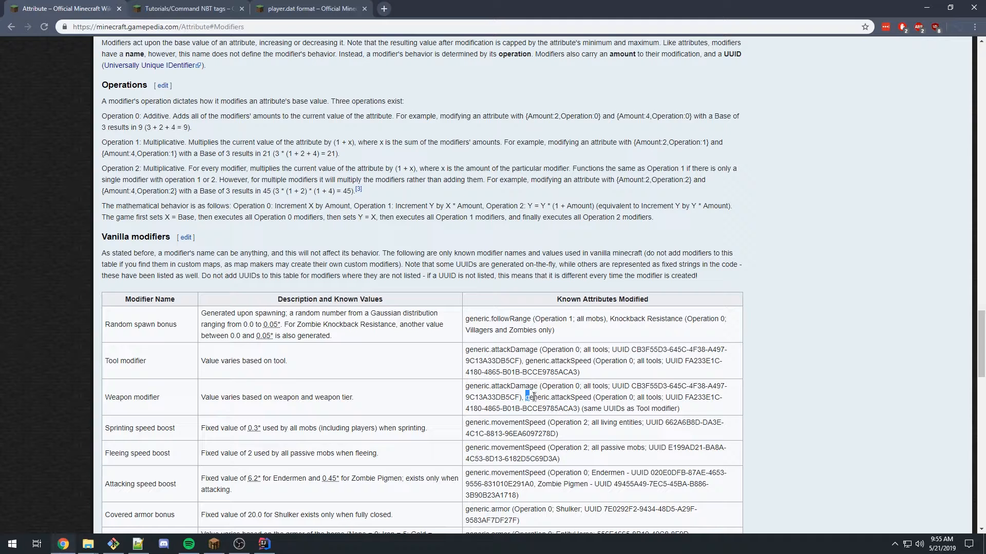
pyautogui.click(263, 545)
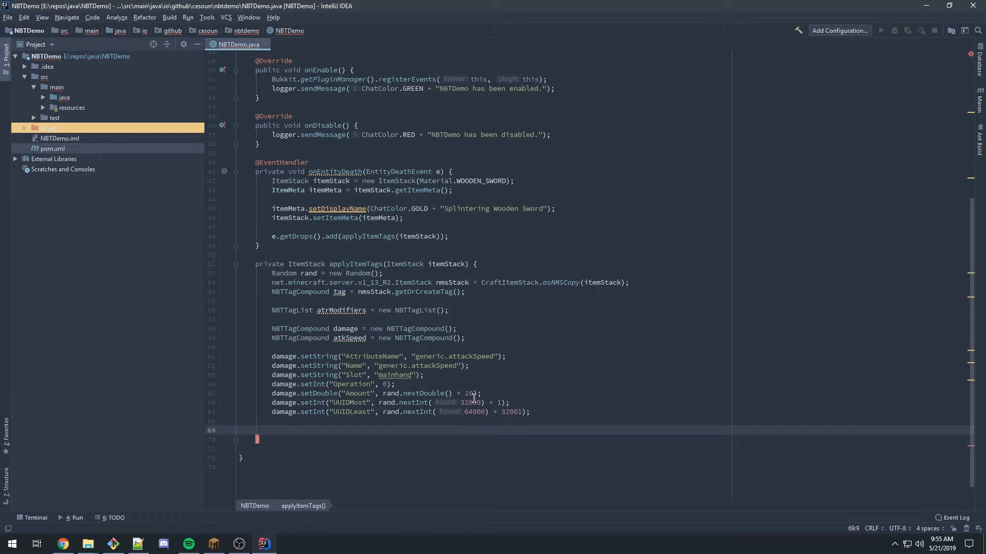
# Paste the damage modifier lines as atkSpeed and change their attribute to generic.attackSpeed.
pyautogui.write('atkSpeed.')
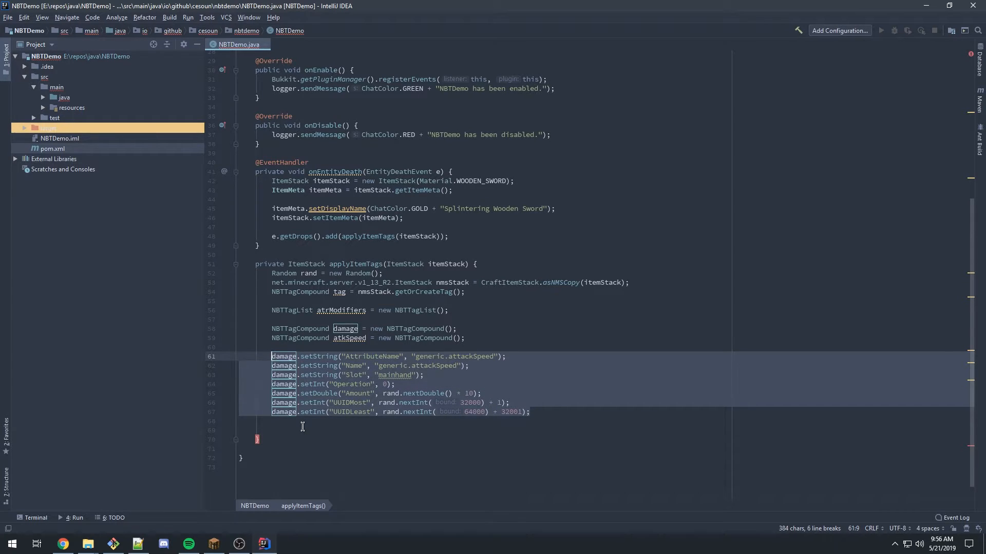
pyautogui.press('ctrl+v')
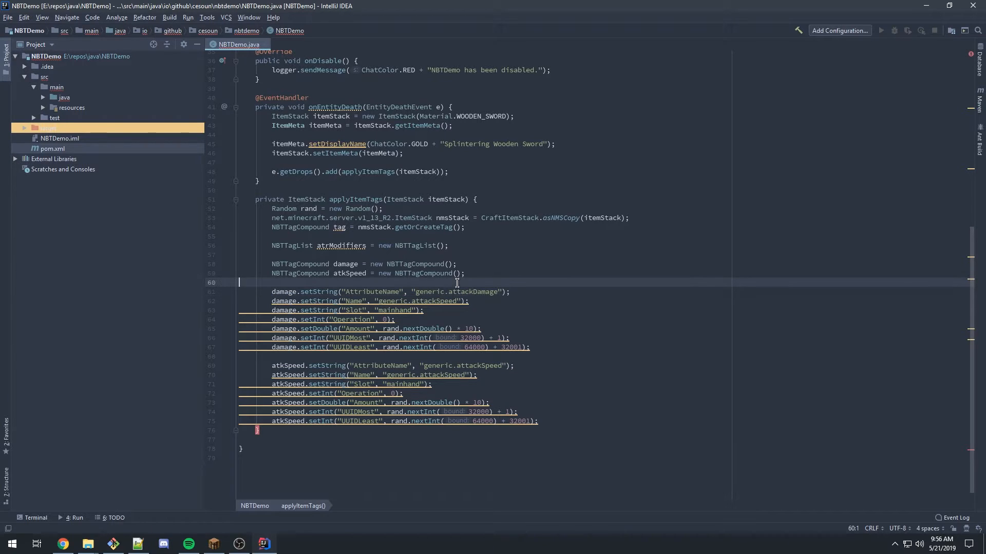
pyautogui.click(392, 320)
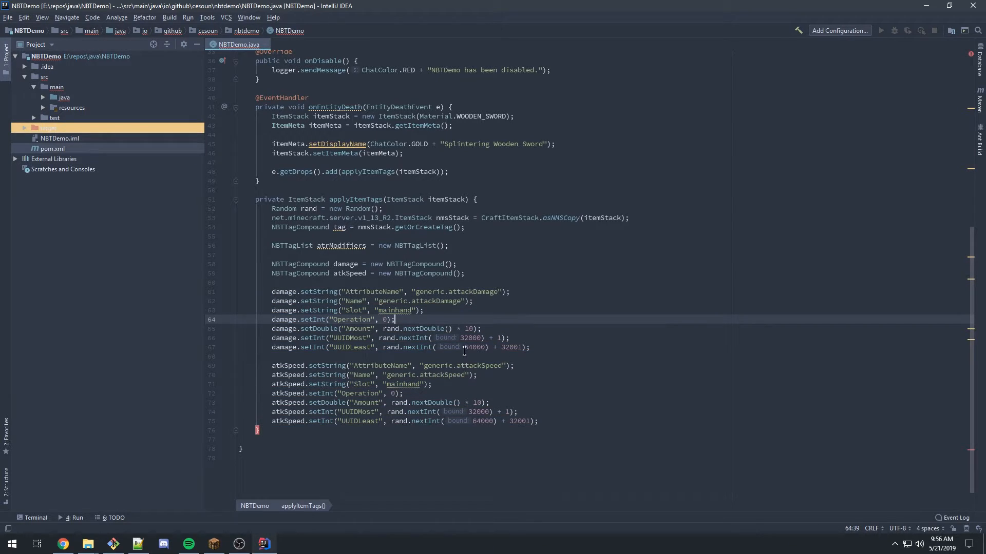
pyautogui.click(438, 375)
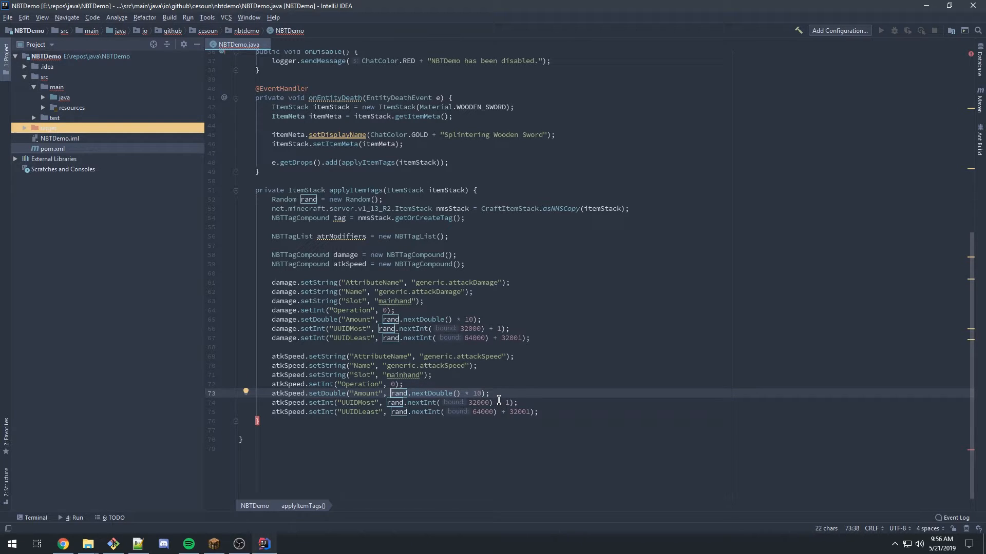
# Set atkSpeed Amount to -3.50 and UUID ranges to 96000 + 64001 and 128000 + 96001.
pyautogui.write('-3.50')
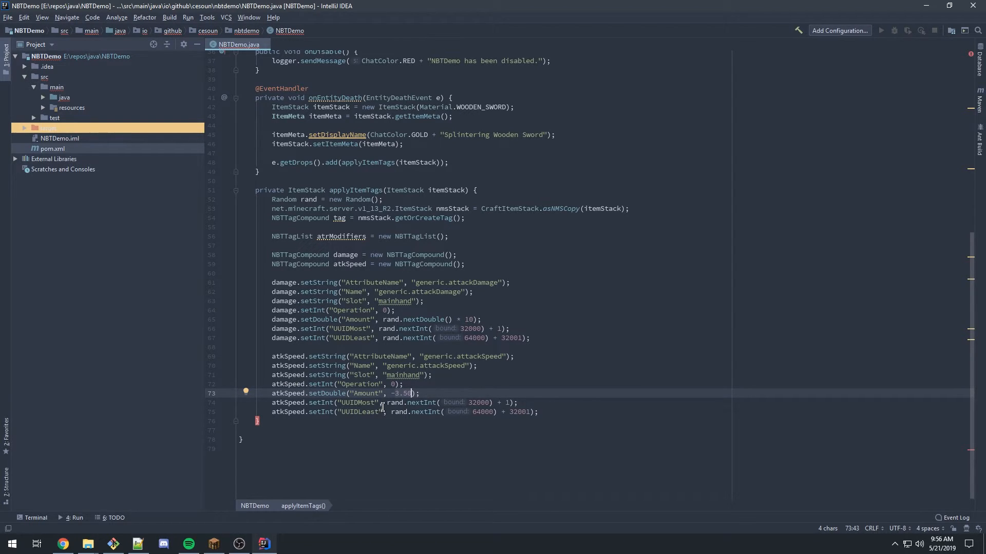
pyautogui.moveTo(394, 397)
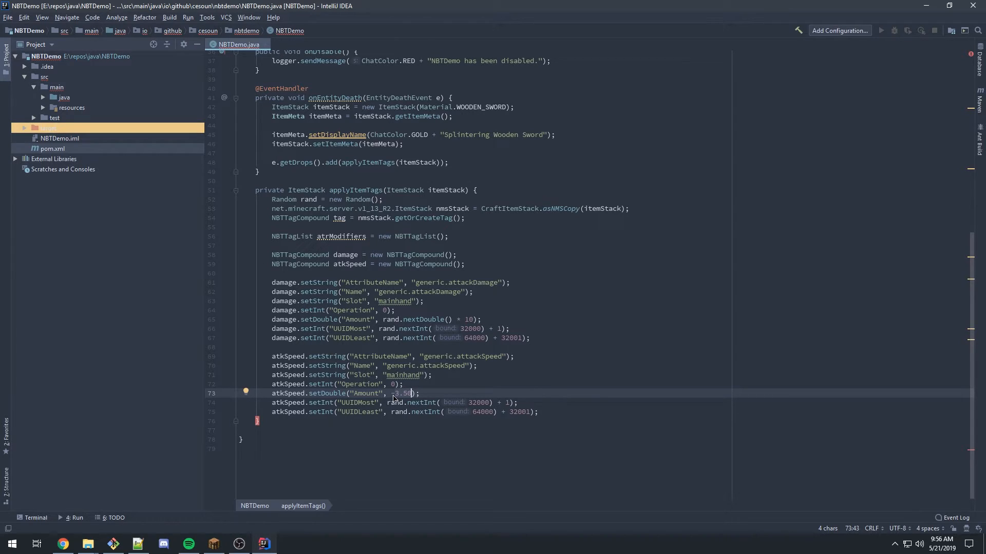
pyautogui.write('-')
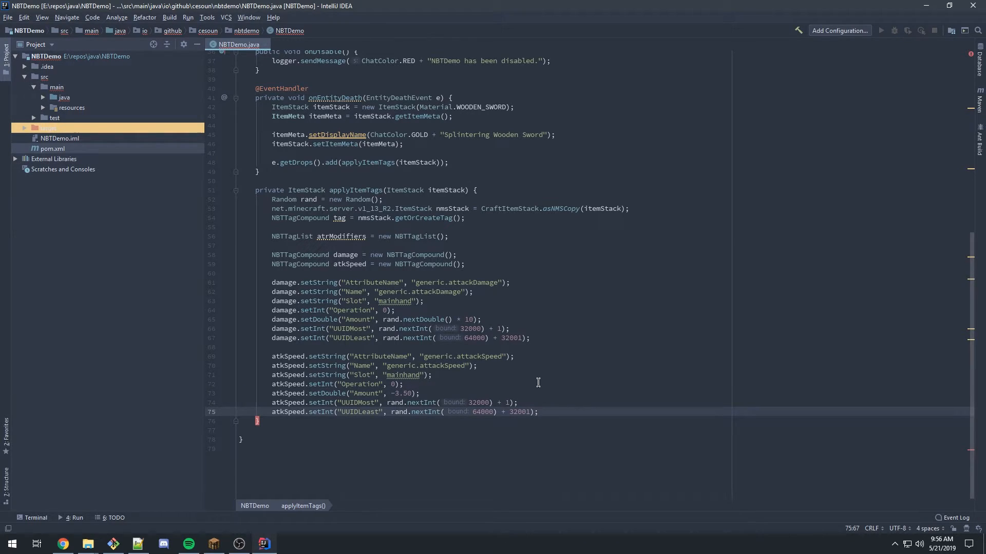
pyautogui.click(530, 403)
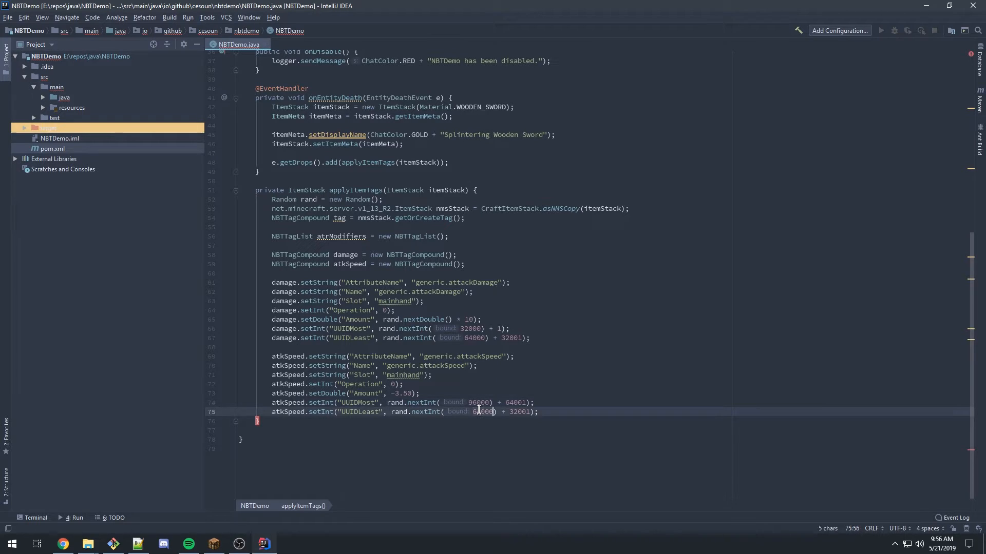
pyautogui.write('128000')
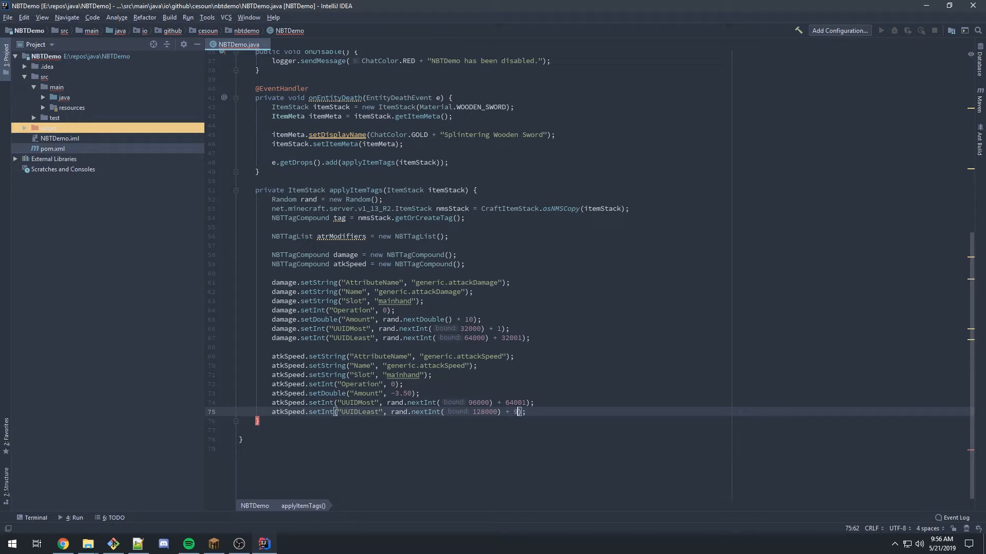
pyautogui.write('96001')
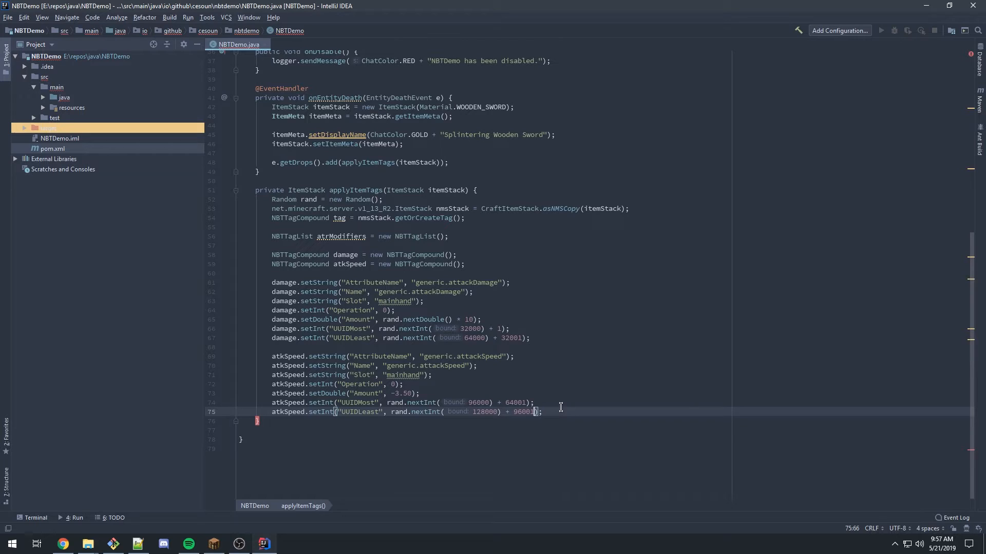
pyautogui.press('Enter')
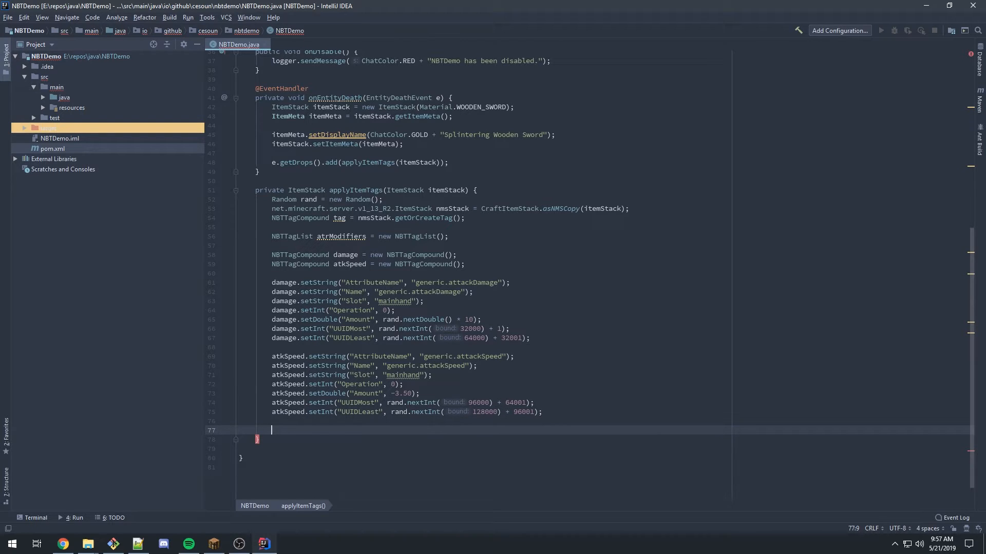
pyautogui.click(328, 218)
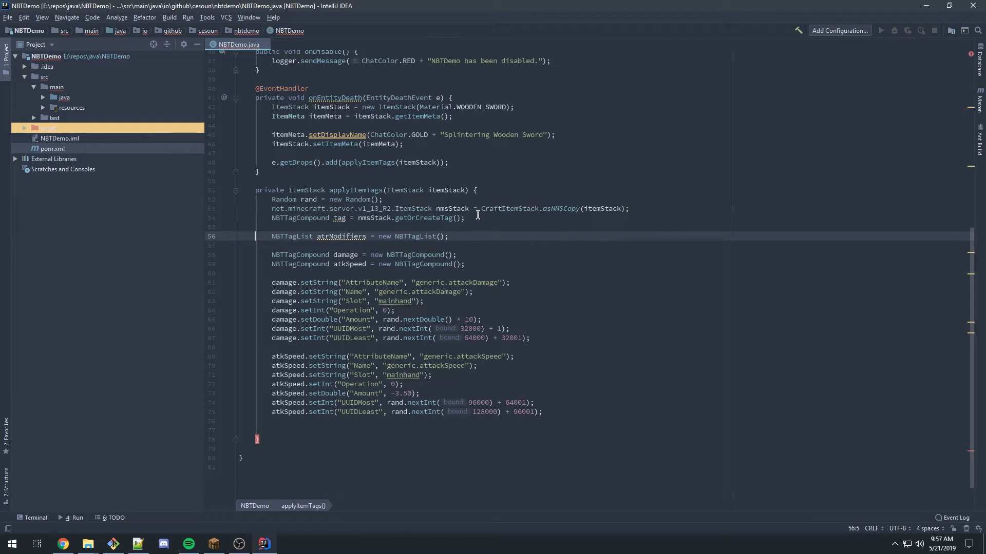
pyautogui.click(451, 236)
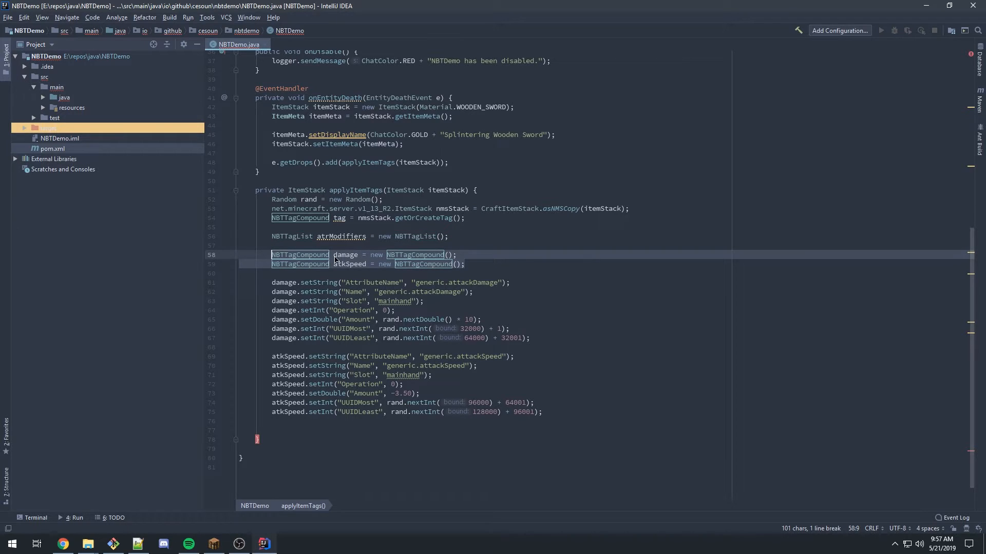
pyautogui.click(442, 282)
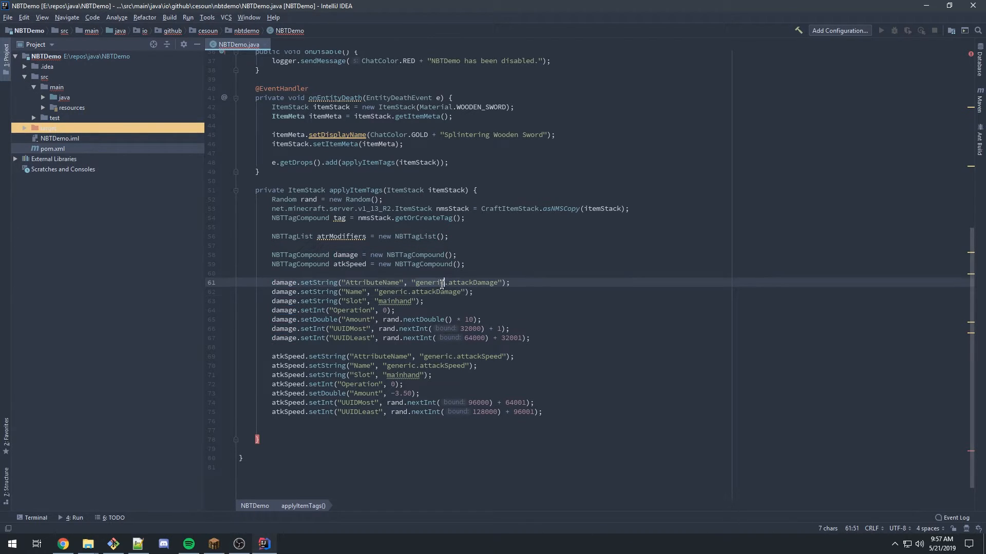
pyautogui.click(528, 347)
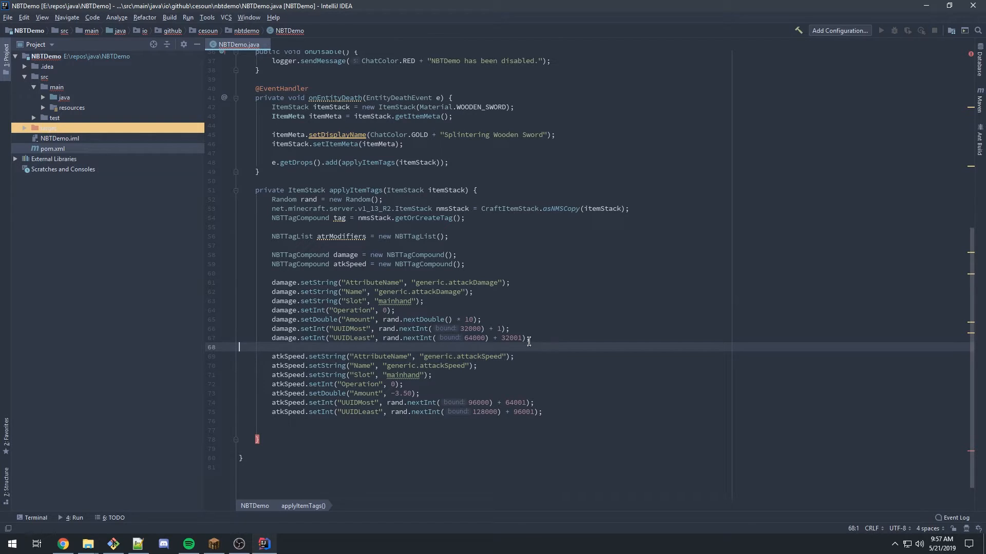
pyautogui.doubleClick(345, 255)
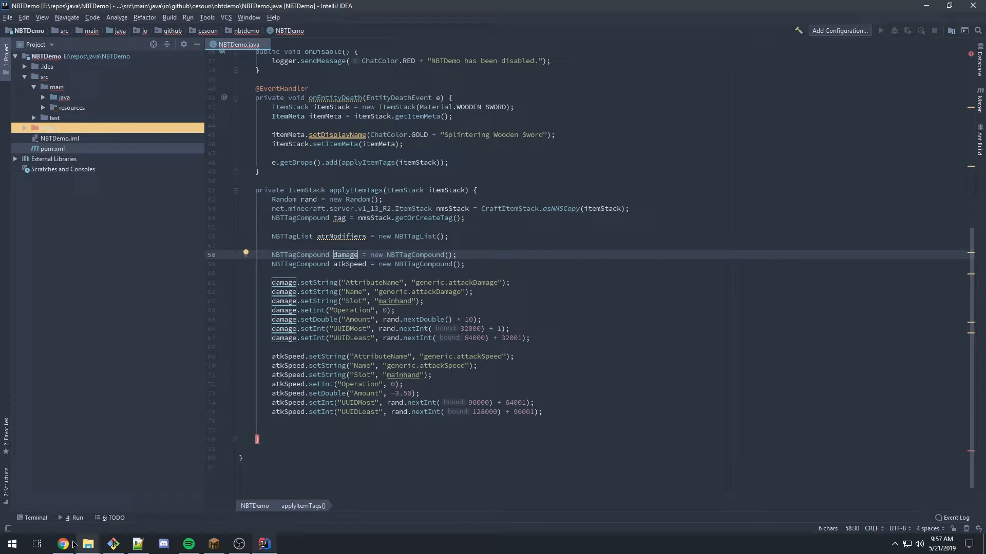
pyautogui.click(62, 544)
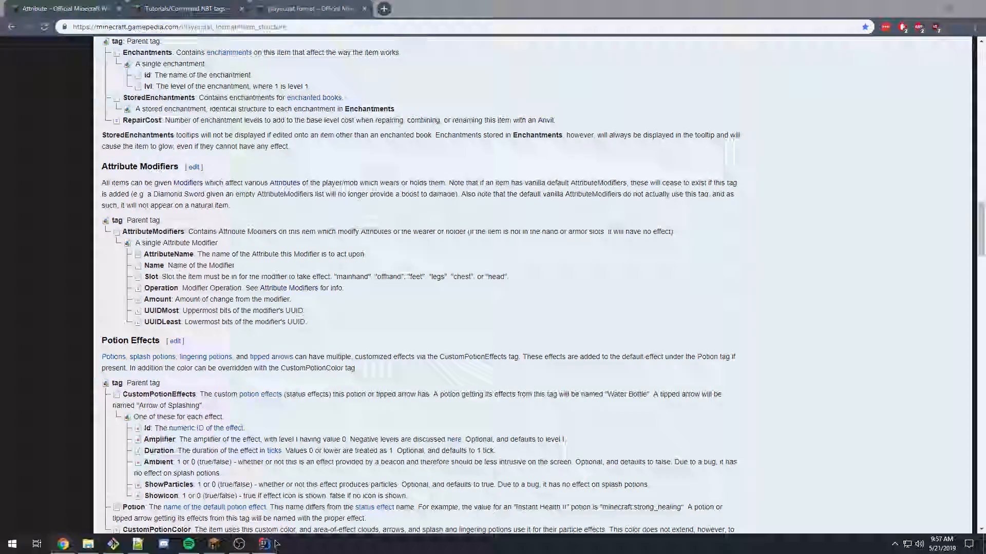
pyautogui.click(263, 544)
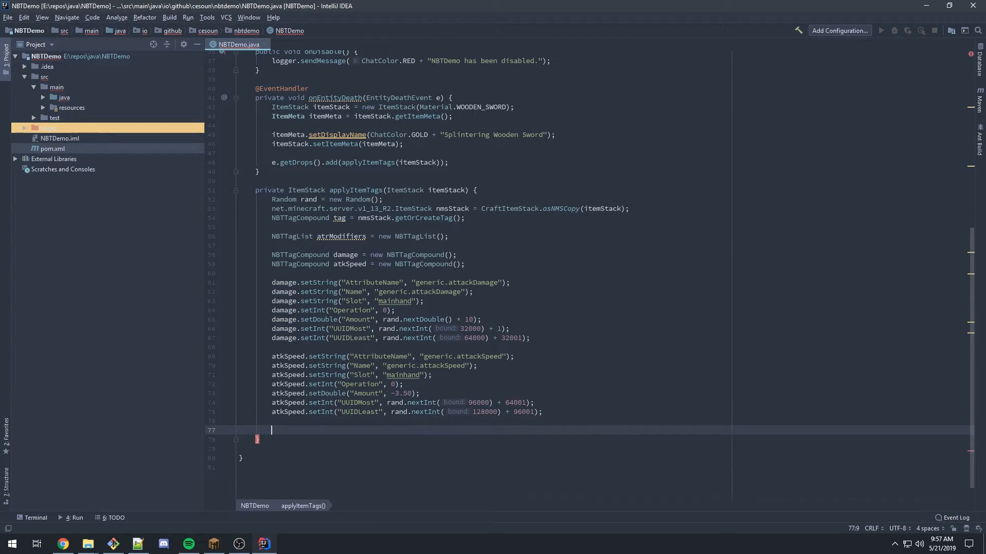
# Add damage and atkSpeed to the atrModifiers list with atrModifiers.add calls.
pyautogui.write('atrModifiers.add(damage);')
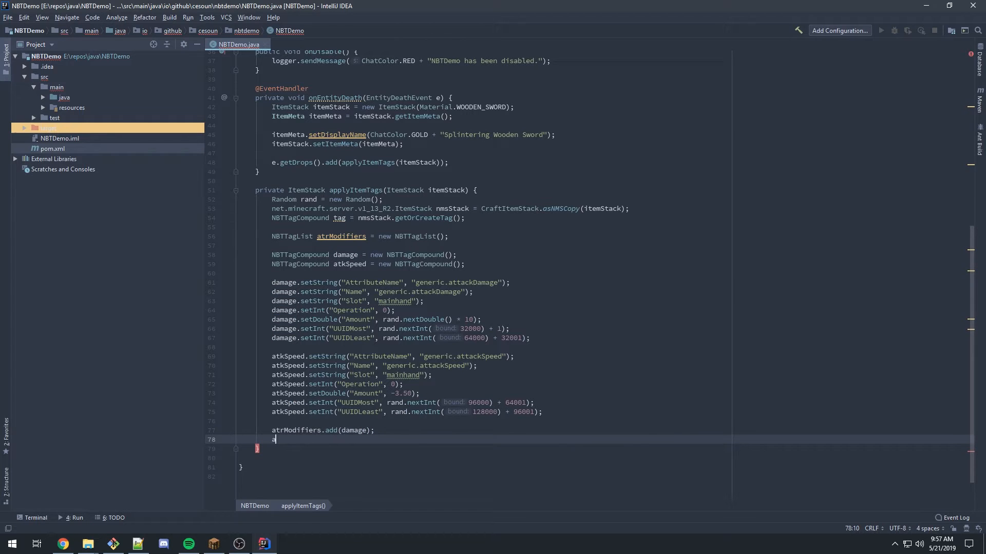
pyautogui.write('atrModifiers.add(')
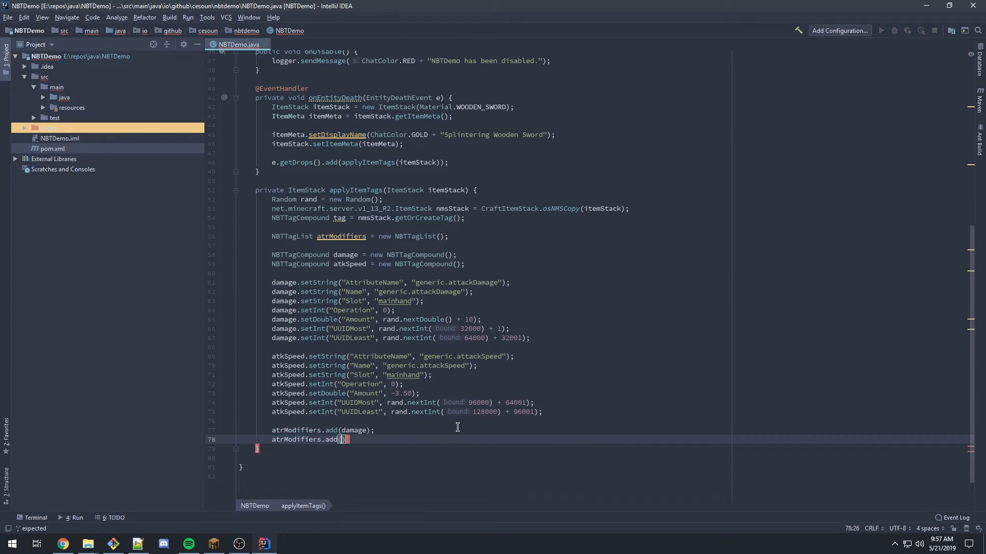
pyautogui.write('atkSpeed);')
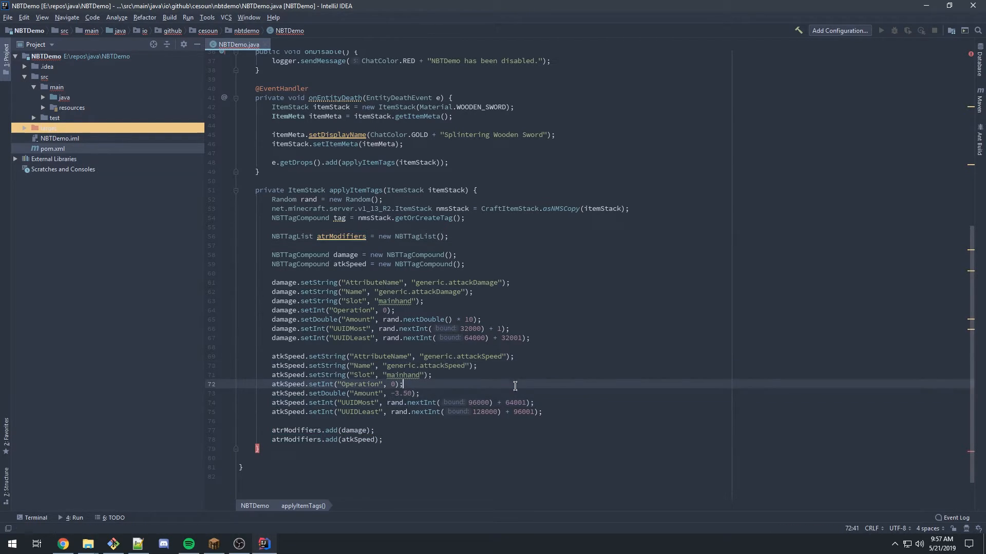
# Review the damage compound and check the wiki's attribute modifier reference.
pyautogui.click(296, 282)
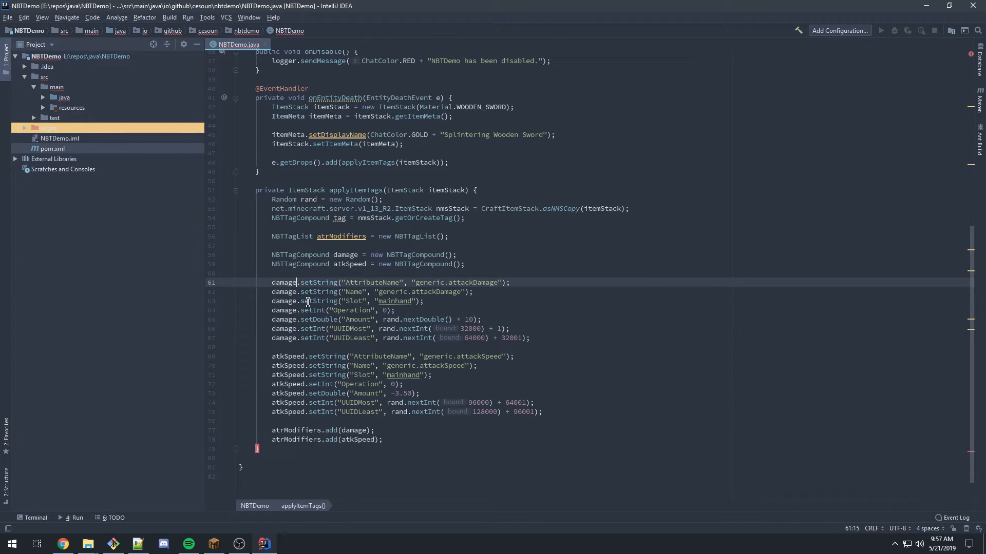
pyautogui.click(61, 543)
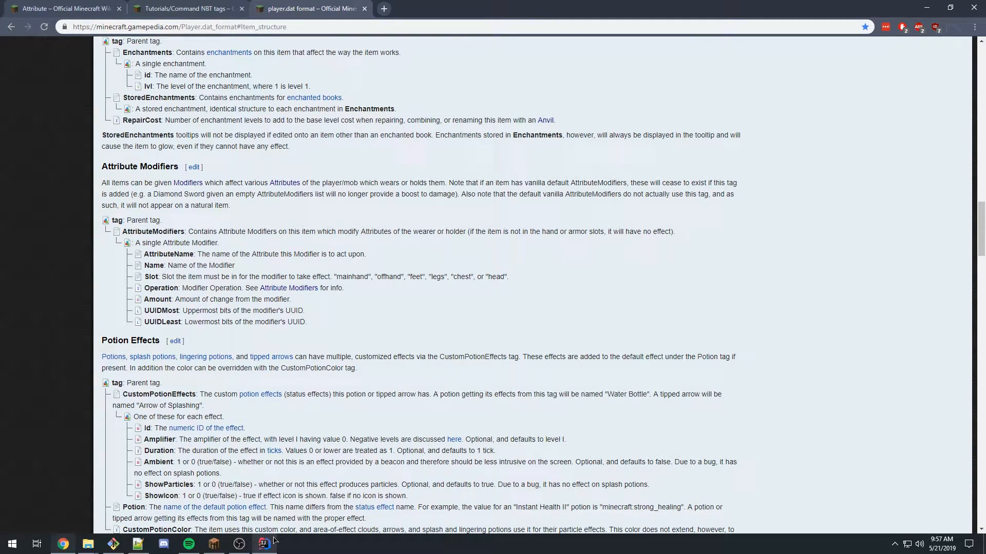
pyautogui.click(263, 543)
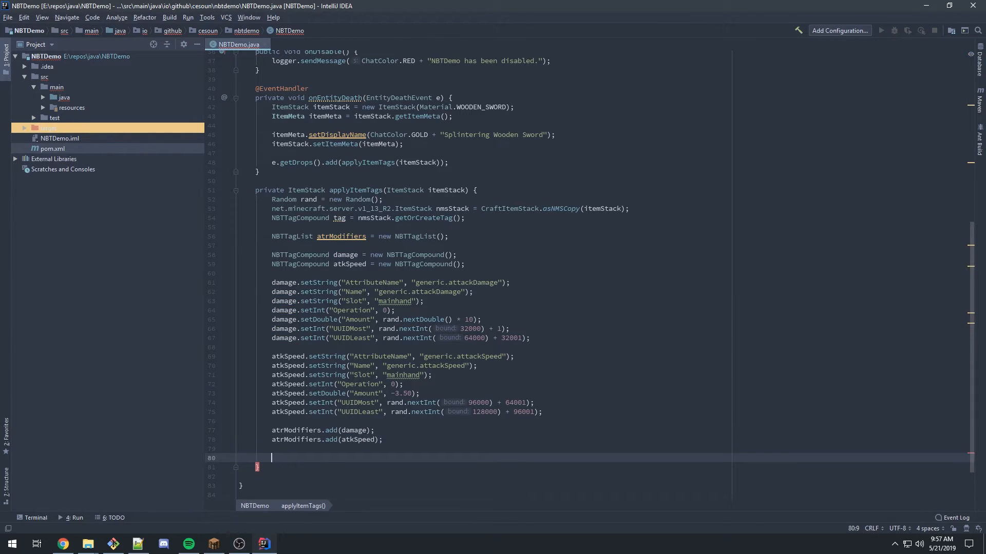
# Store atrModifiers under "AttributeModifiers" with tag.set, confirming the tag name on the wiki.
pyautogui.write('tag.set();')
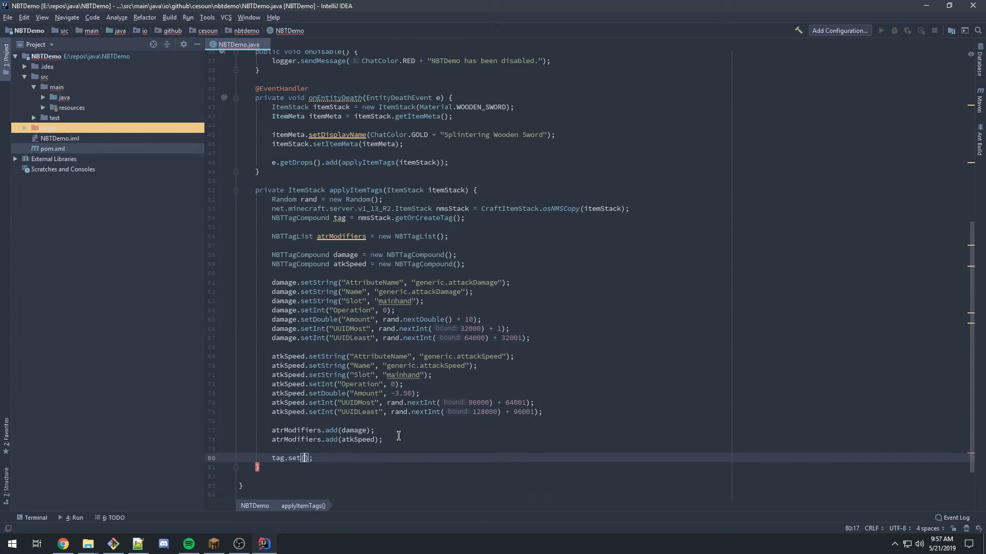
pyautogui.click(62, 544)
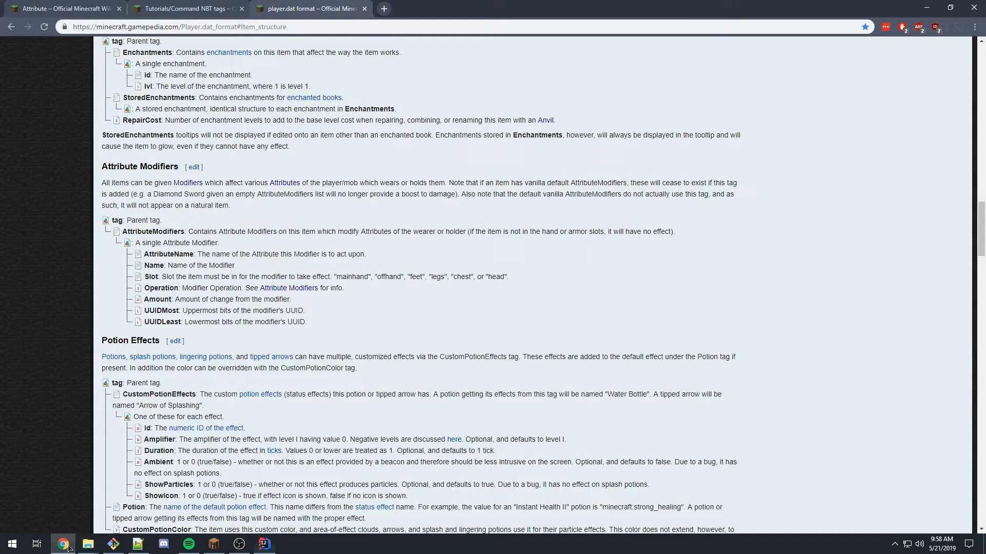
pyautogui.click(263, 543)
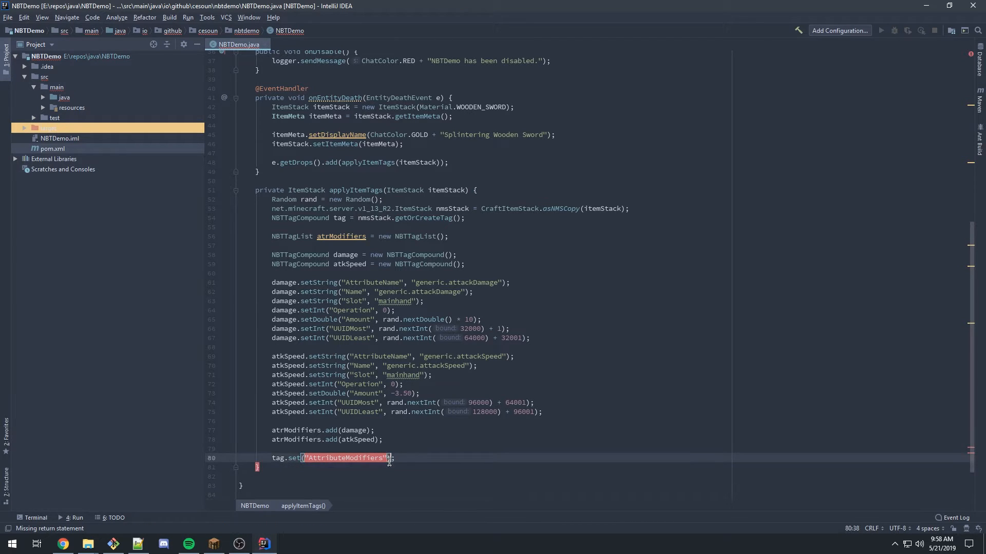
pyautogui.write(', atrModifiers')
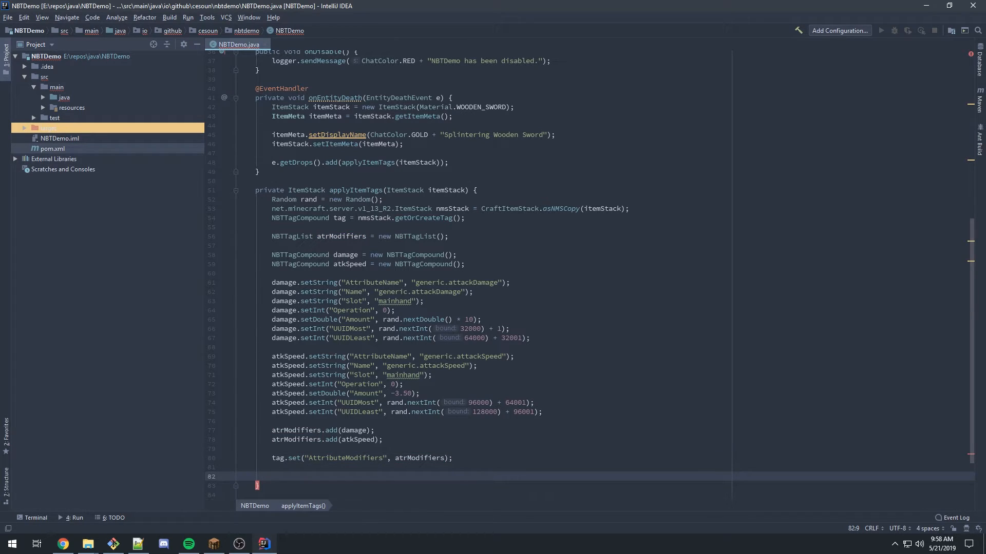
# Apply the tag to the NMS item stack with nmsStack.setTag(tag).
pyautogui.write('nmsStack.setTag();')
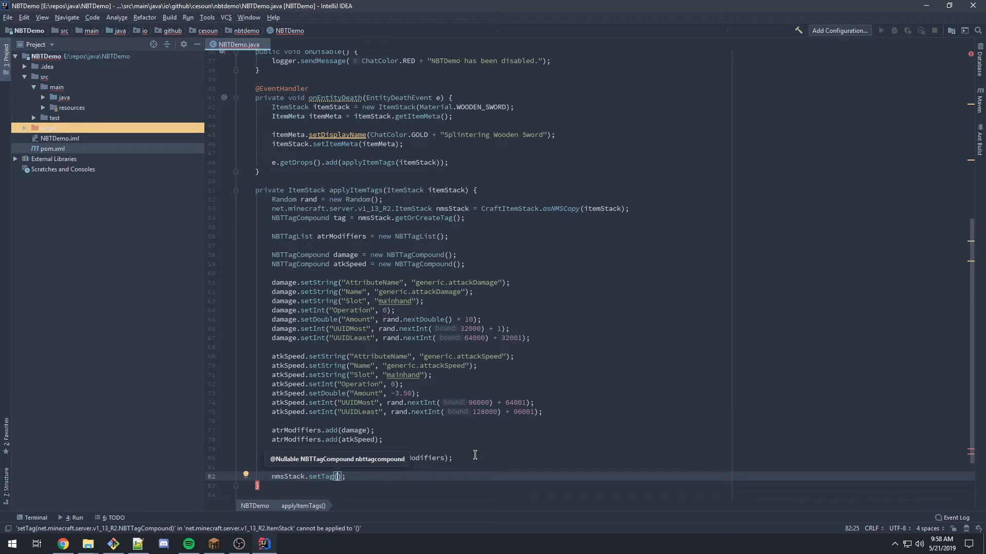
pyautogui.write('tag.set("AttributeModifiers", atrModifiers);')
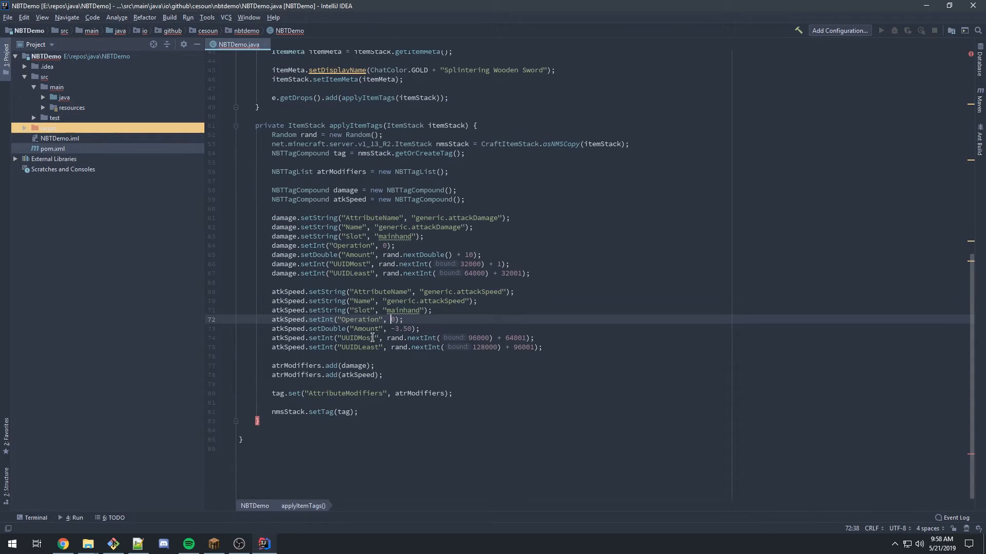
pyautogui.click(383, 376)
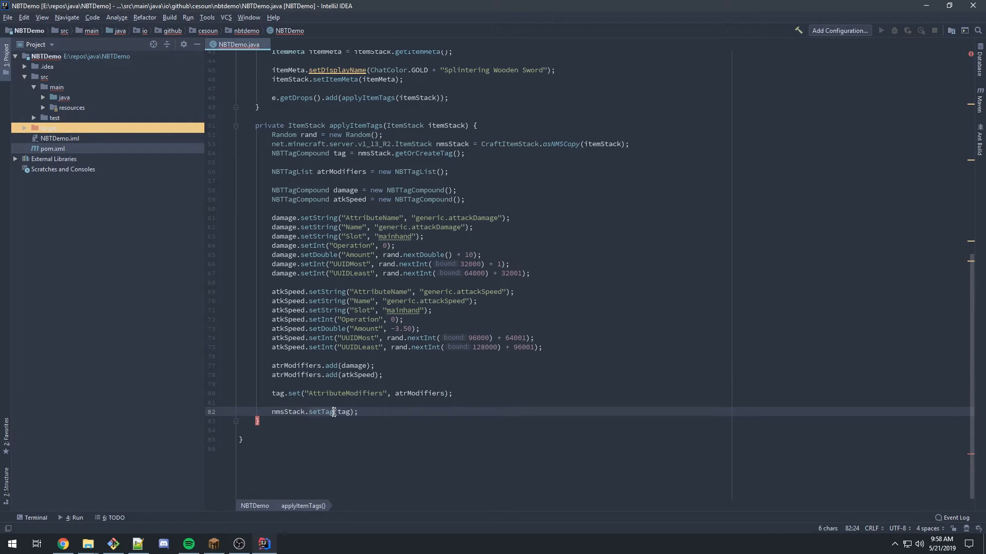
pyautogui.click(383, 412)
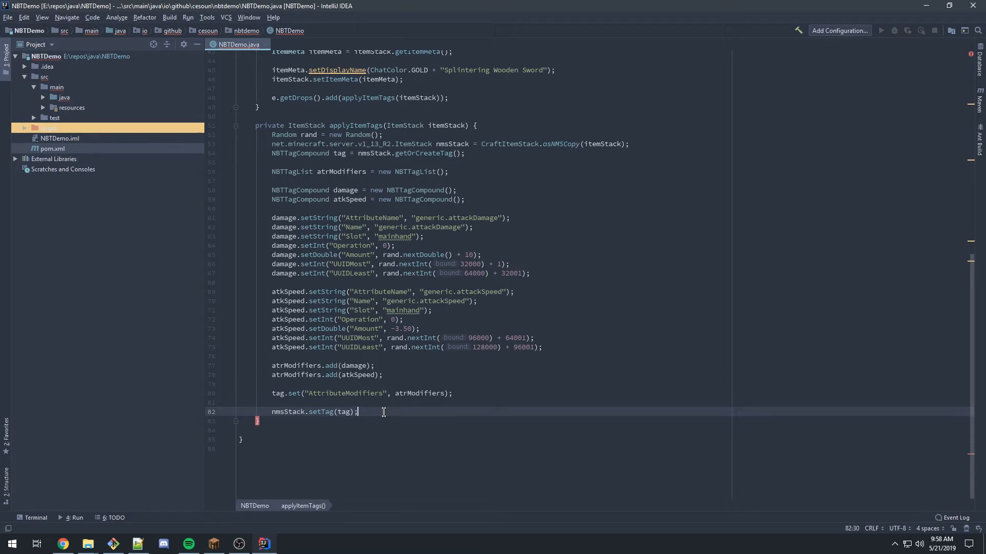
# End applyItemTags with return CraftItemStack.asBukkitCopy(nmsStack).
pyautogui.write('return')
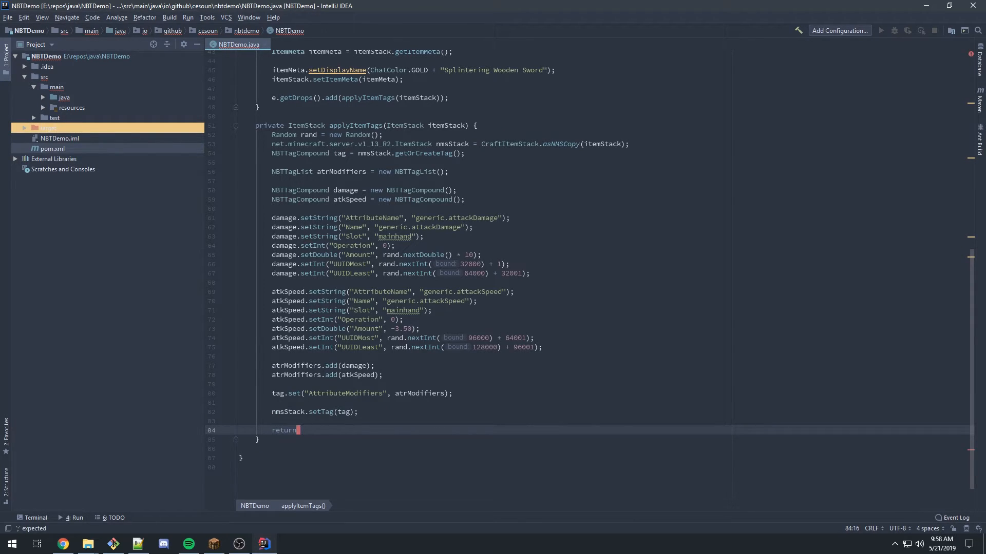
pyautogui.write('CraftItemStack.asBukkitCopy(')
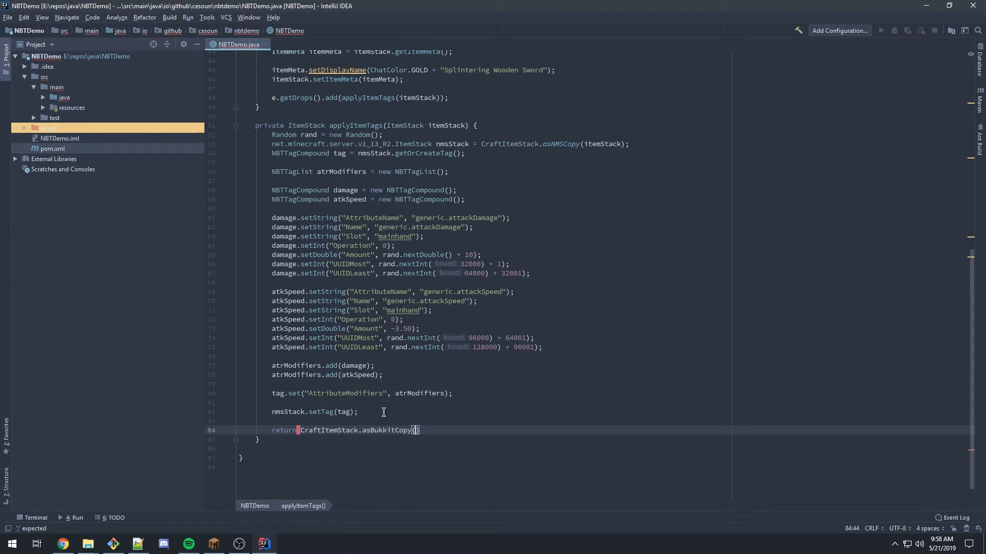
pyautogui.write('nmsStack')
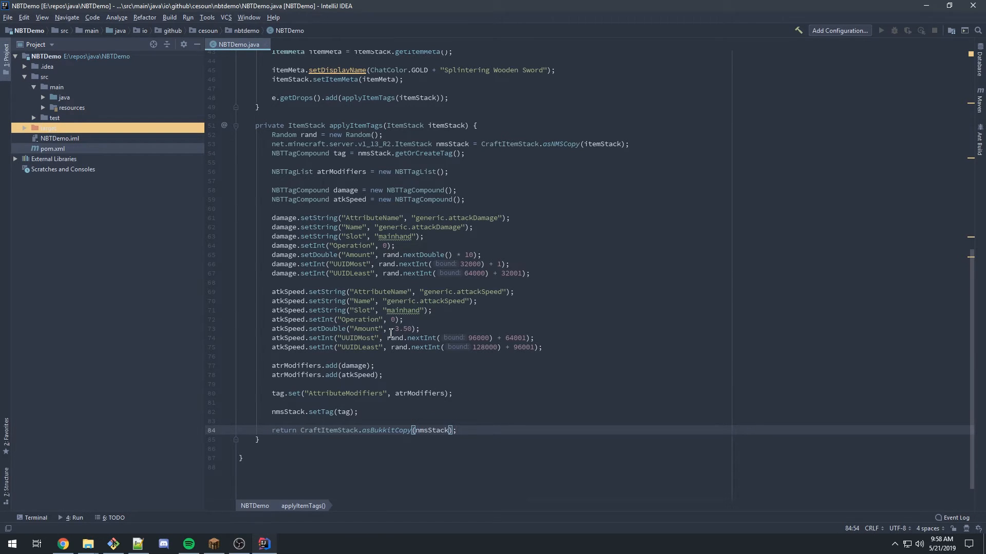
pyautogui.click(239, 134)
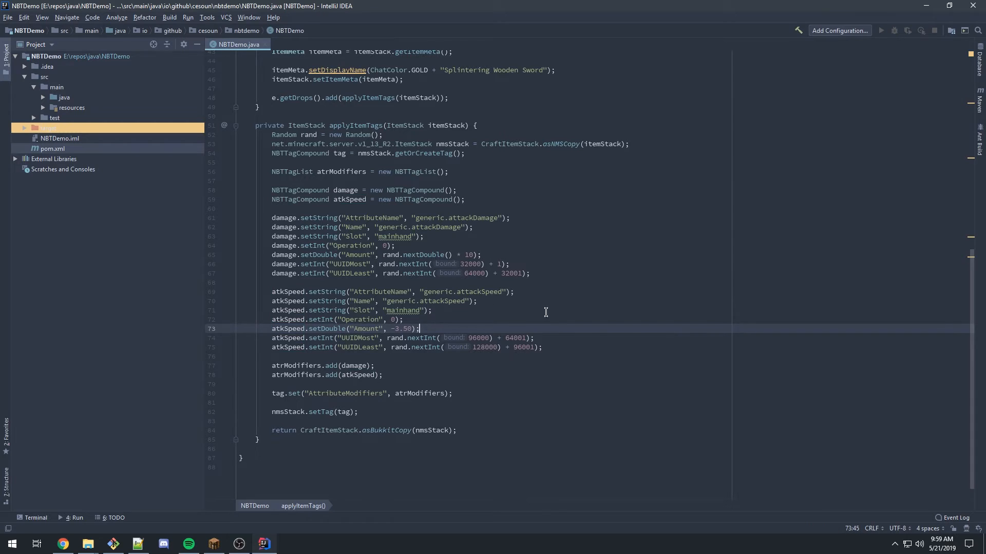
# Open the Maven tool window to package NBTDemo.
pyautogui.scroll(3)
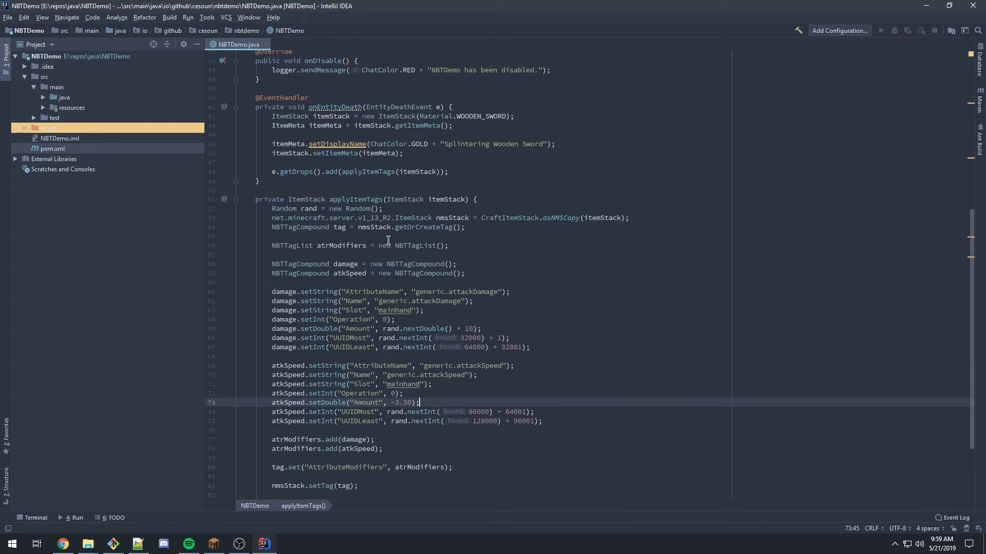
pyautogui.scroll(-3)
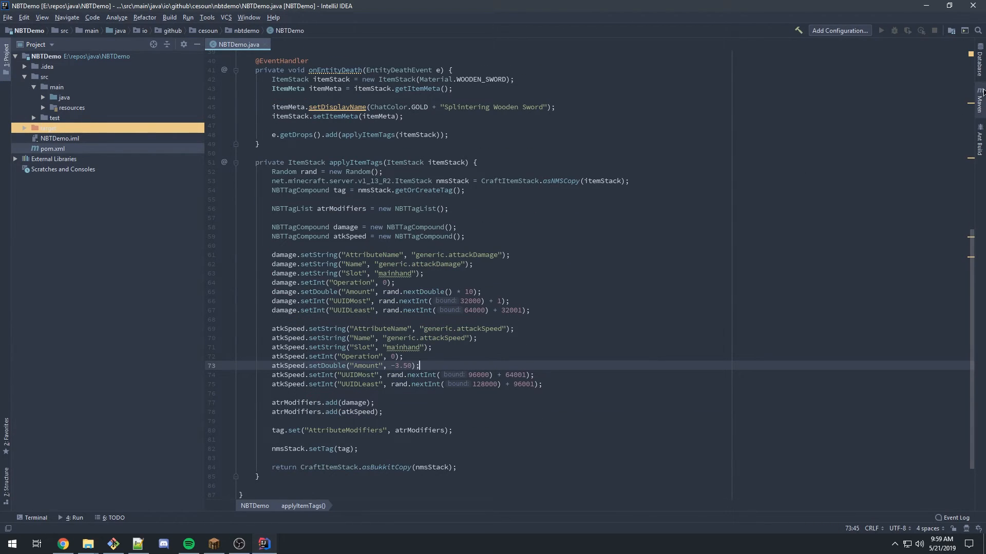
pyautogui.doubleClick(707, 132)
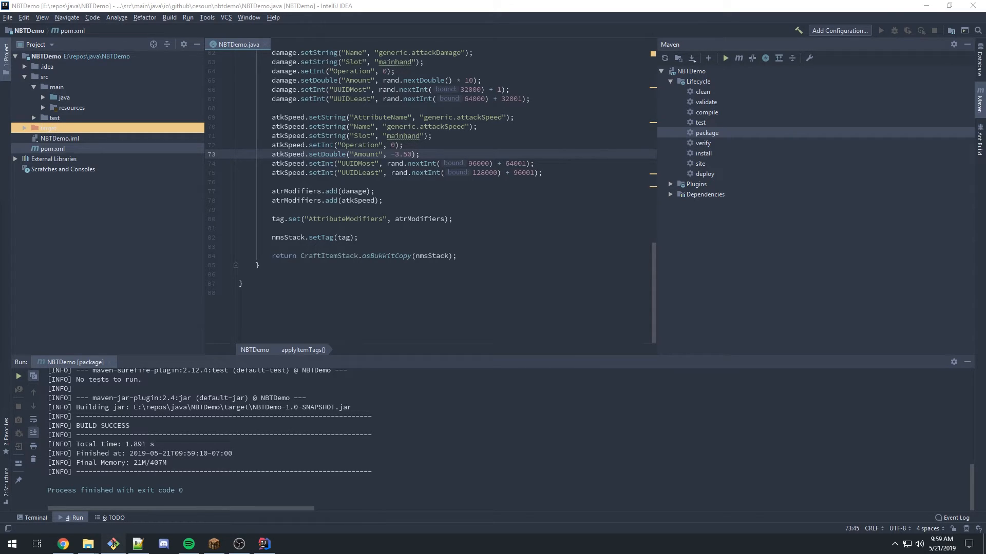
pyautogui.moveTo(237, 531)
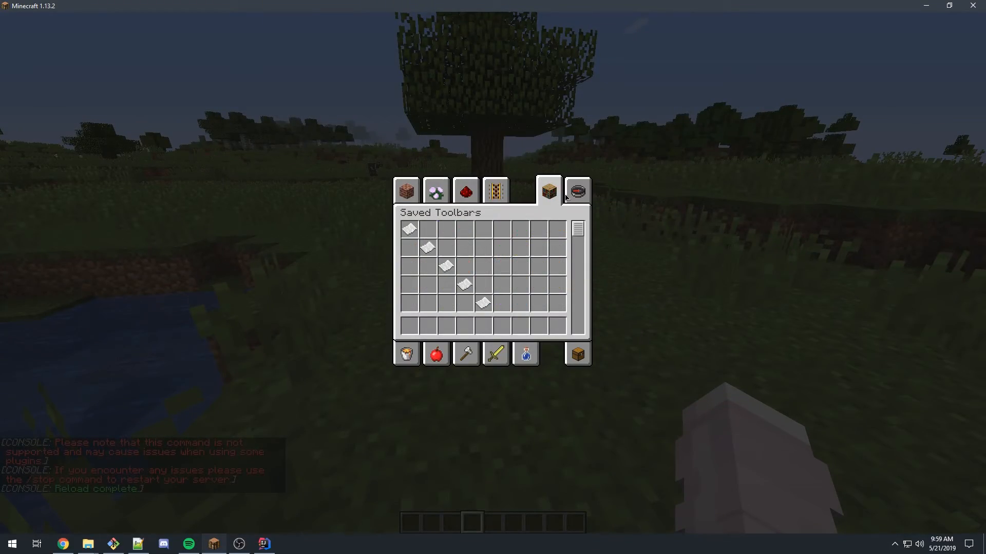
# Browse Search Items, then check the inventory for the sword's -3.5 speed, +9.46 damage tooltip.
pyautogui.click(577, 191)
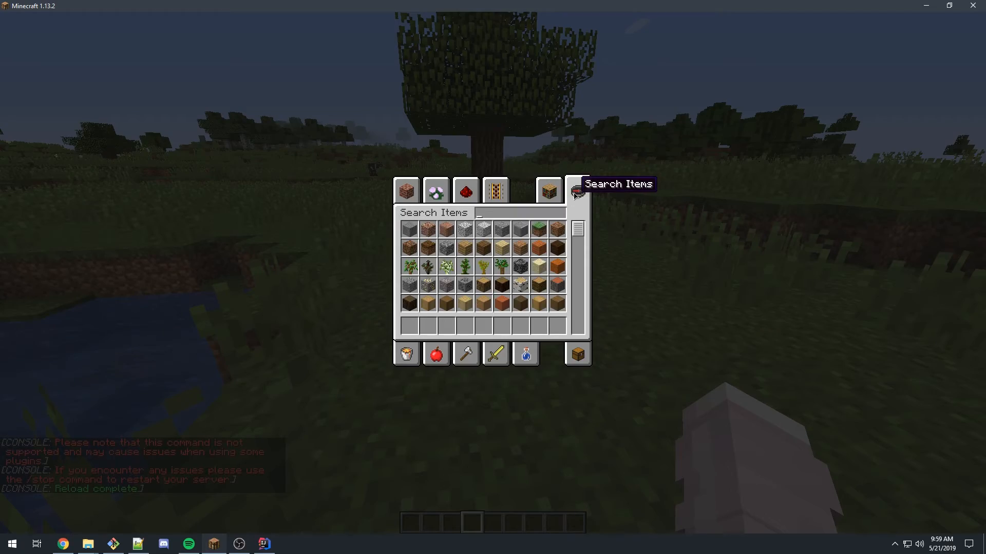
pyautogui.press('Escape')
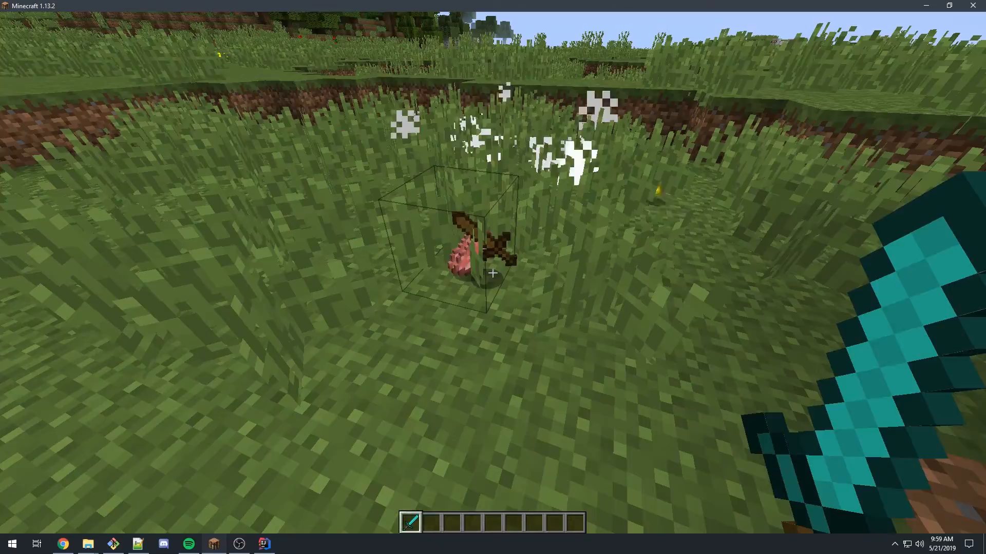
pyautogui.press('e')
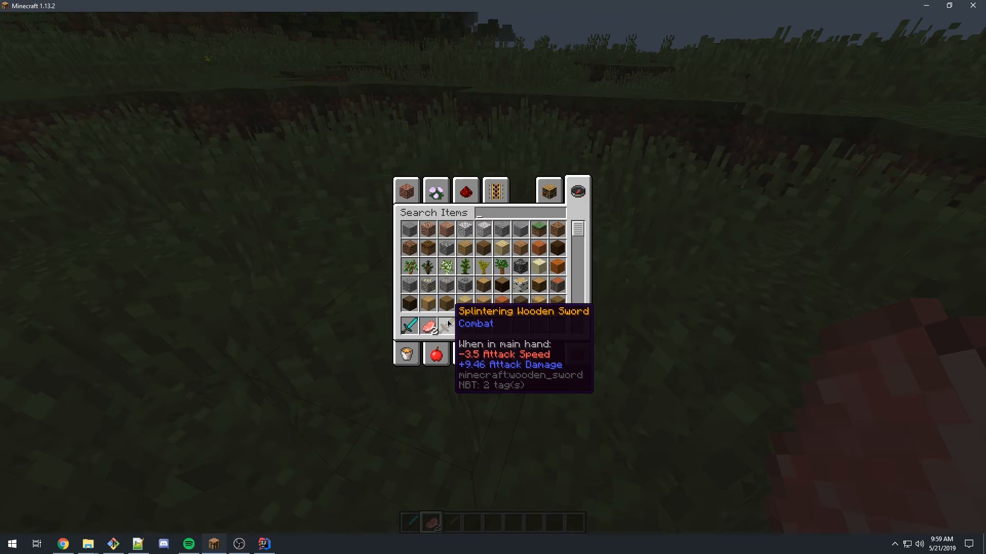
pyautogui.press('Escape')
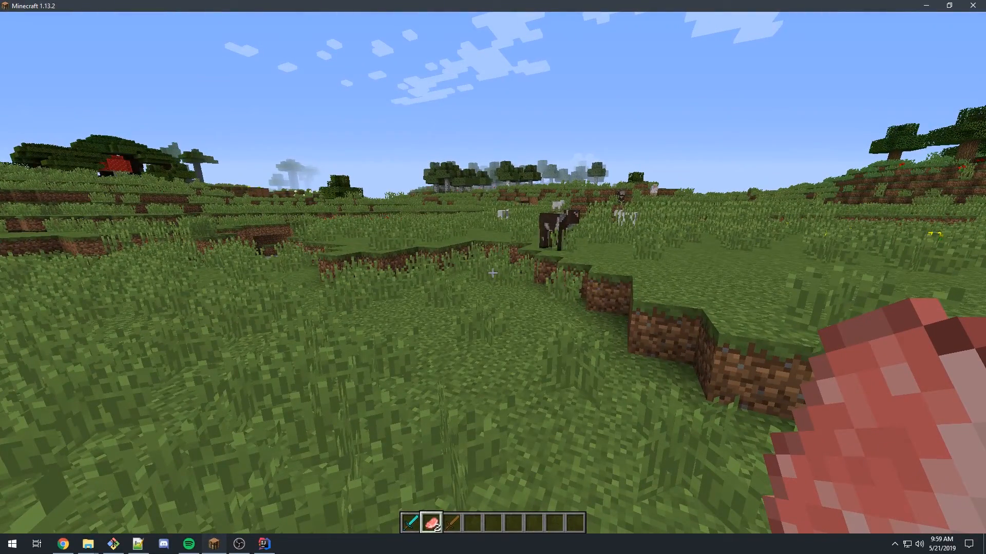
pyautogui.press('e')
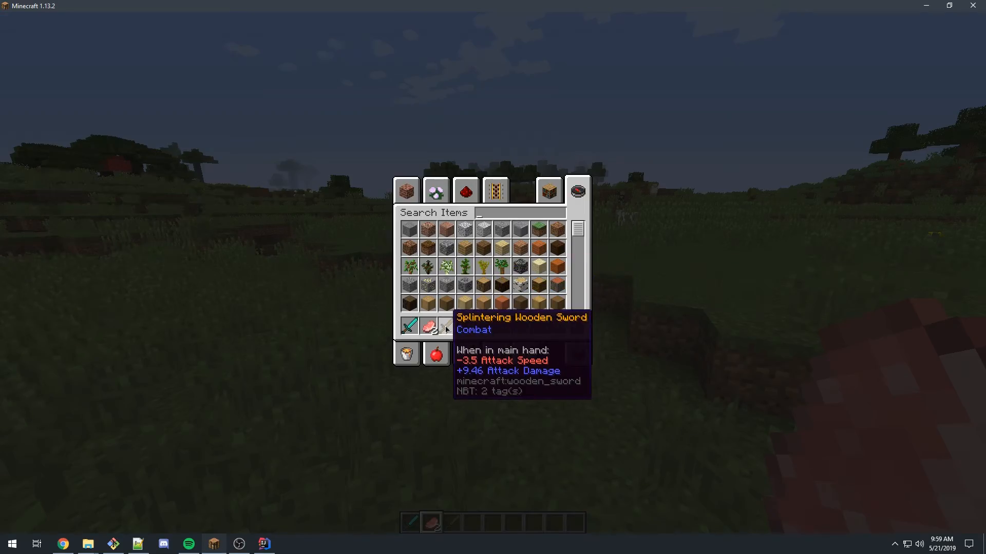
pyautogui.press('Escape')
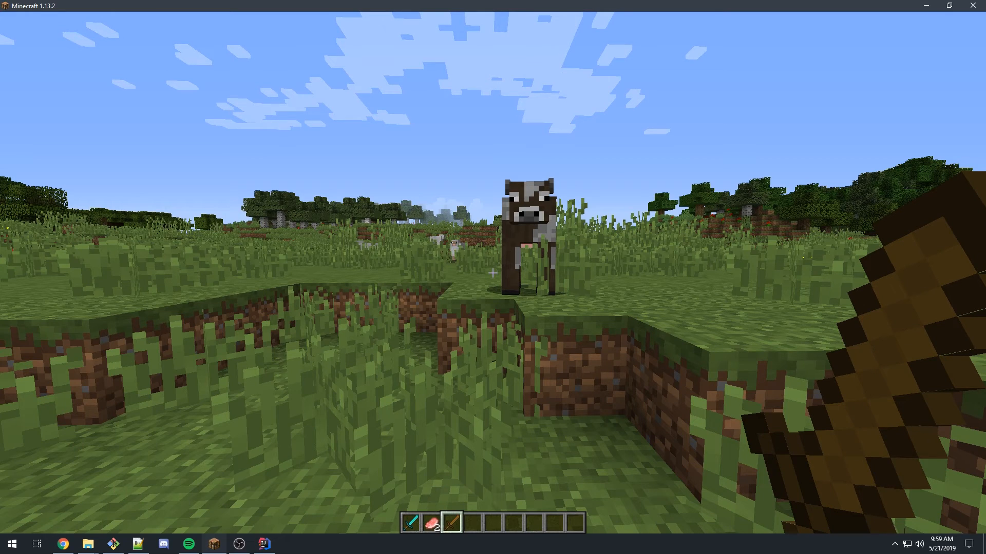
pyautogui.press('e')
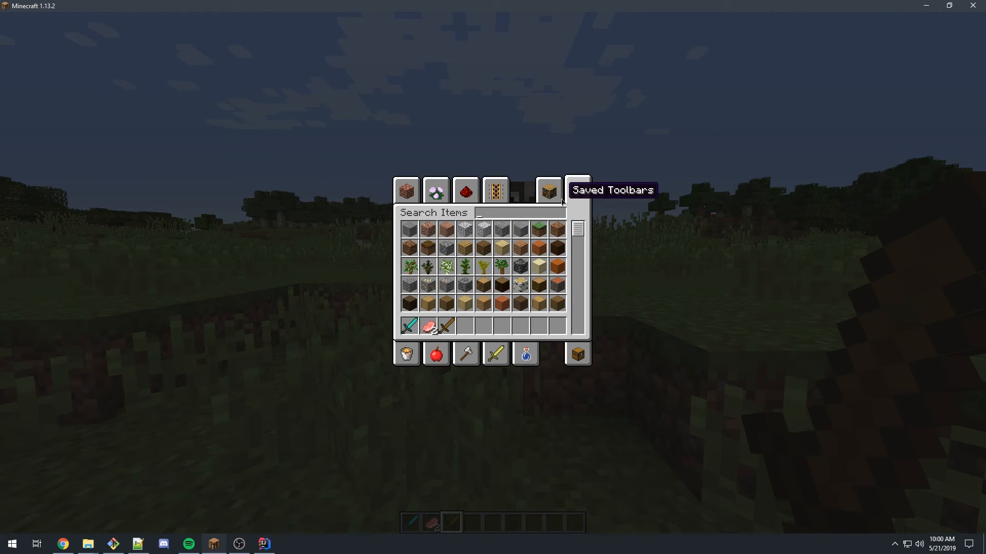
# Kill another cow for a second wooden sword and beef, check the inventory, and pause.
pyautogui.press('Escape')
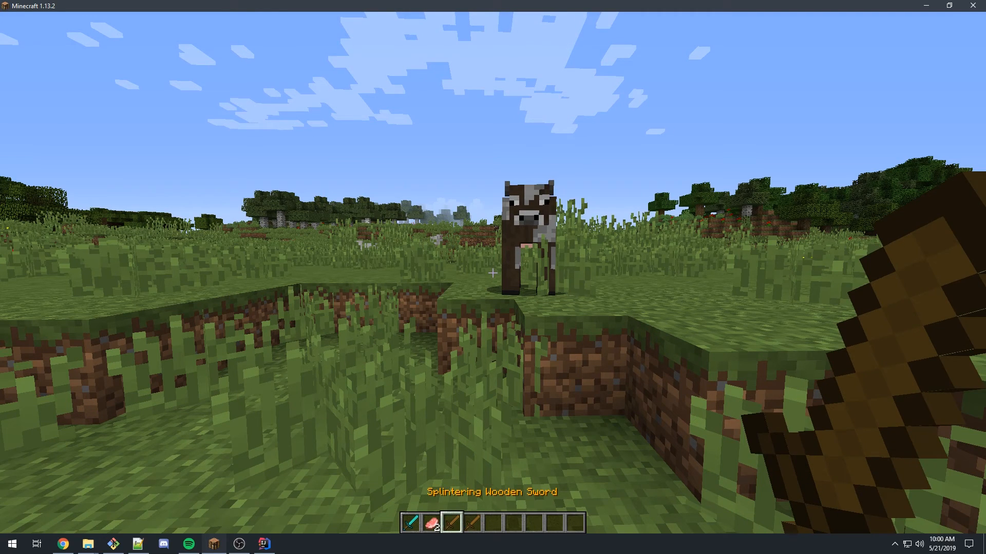
pyautogui.press('e')
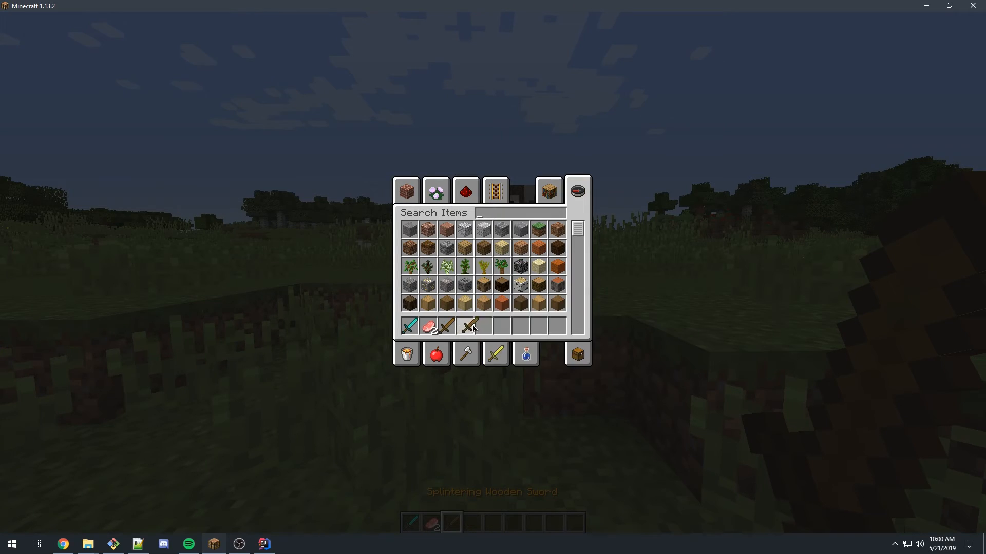
pyautogui.press('Escape')
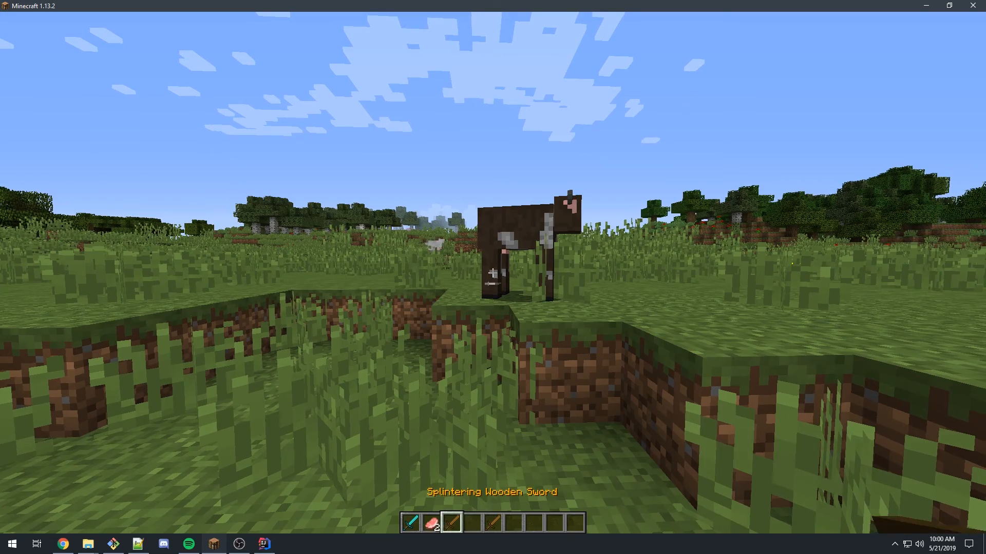
pyautogui.click(493, 277)
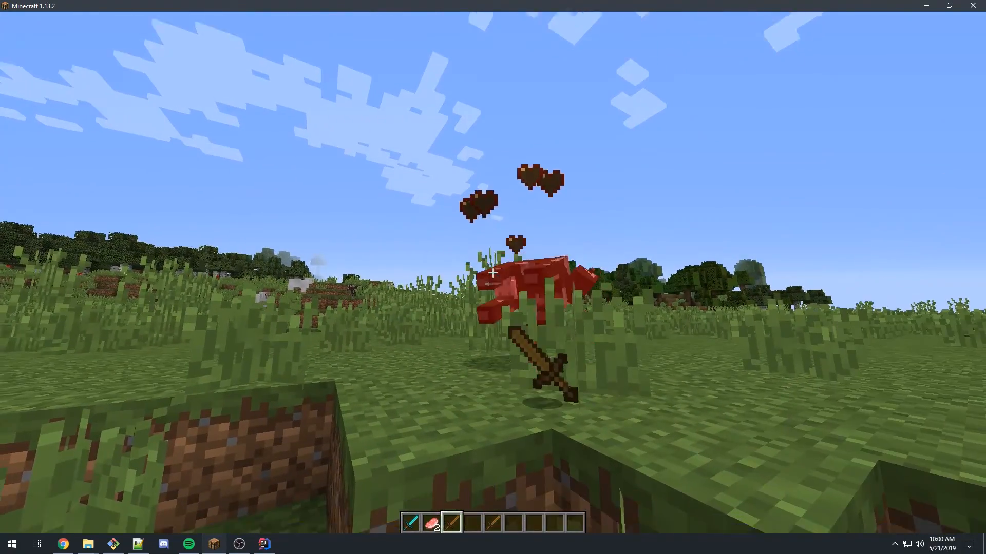
pyautogui.press('e')
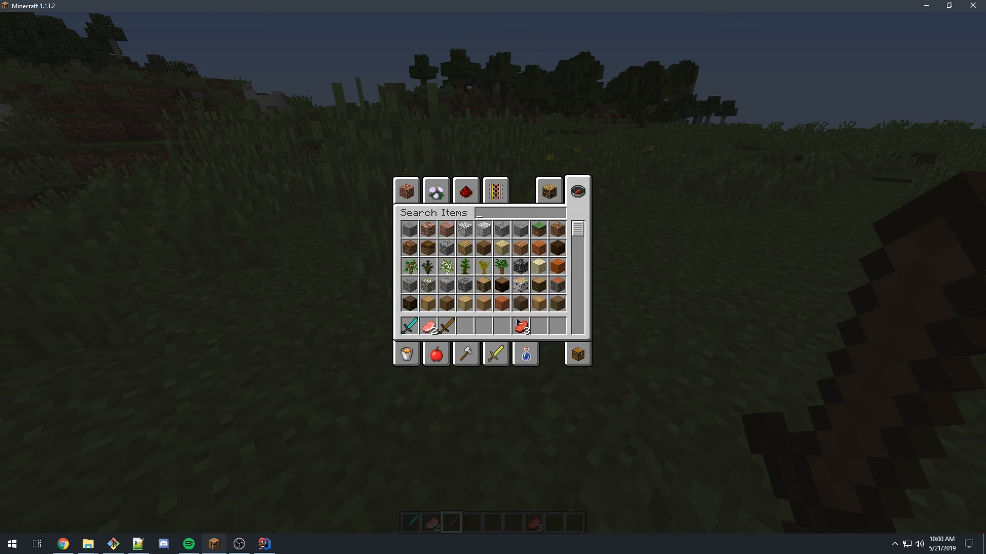
pyautogui.press('Escape')
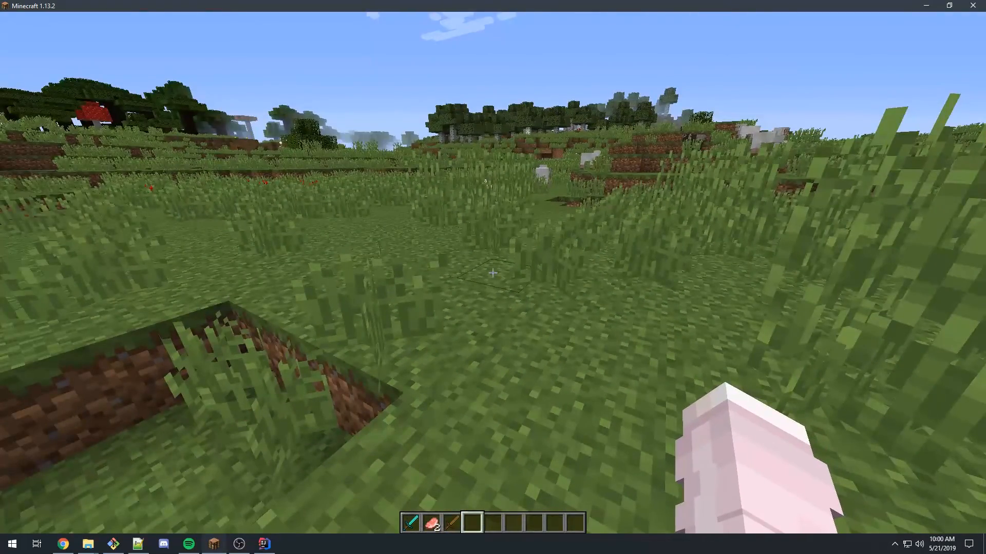
pyautogui.press('Escape')
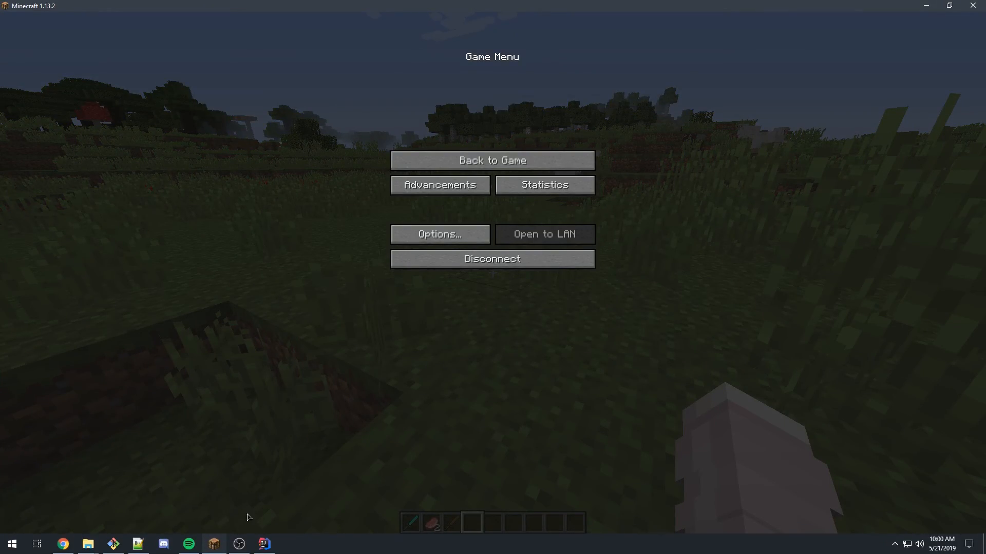
# Scroll through the applyItemTags code, then show the wiki's Attribute Modifiers section in Chrome.
pyautogui.click(263, 543)
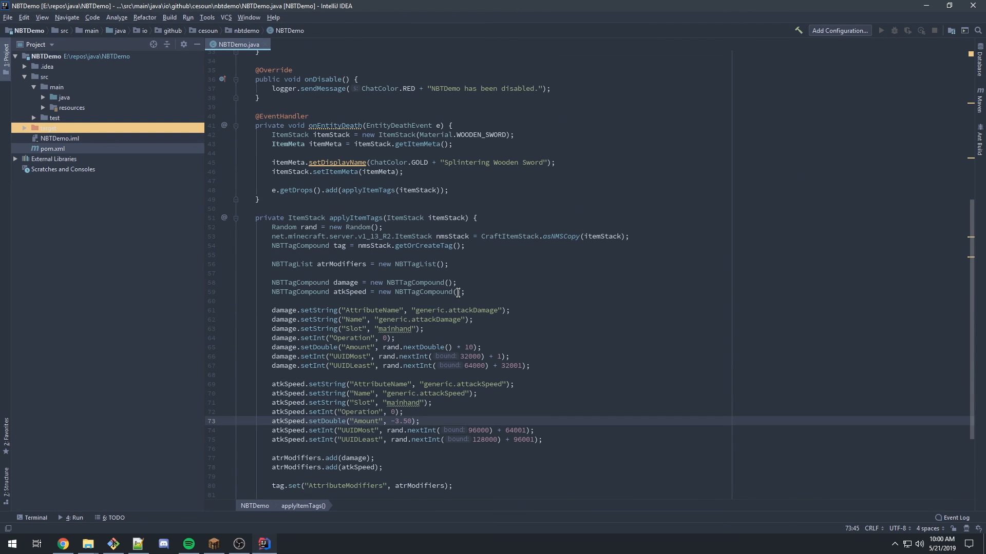
pyautogui.scroll(-3)
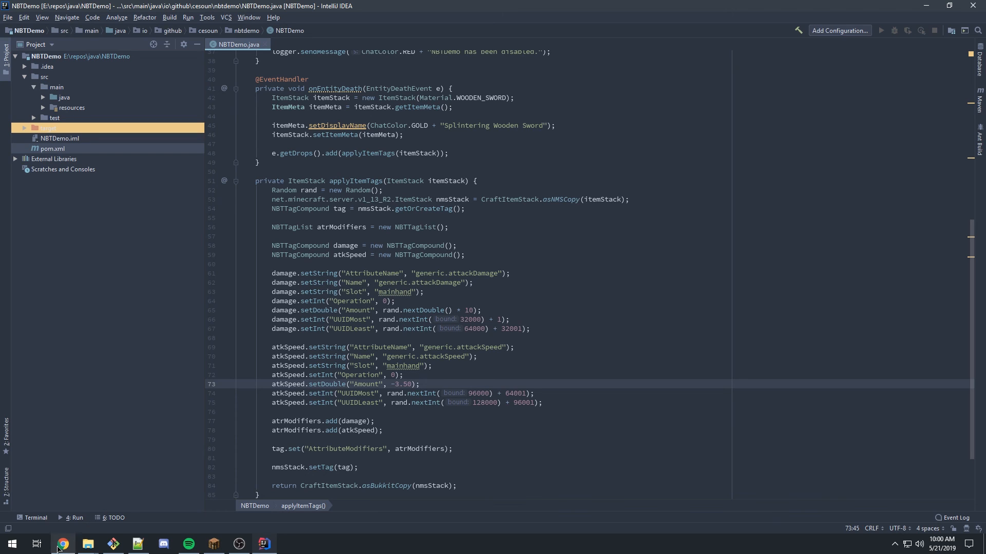
pyautogui.click(62, 543)
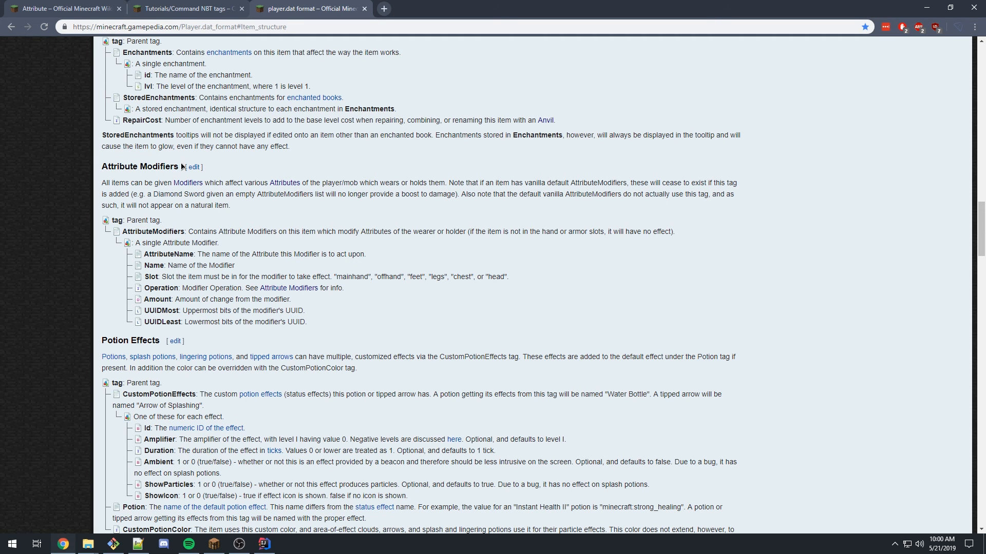